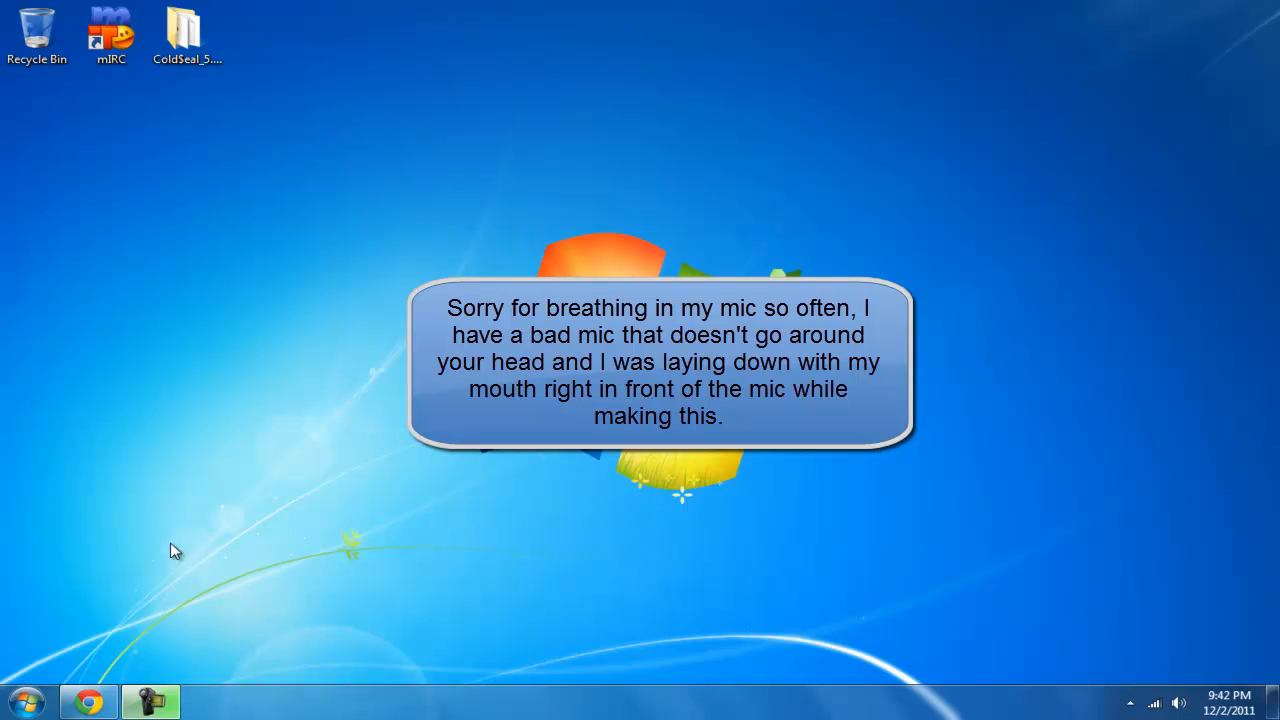
{"action": "mouse_move", "coordinate": [38, 670]}
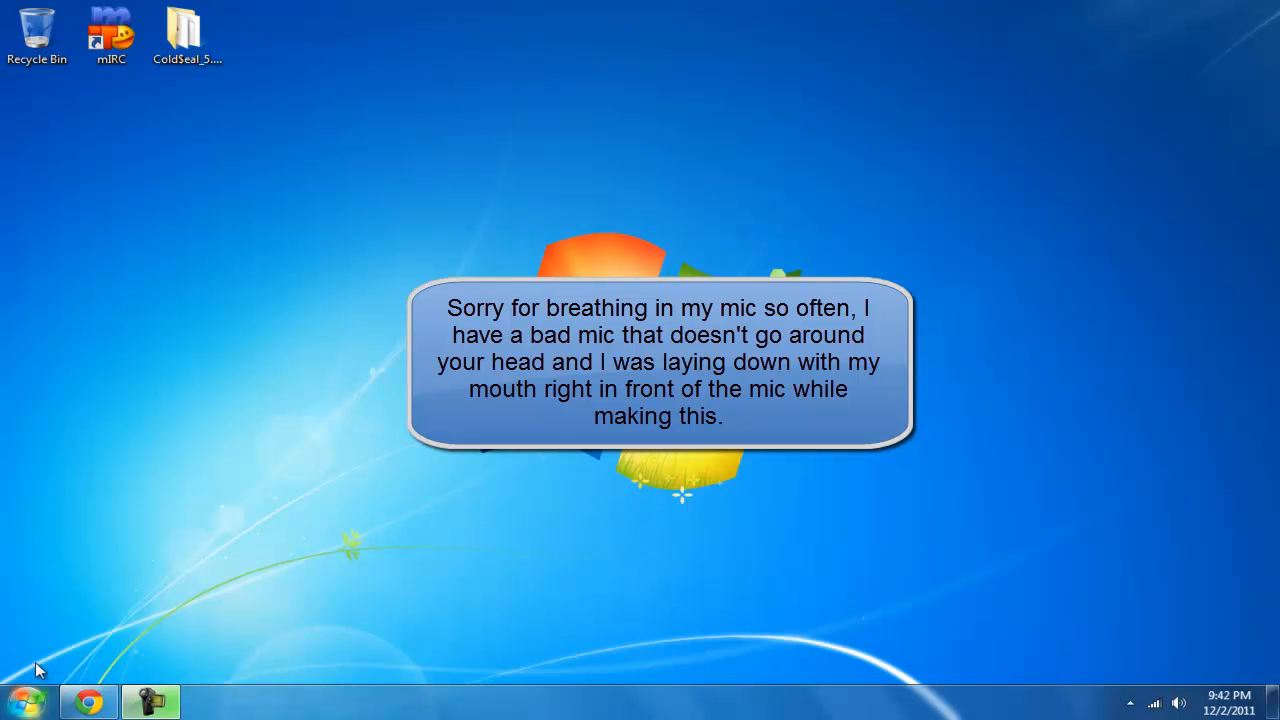
Step: Bring up the Start menu's list of installed programs
{"action": "left_click", "coordinate": [20, 700]}
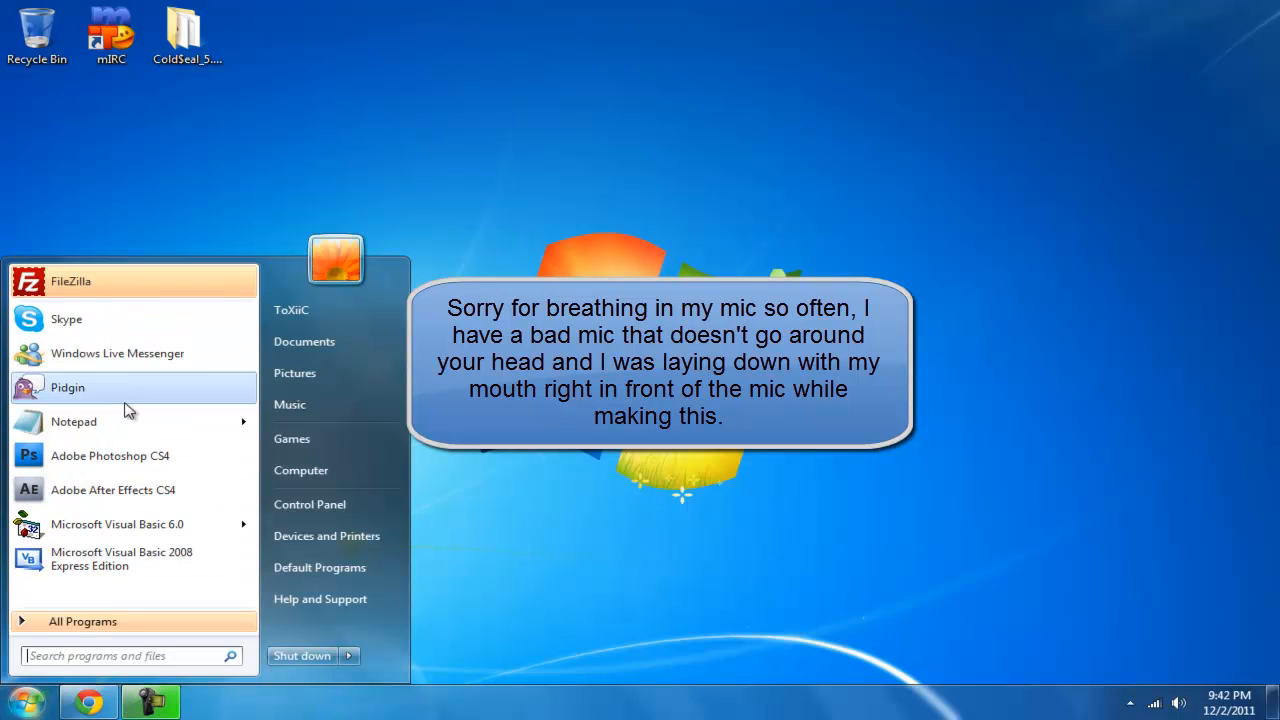
{"action": "mouse_move", "coordinate": [112, 524]}
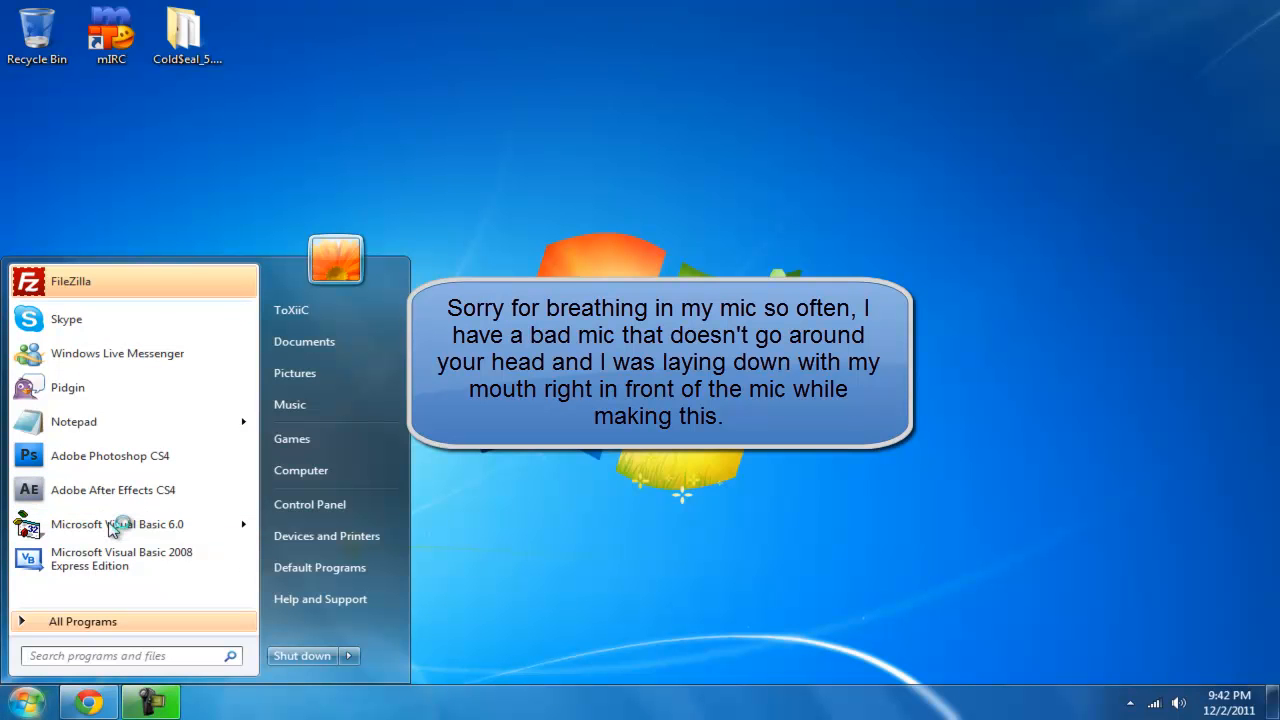
Step: Launch Visual Basic 6.0 with a new Standard EXE project and enlarge Form1 slightly
{"action": "left_click", "coordinate": [116, 524]}
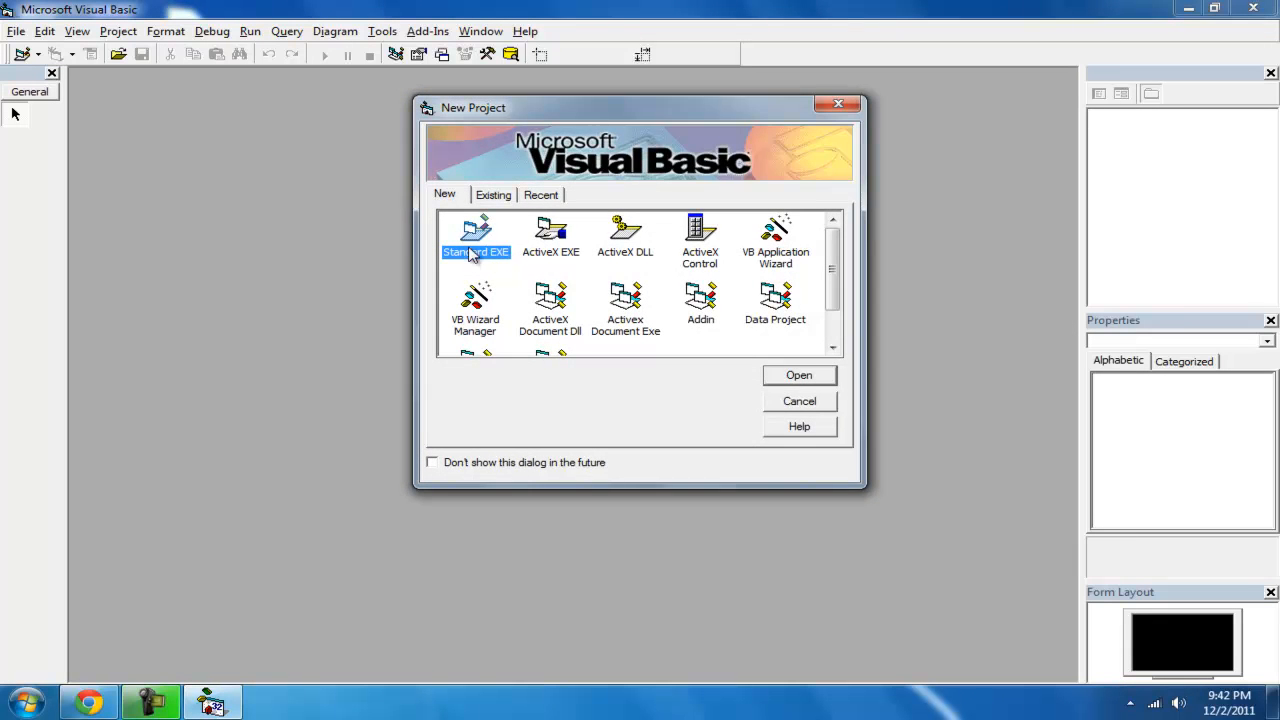
{"action": "left_click", "coordinate": [798, 376]}
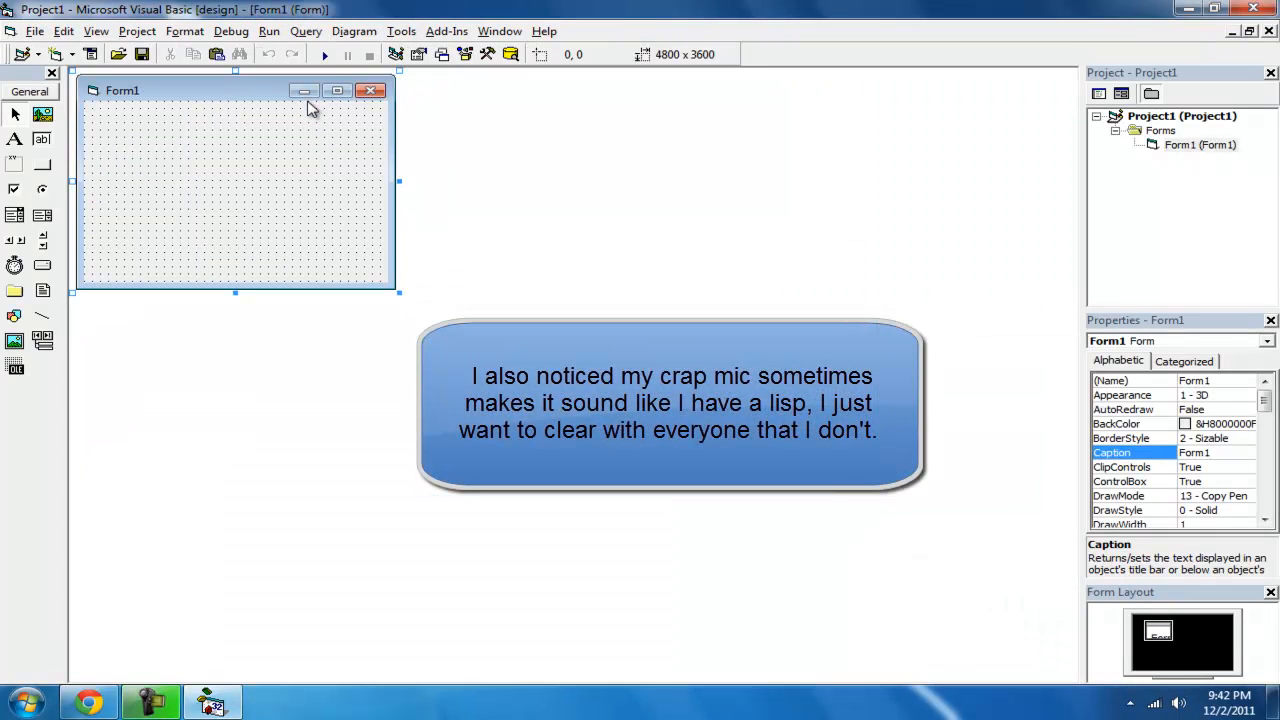
{"action": "mouse_move", "coordinate": [752, 44]}
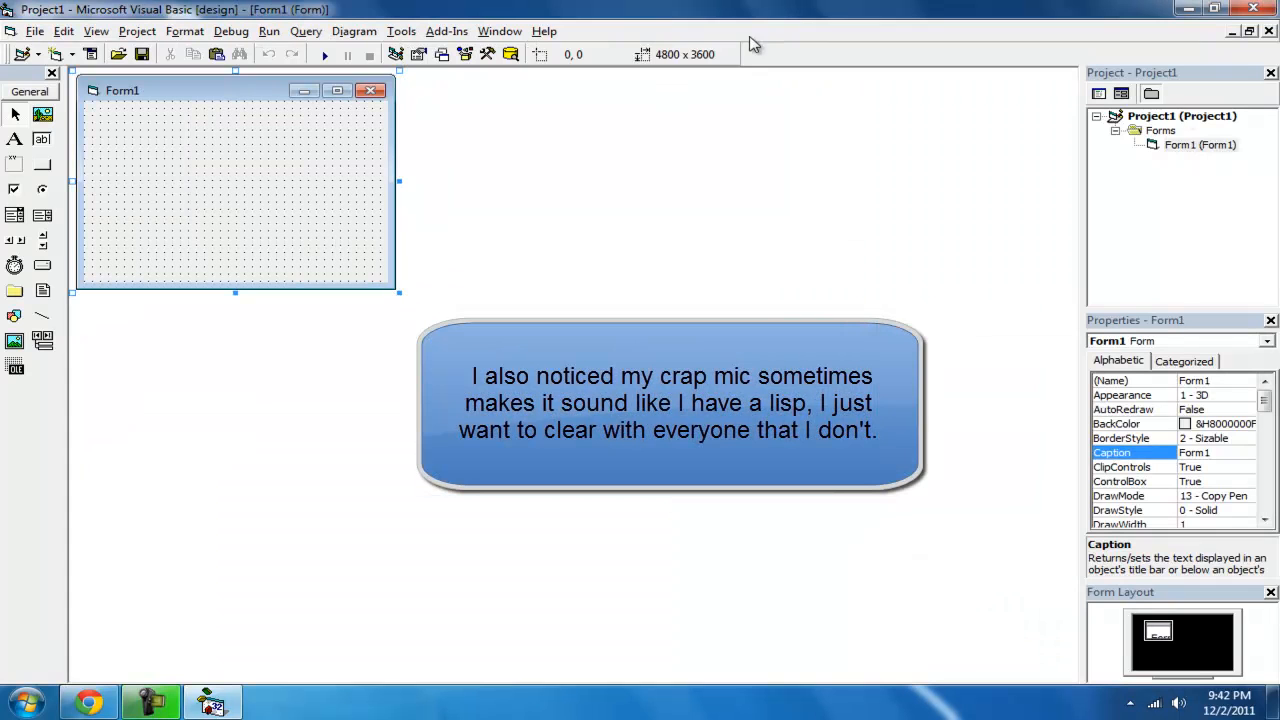
{"action": "mouse_move", "coordinate": [688, 212]}
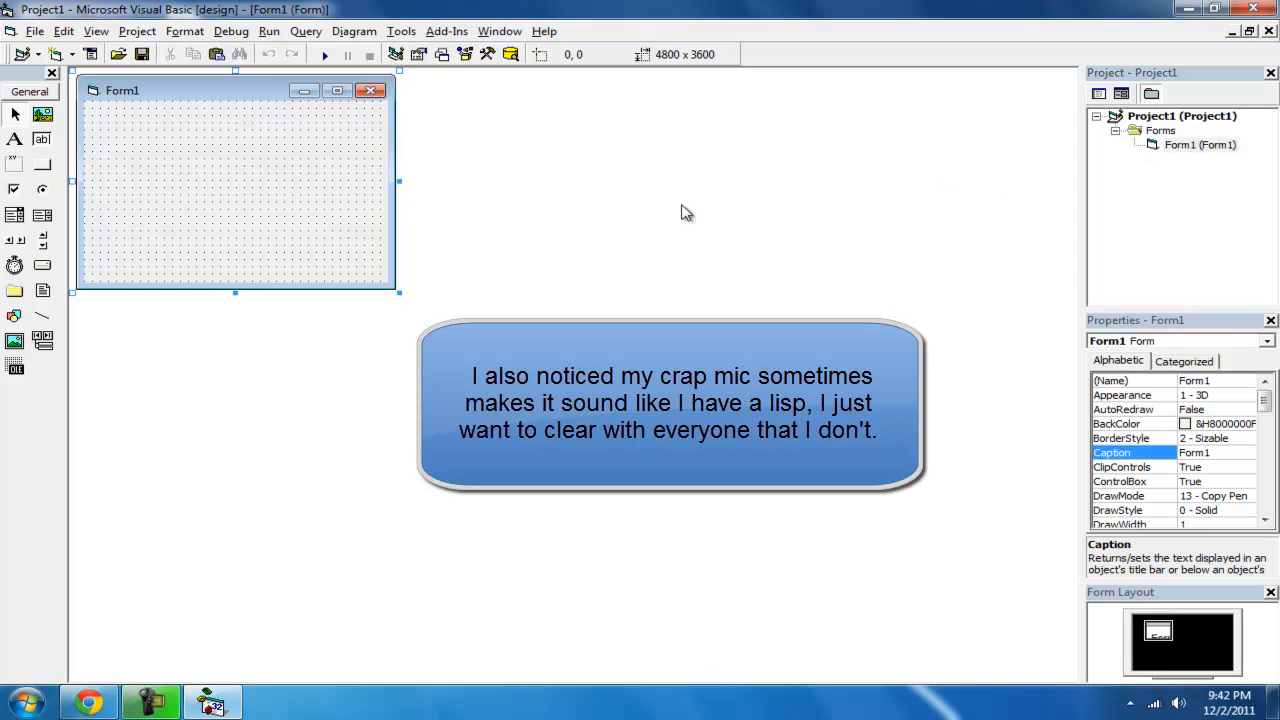
{"action": "left_click_drag", "start_coordinate": [398, 292], "coordinate": [500, 336]}
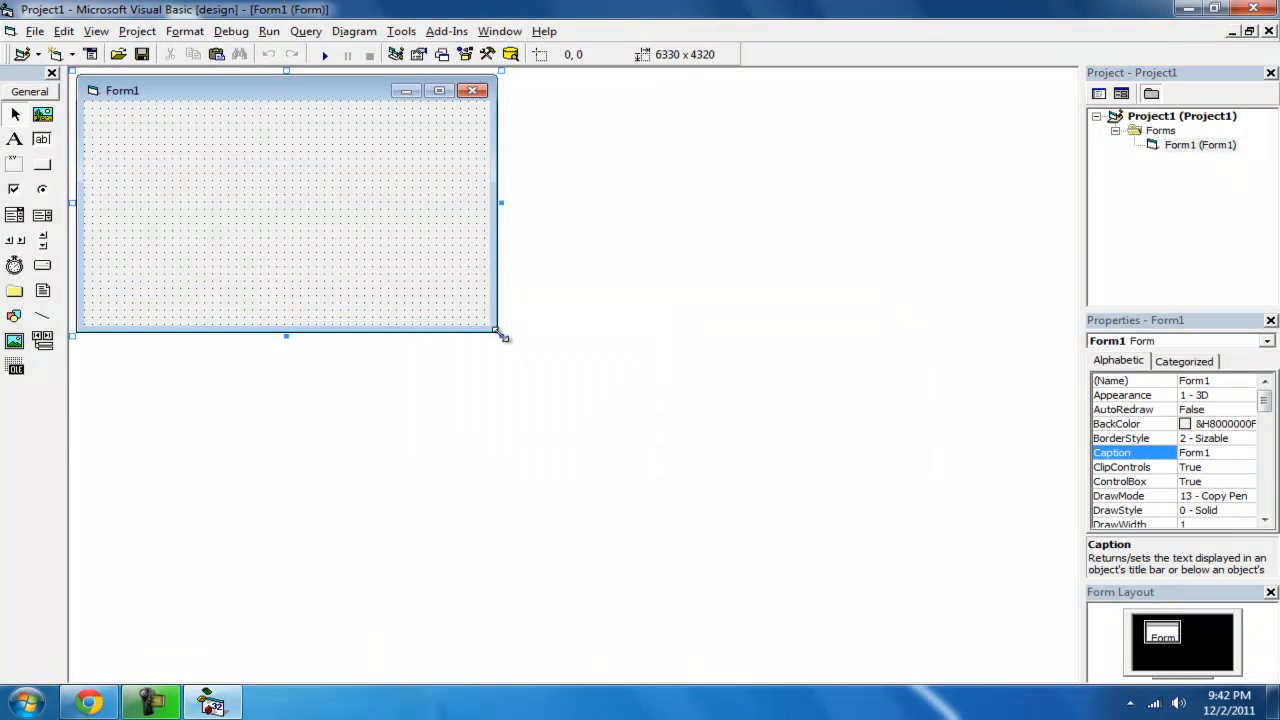
{"action": "left_click_drag", "start_coordinate": [504, 336], "coordinate": [488, 320]}
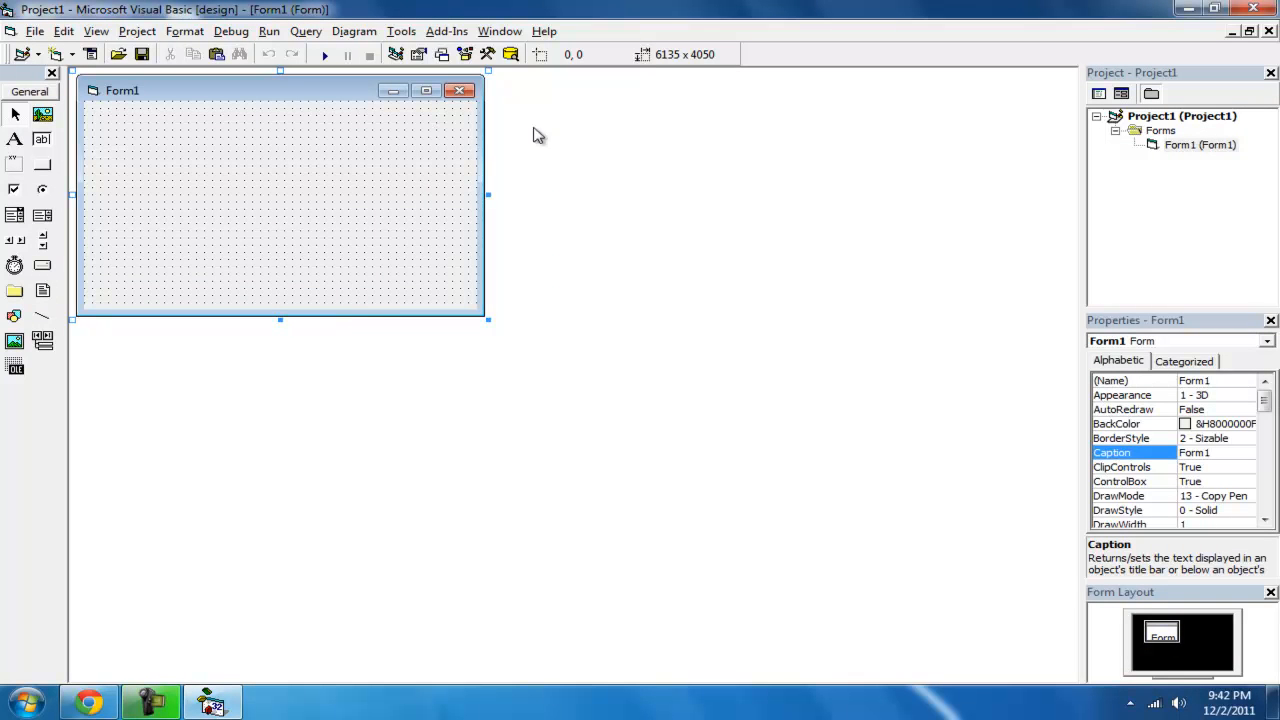
{"action": "mouse_move", "coordinate": [510, 340]}
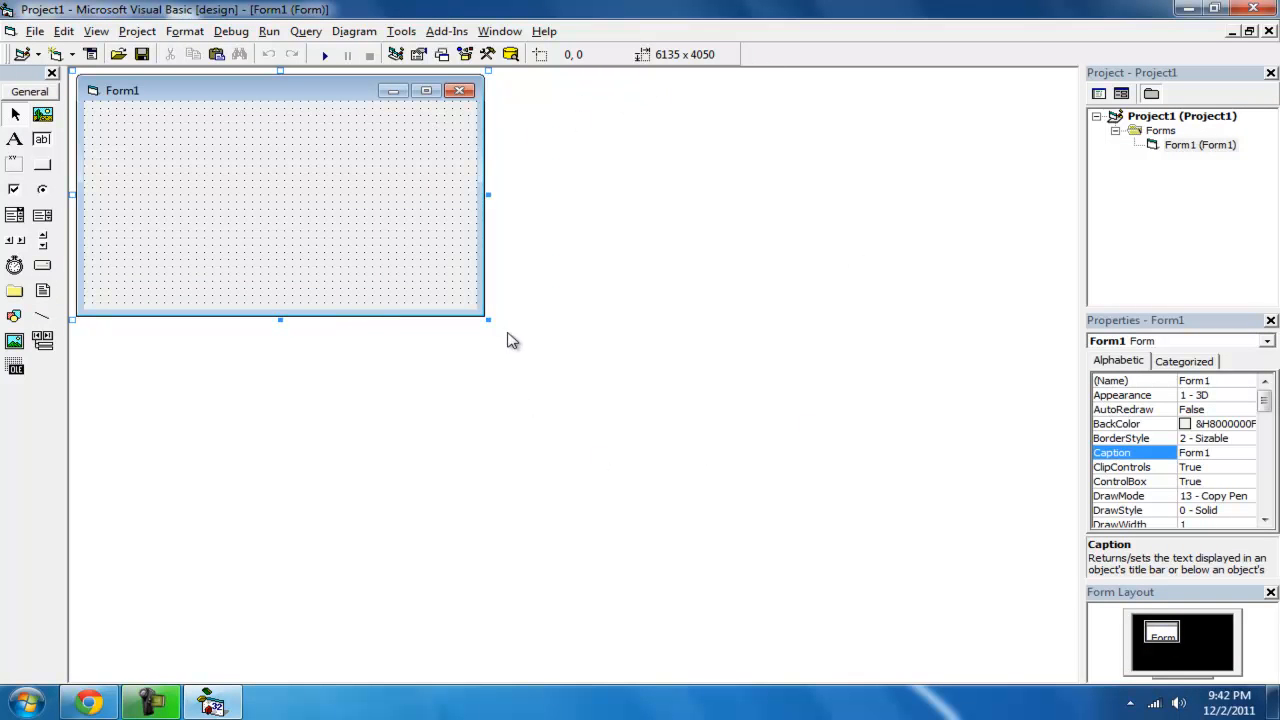
{"action": "left_click_drag", "start_coordinate": [488, 320], "coordinate": [504, 330]}
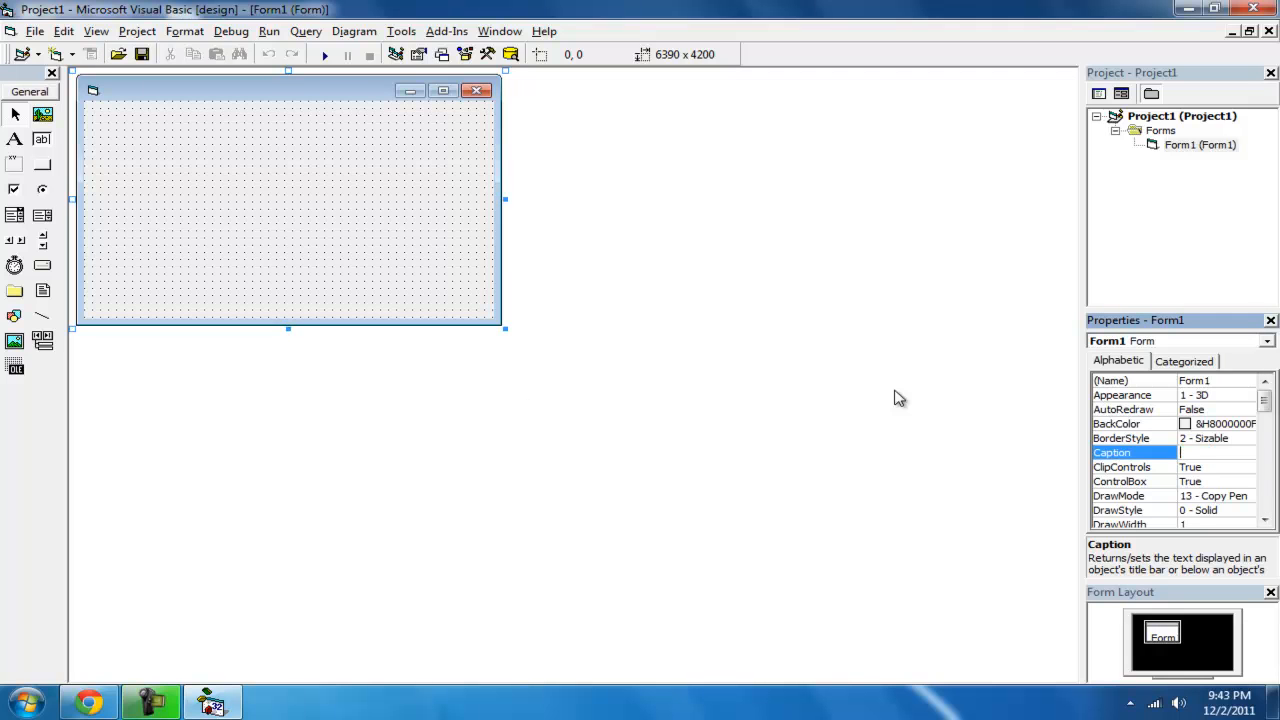
Step: Caption the form 'HTML Form example' and make it much wider and taller
{"action": "type", "text": "HTML Form"}
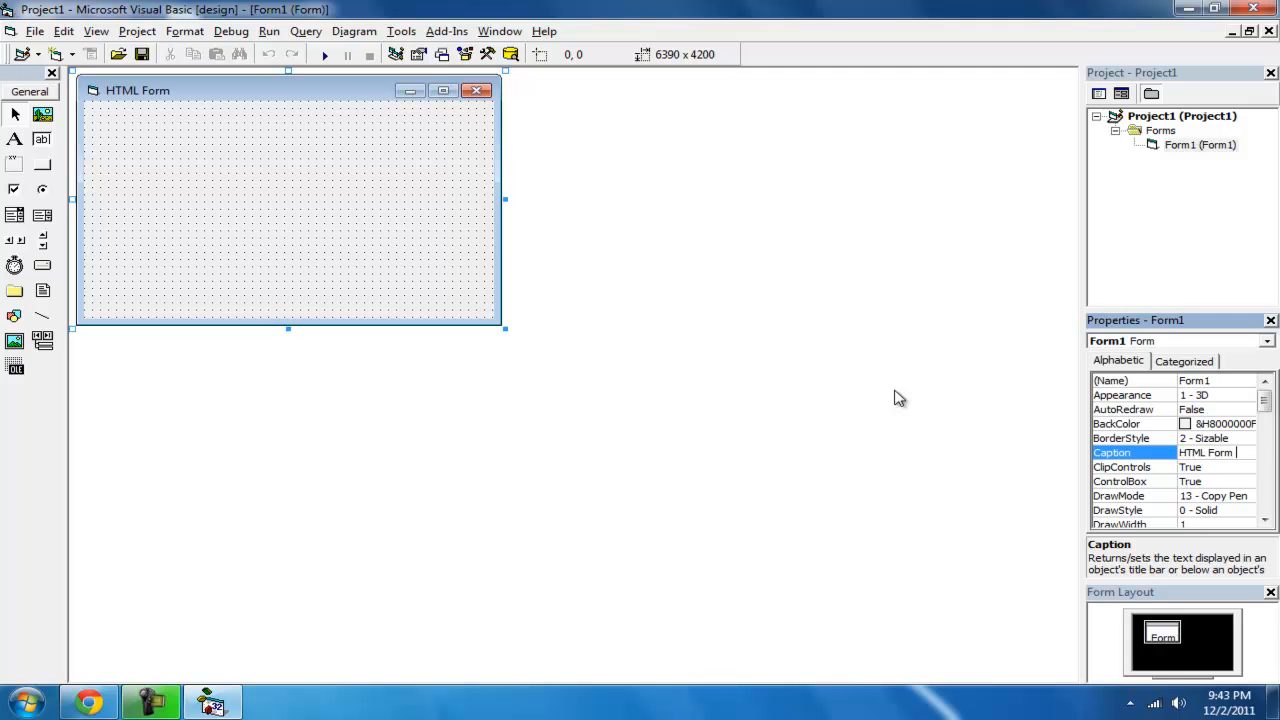
{"action": "type", "text": "example"}
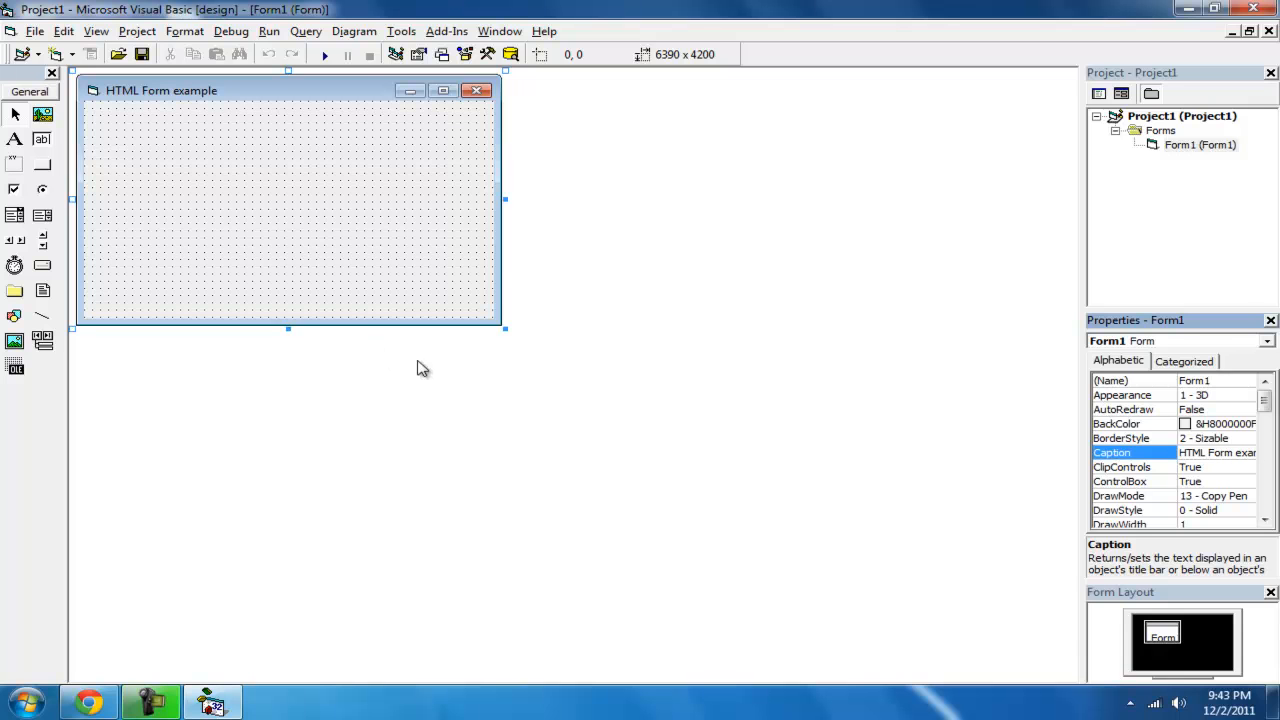
{"action": "left_click_drag", "start_coordinate": [504, 328], "coordinate": [964, 568]}
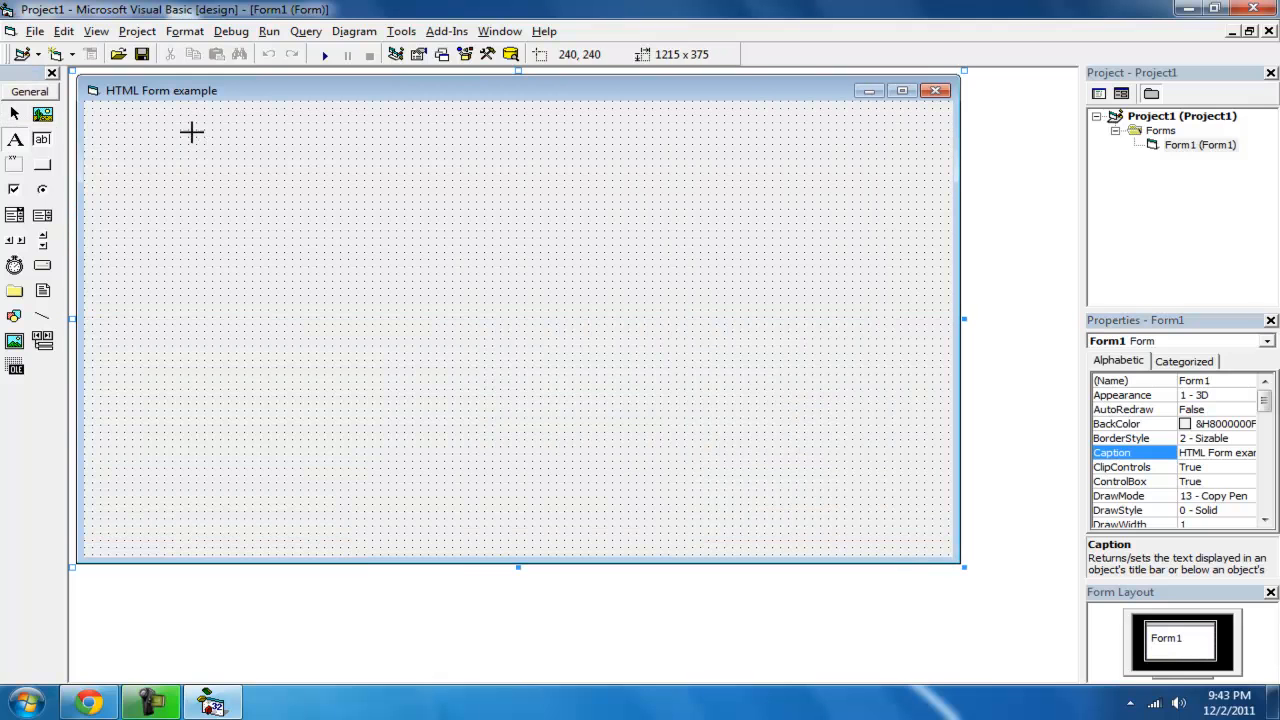
Step: Add a Username label and a Password label below it at the form's top-left
{"action": "left_click_drag", "start_coordinate": [112, 130], "coordinate": [178, 136]}
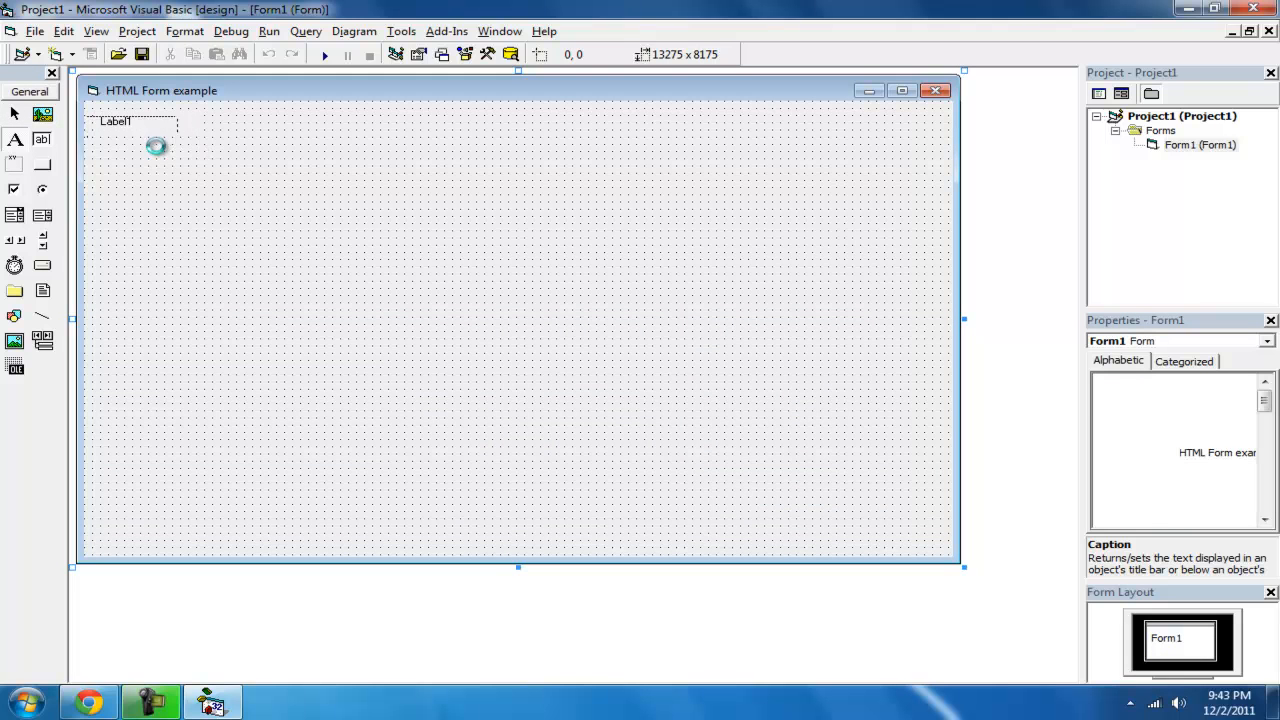
{"action": "left_click", "coordinate": [116, 122]}
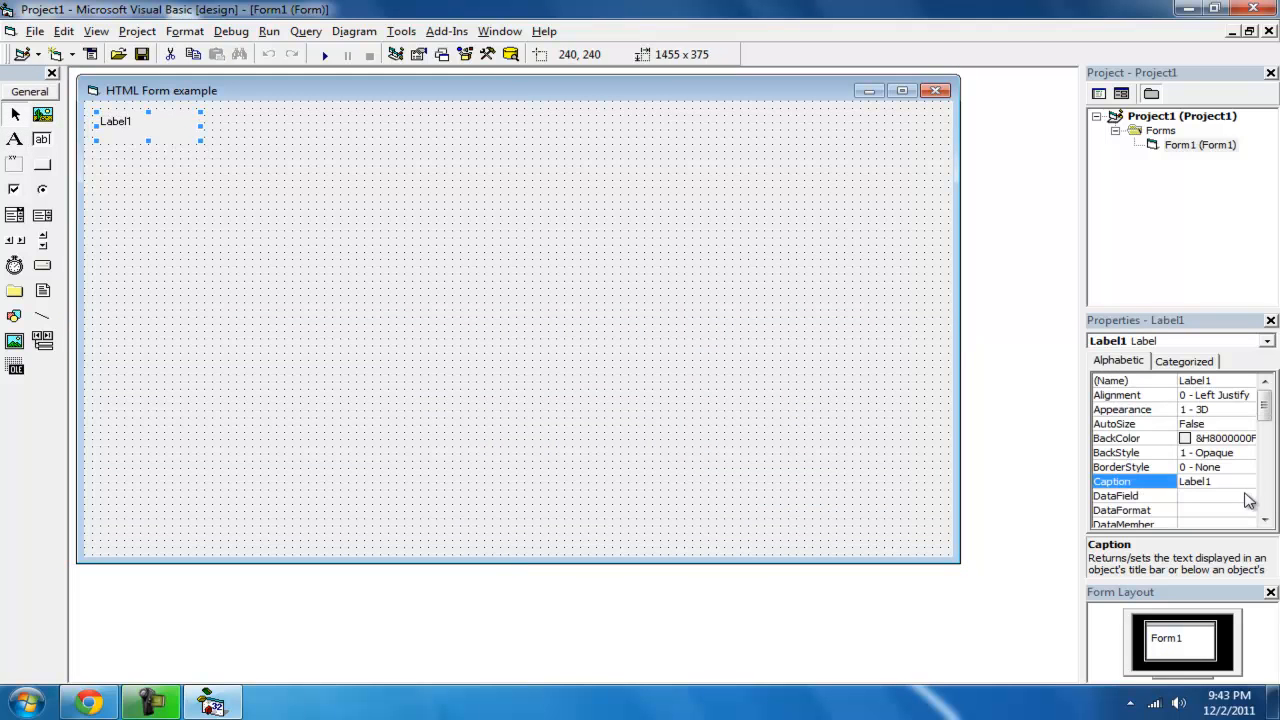
{"action": "type", "text": "Username:"}
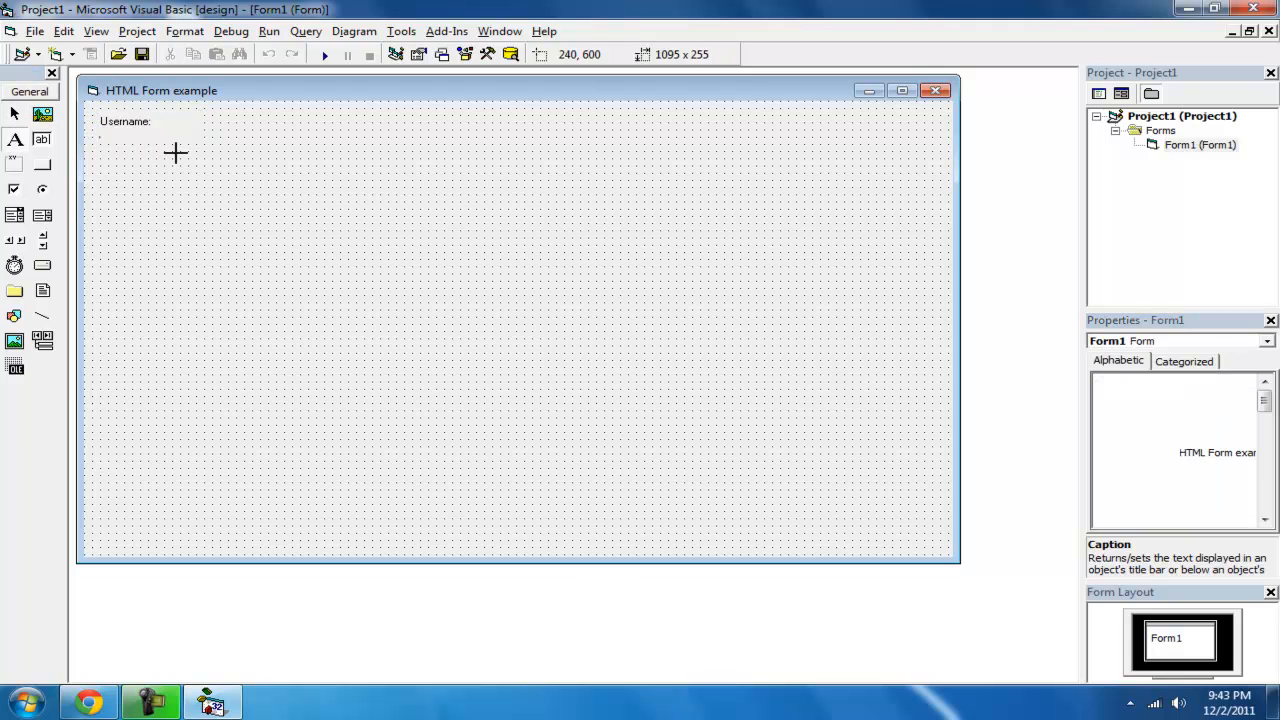
{"action": "left_click_drag", "start_coordinate": [98, 136], "coordinate": [184, 150]}
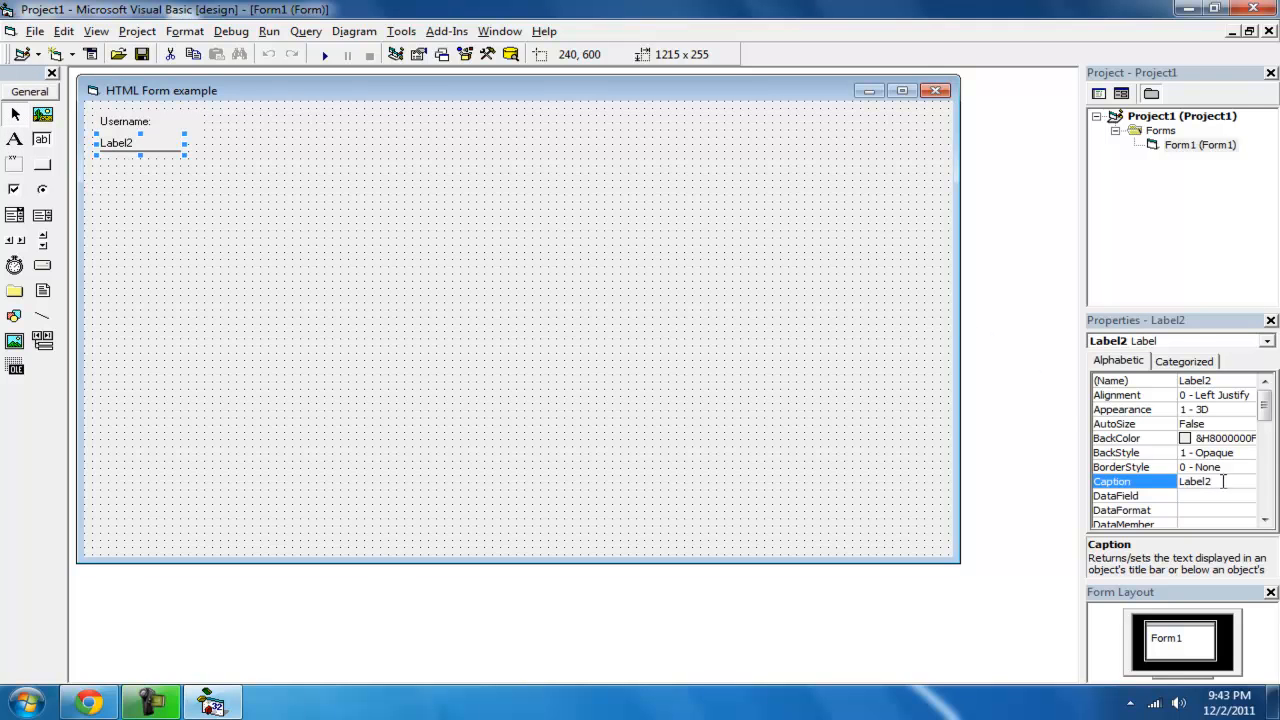
{"action": "type", "text": "Password"}
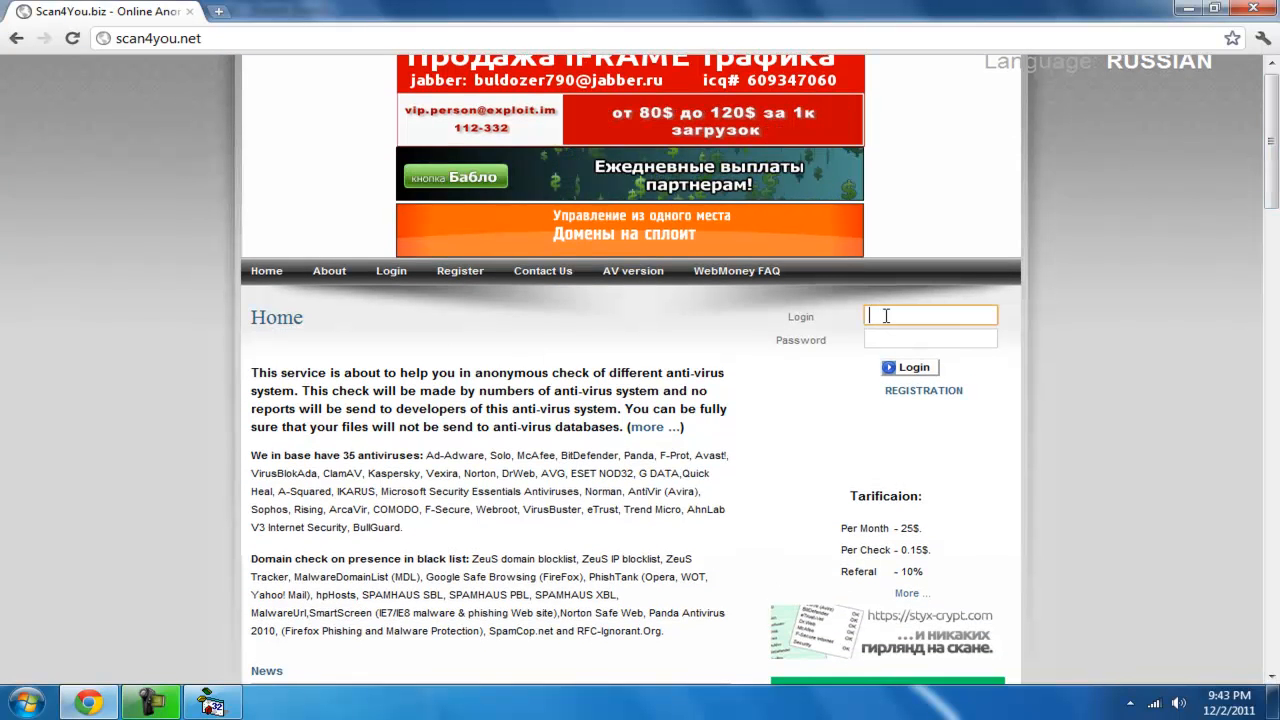
Step: Inspect the scan4you login form in Chrome by focusing its Login field
{"action": "left_click", "coordinate": [930, 338]}
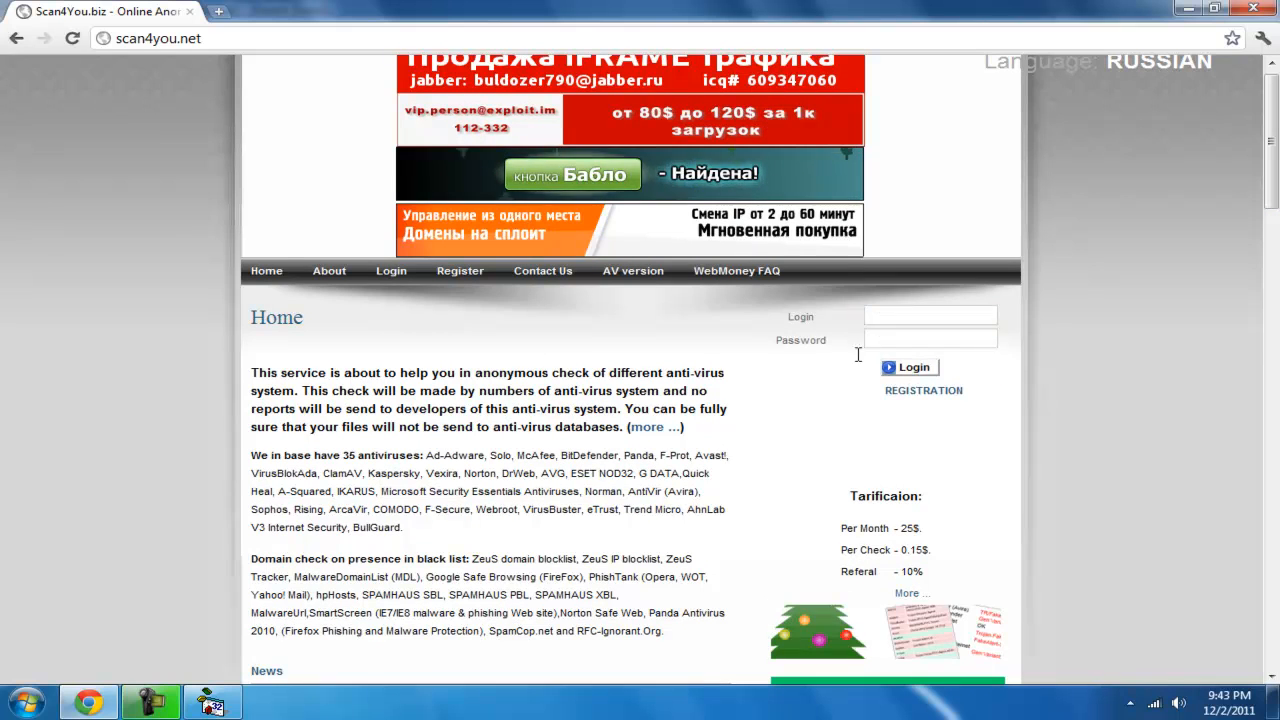
{"action": "left_click", "coordinate": [930, 316]}
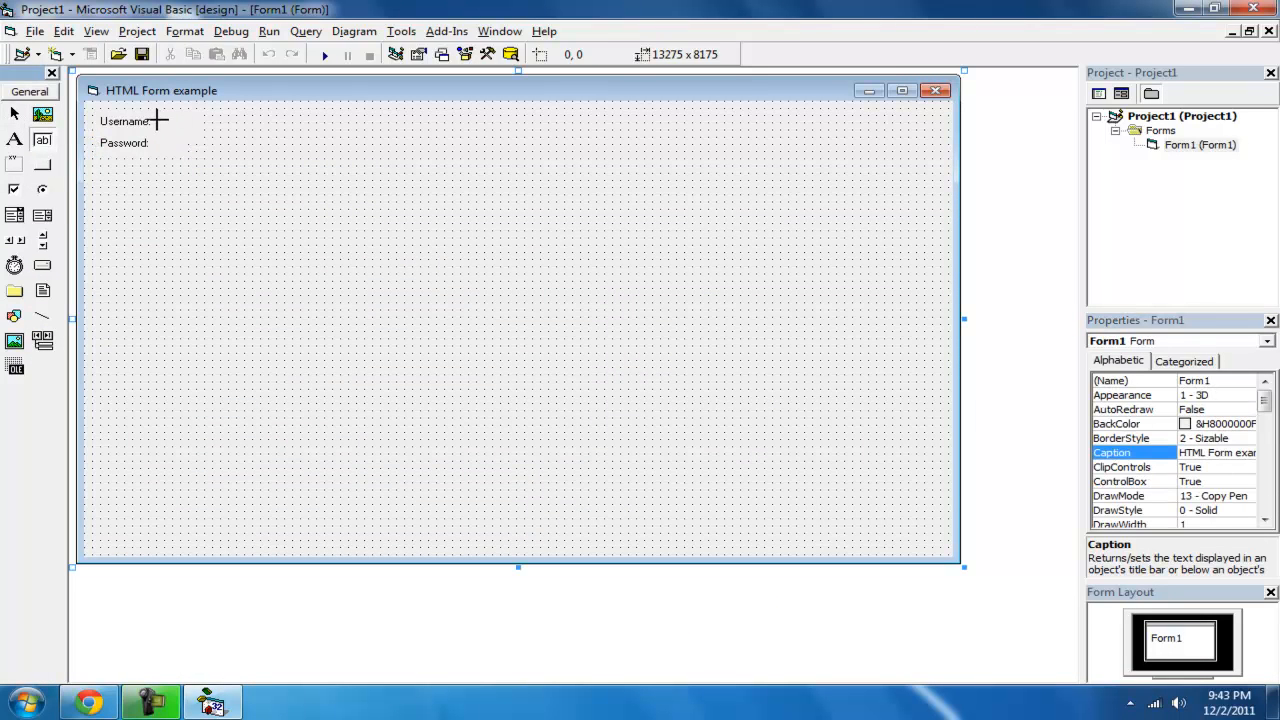
Step: Add empty text boxes beside the labels and name them username and password
{"action": "left_click_drag", "start_coordinate": [158, 122], "coordinate": [298, 128]}
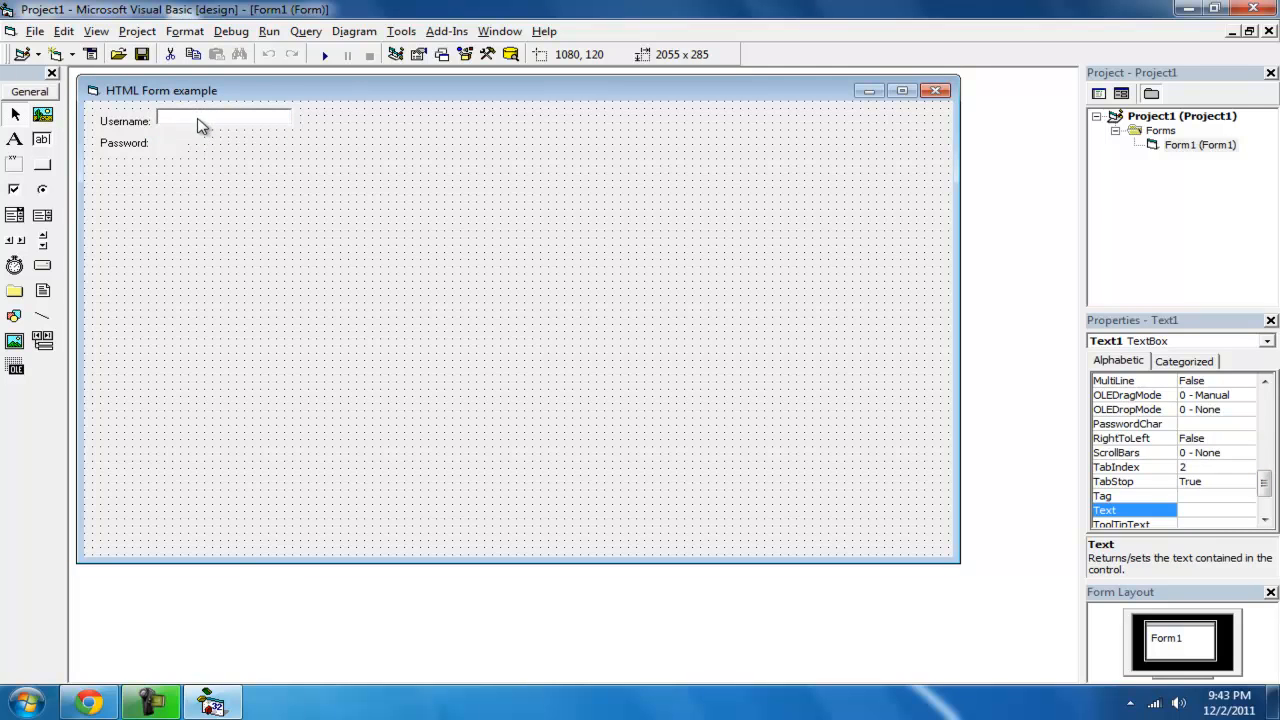
{"action": "left_click", "coordinate": [220, 122]}
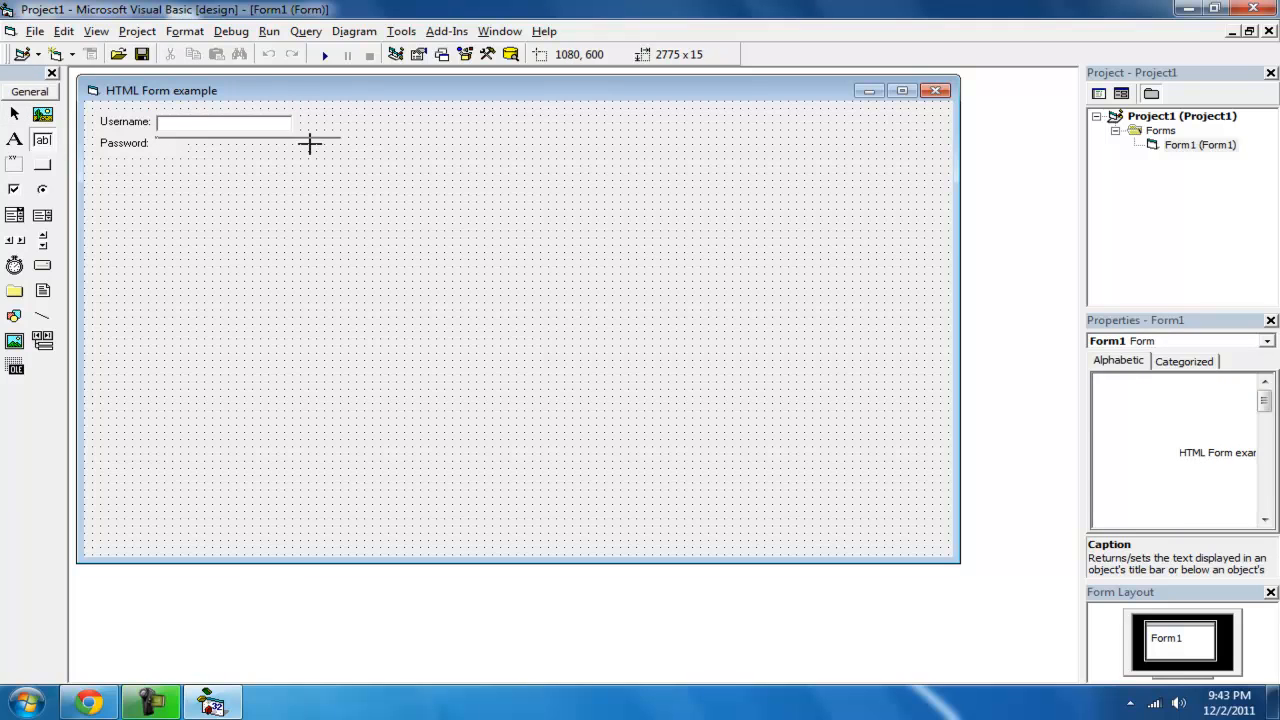
{"action": "left_click_drag", "start_coordinate": [156, 136], "coordinate": [296, 152]}
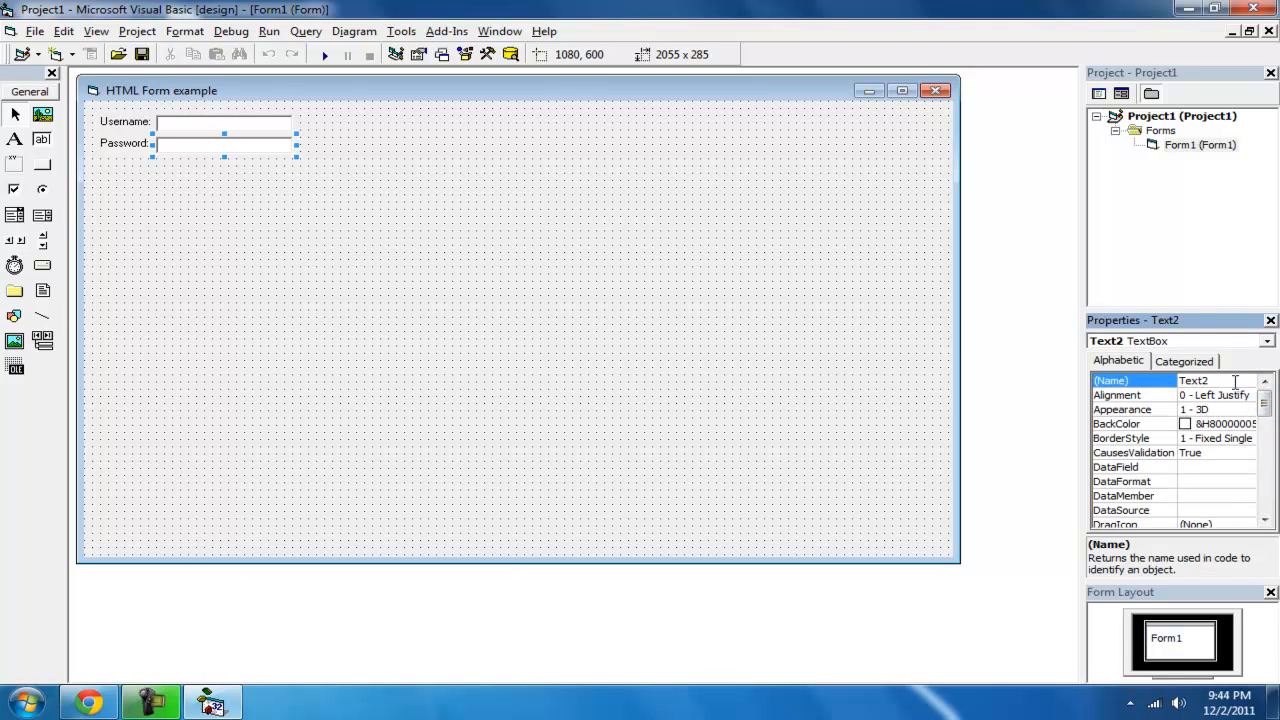
{"action": "type", "text": "password"}
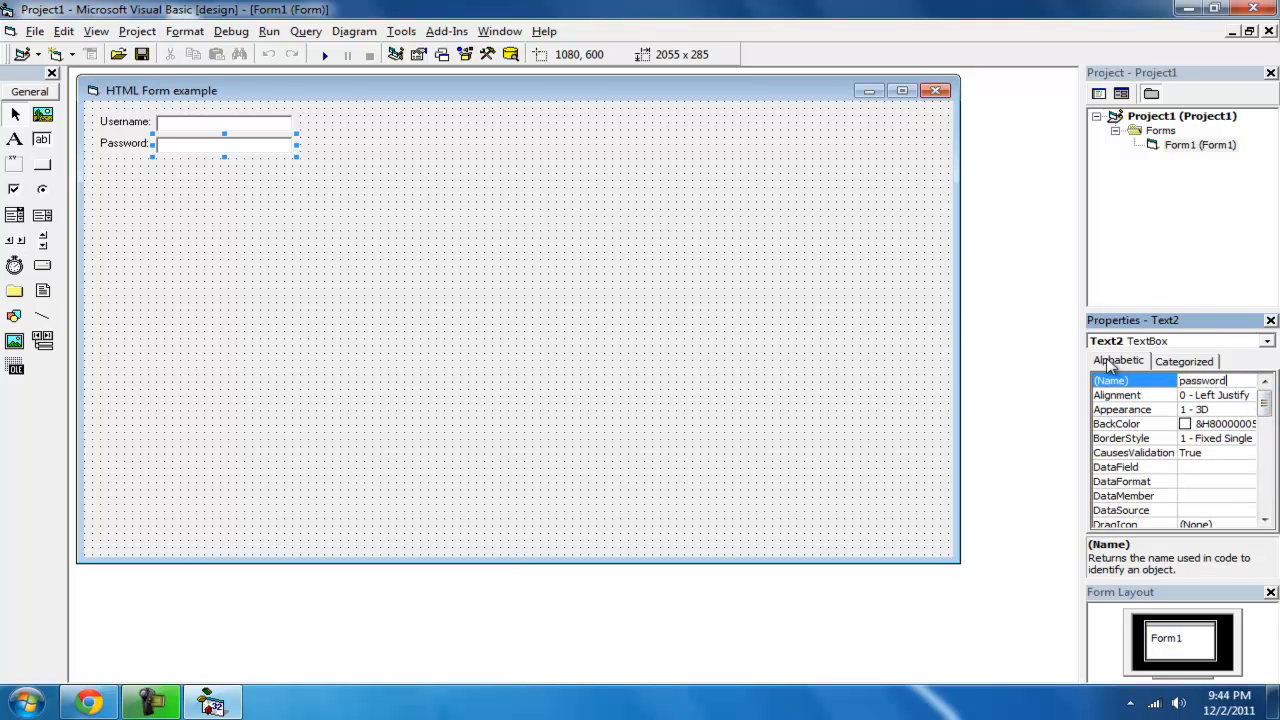
{"action": "left_click", "coordinate": [224, 122]}
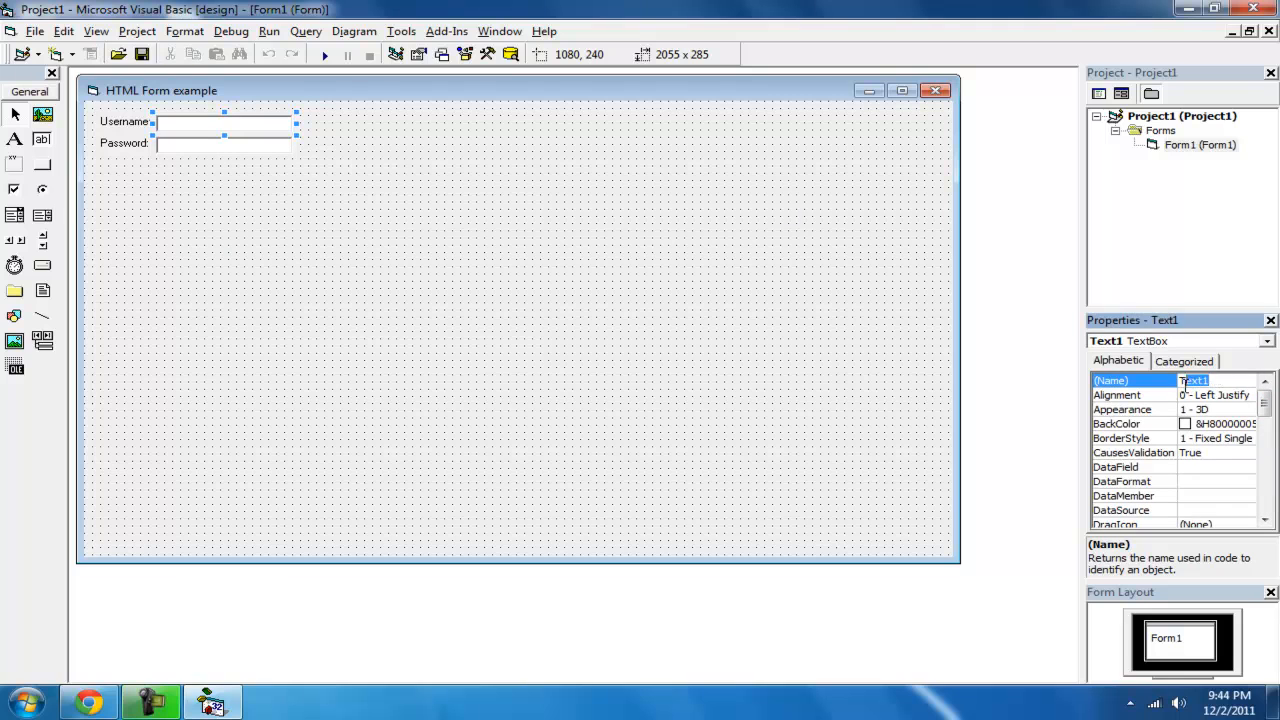
{"action": "type", "text": "username"}
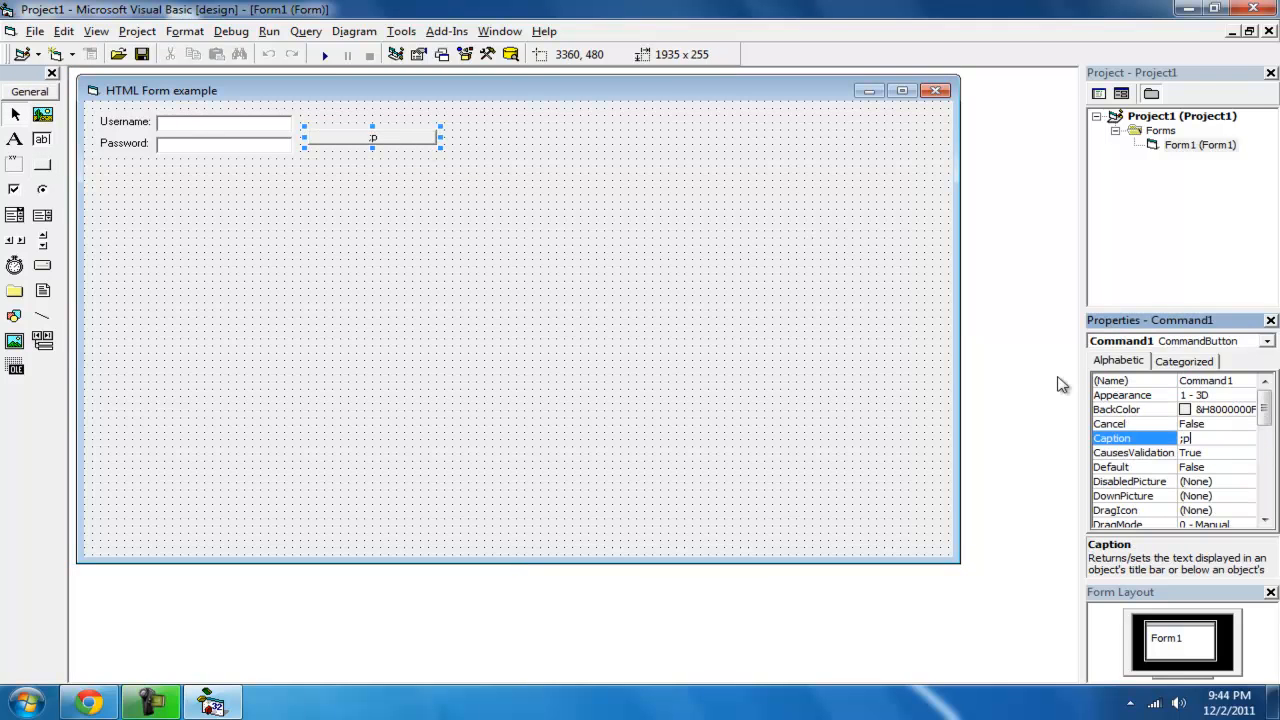
Step: Caption the new command button 'Login'
{"action": "type", "text": "Login"}
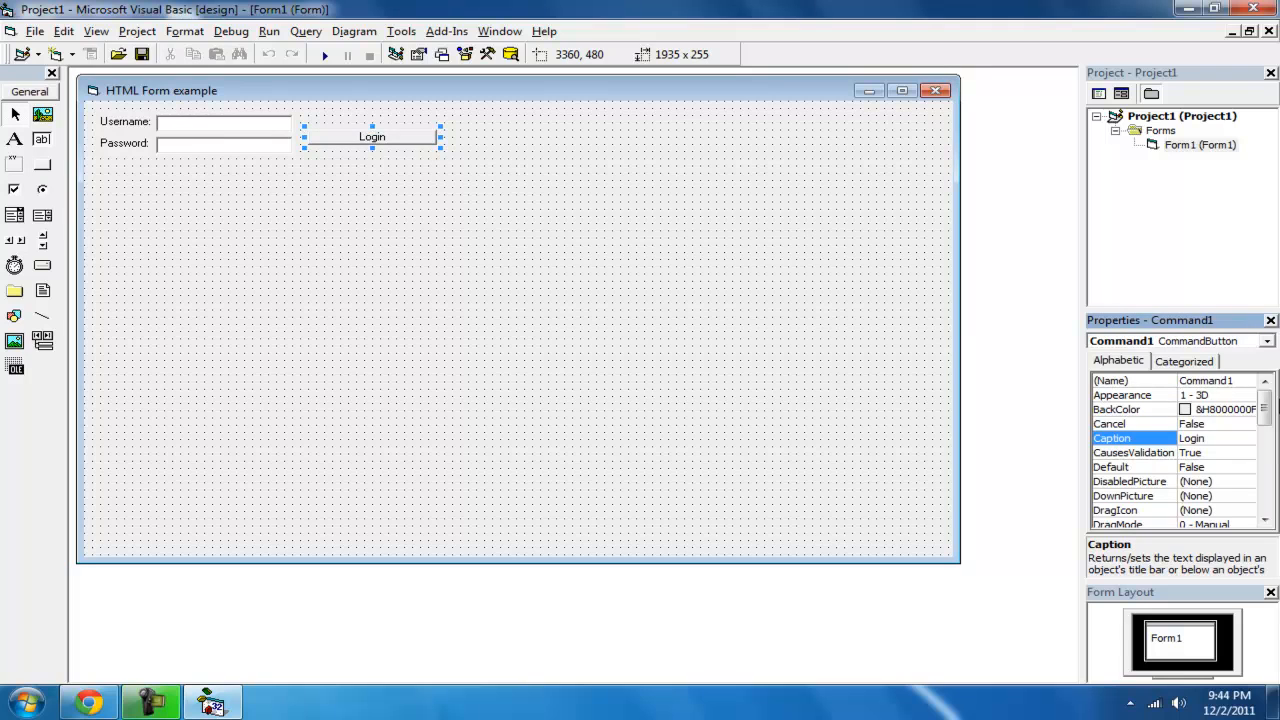
{"action": "mouse_move", "coordinate": [56, 244]}
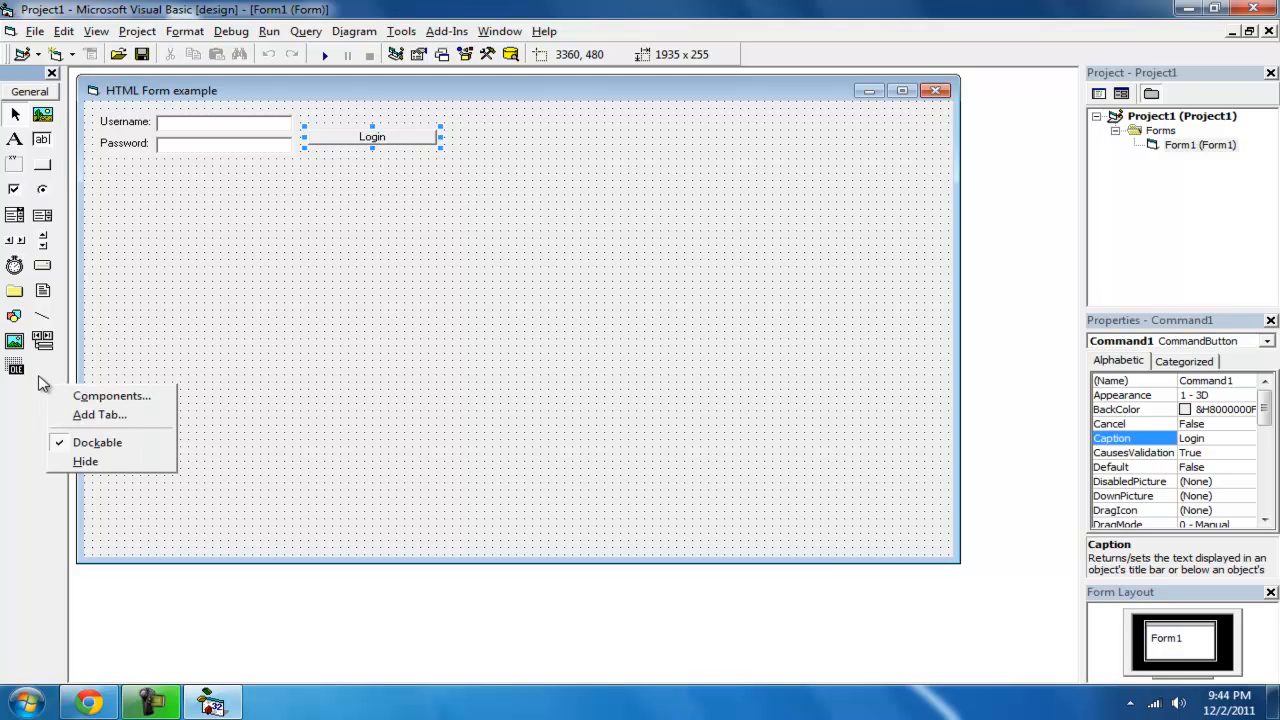
Step: Enable Microsoft Internet Controls in Components, apply it and close the list
{"action": "left_click", "coordinate": [112, 396]}
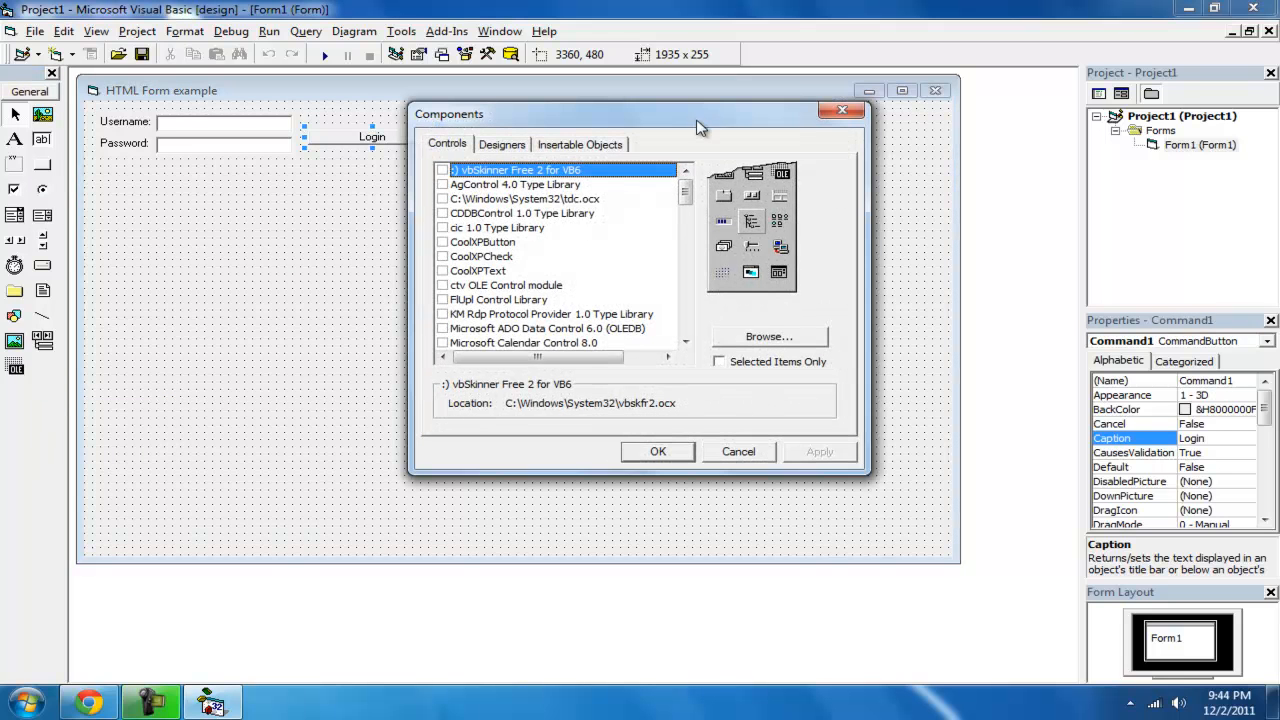
{"action": "scroll", "scroll_direction": "down", "scroll_amount": 3}
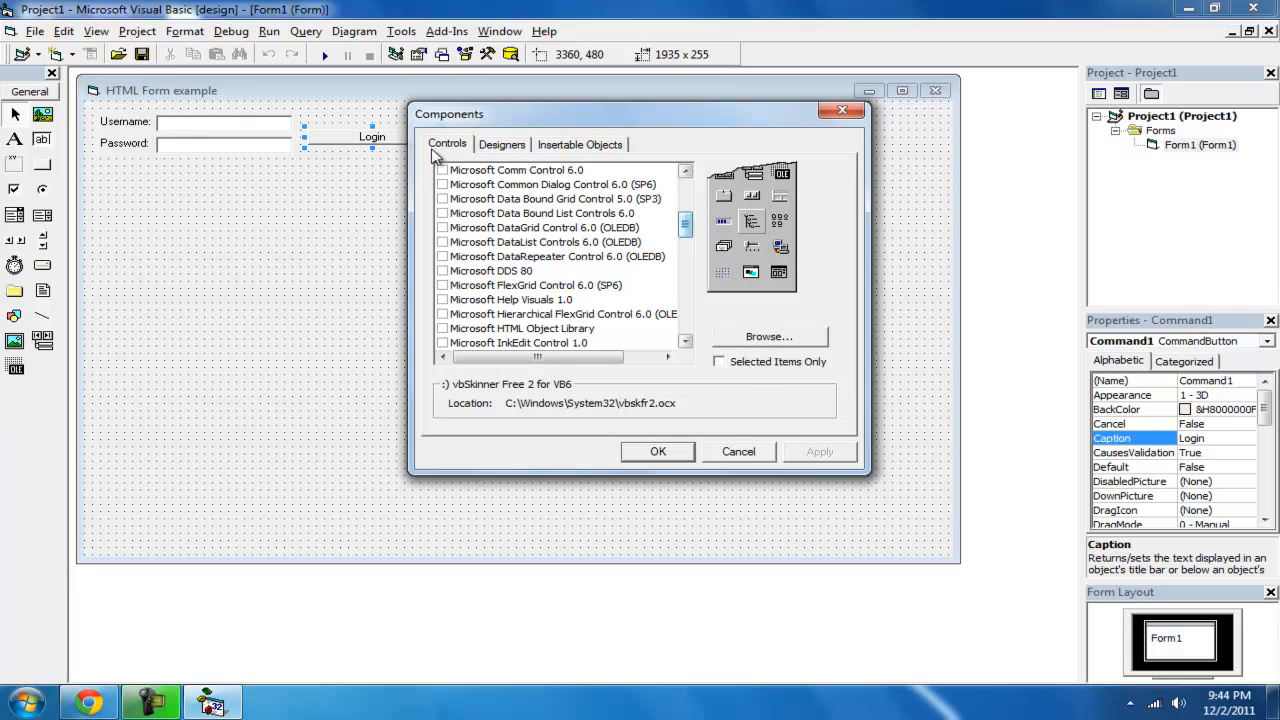
{"action": "mouse_move", "coordinate": [692, 236]}
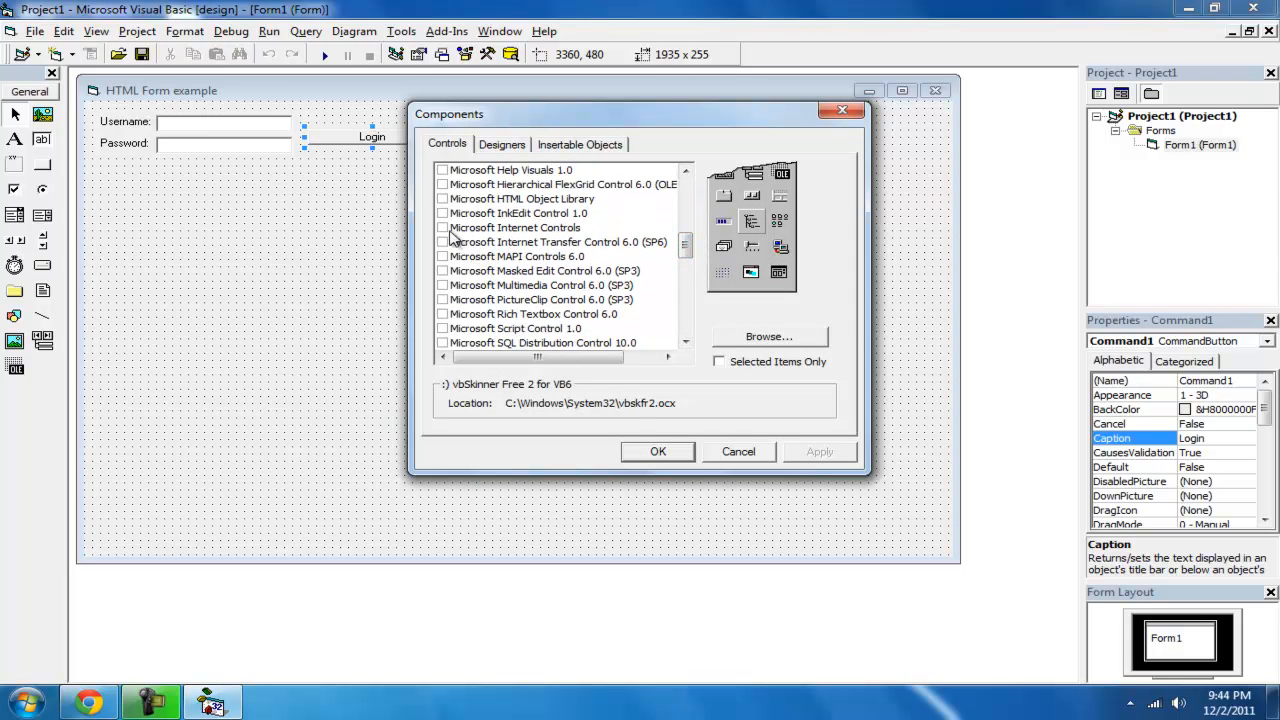
{"action": "left_click", "coordinate": [444, 228]}
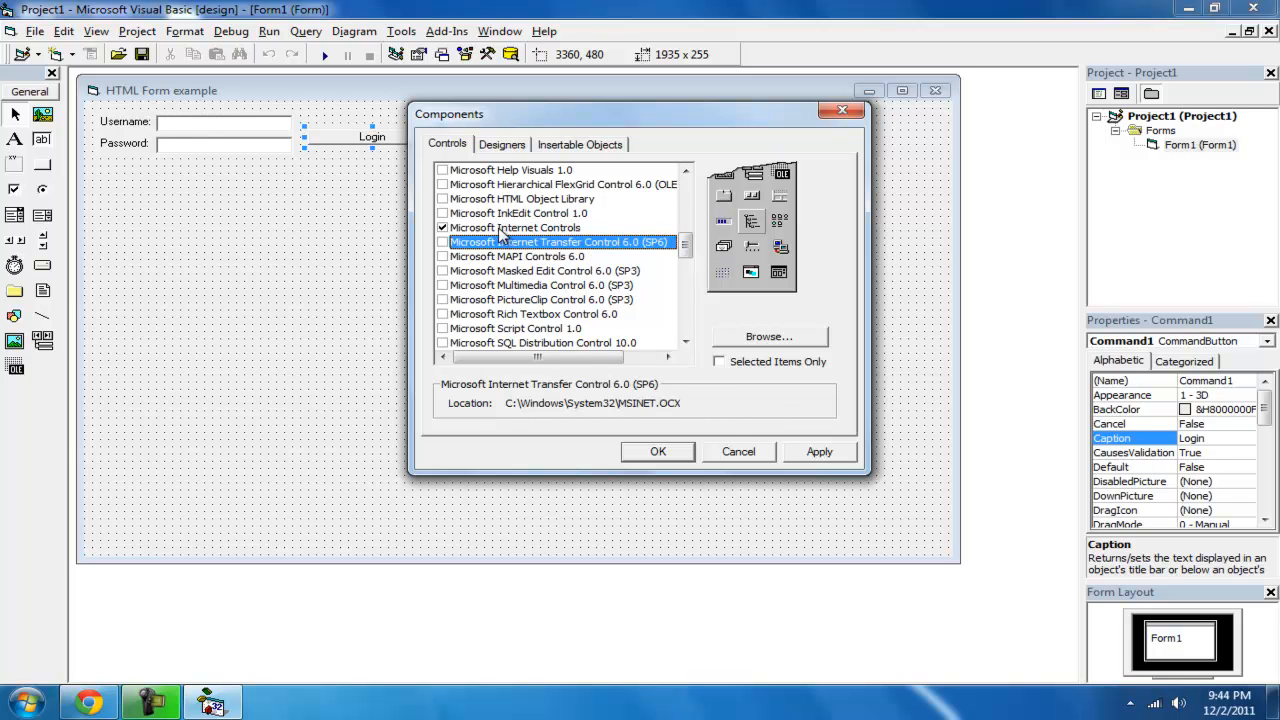
{"action": "left_click", "coordinate": [820, 452]}
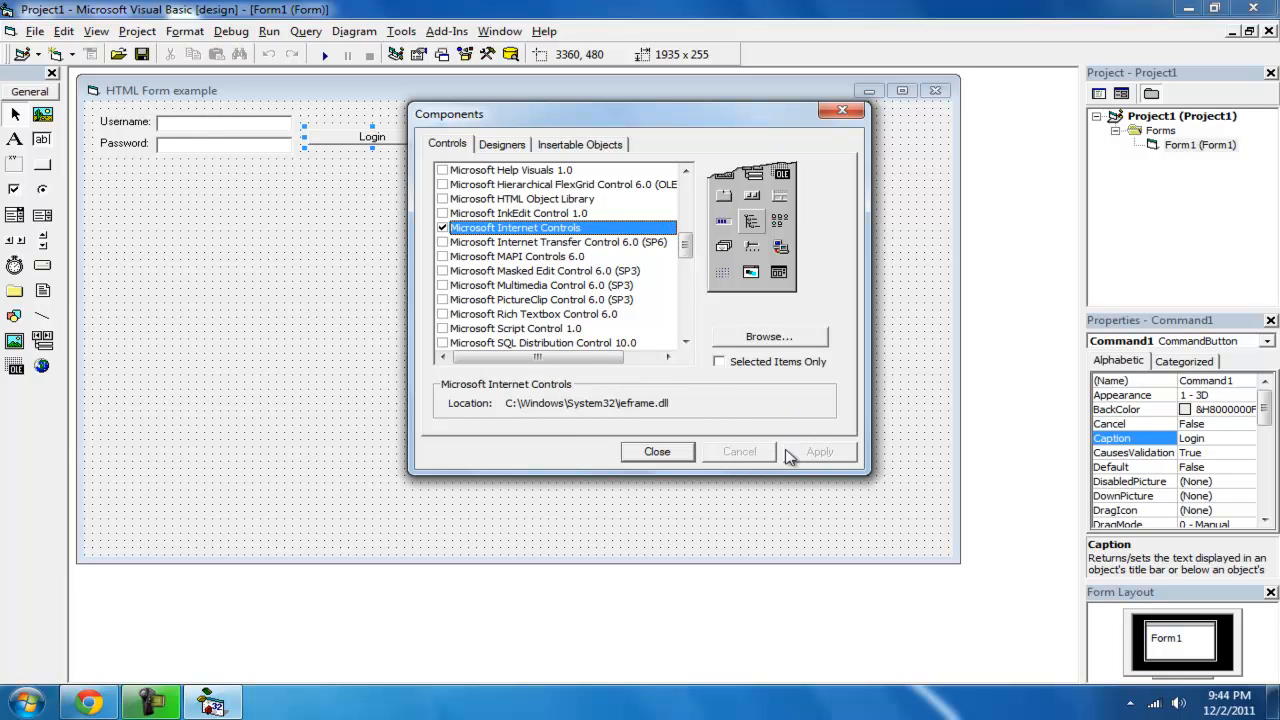
{"action": "left_click", "coordinate": [656, 452]}
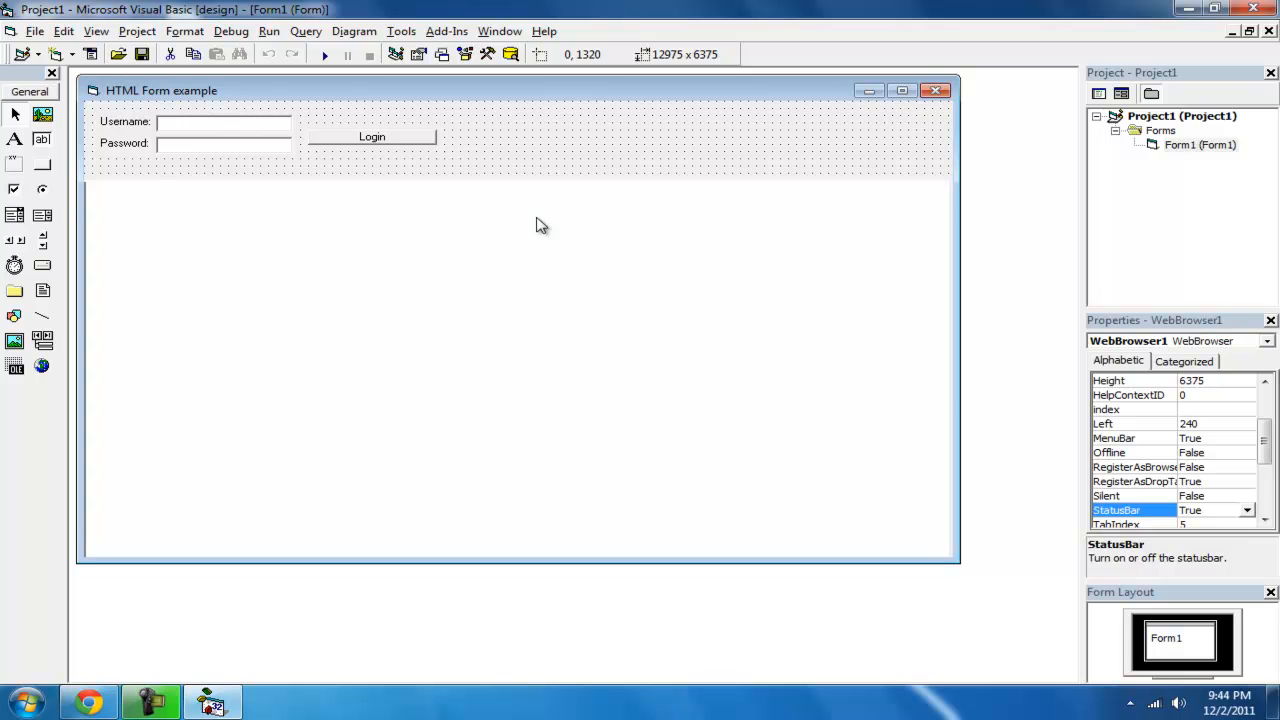
Step: Place a WebBrowser control under the login fields and bring up Form_Load code
{"action": "left_click", "coordinate": [540, 360]}
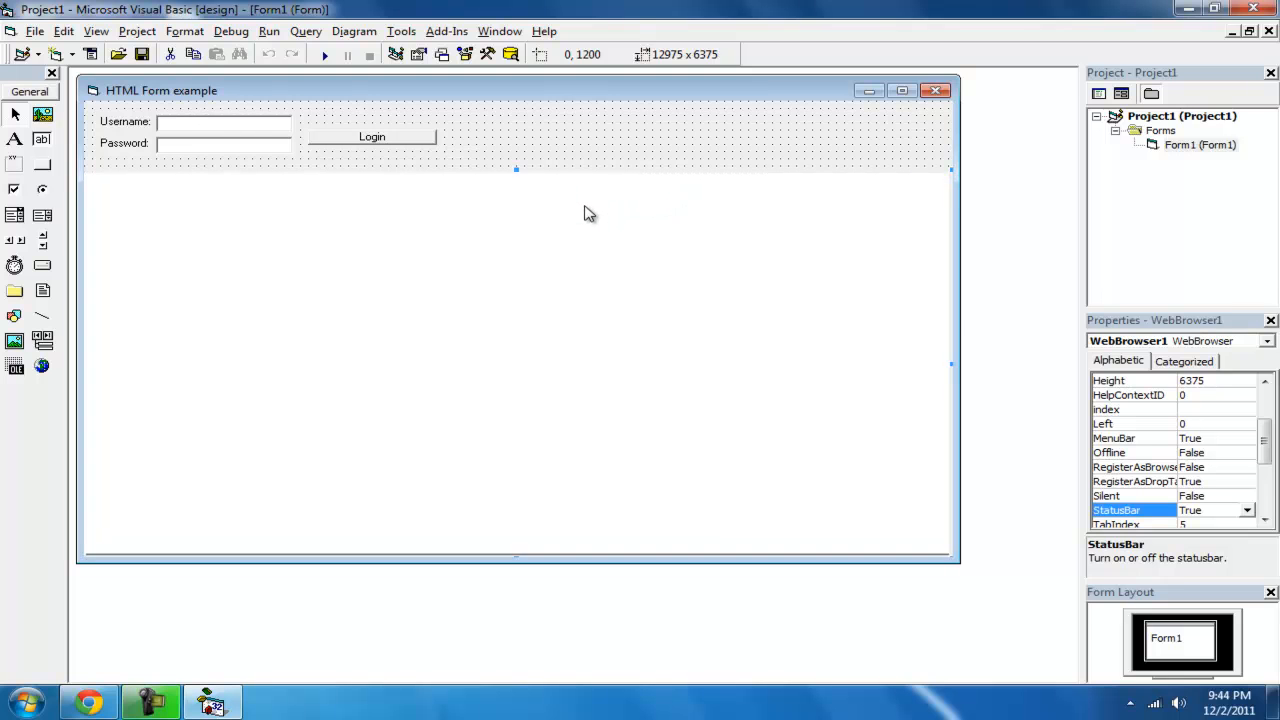
{"action": "left_click", "coordinate": [372, 240]}
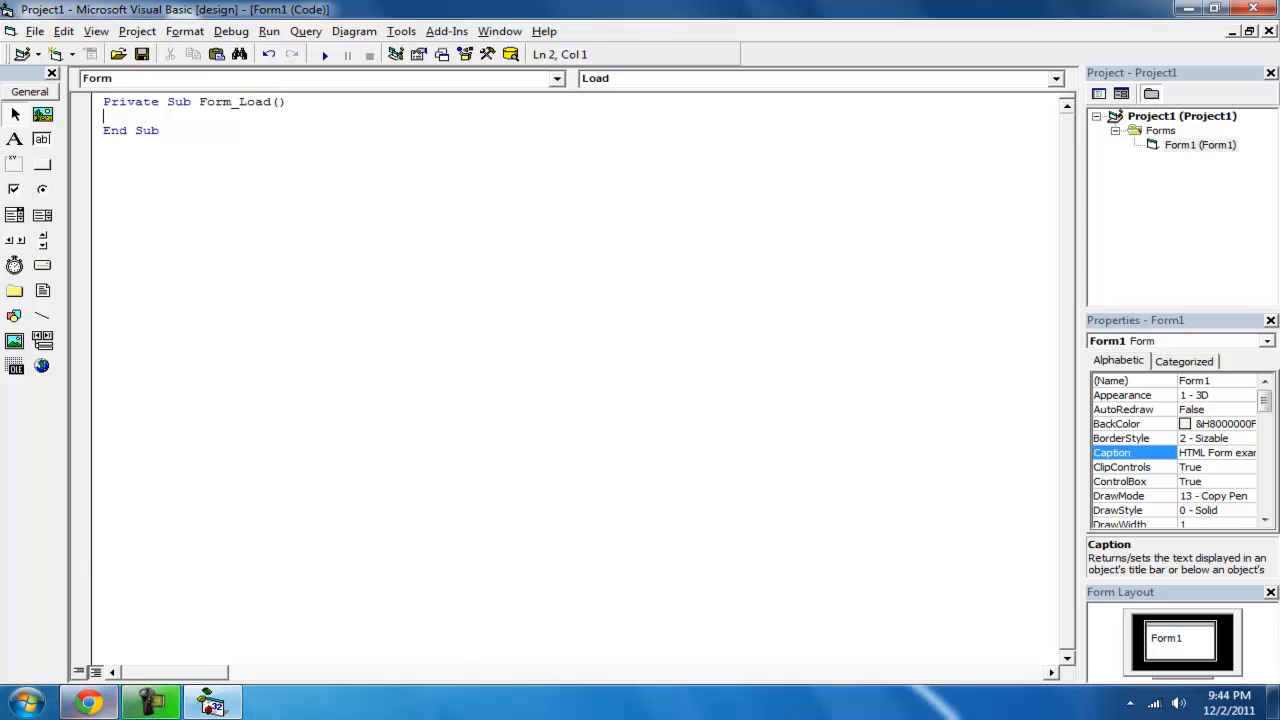
{"action": "left_click", "coordinate": [88, 700]}
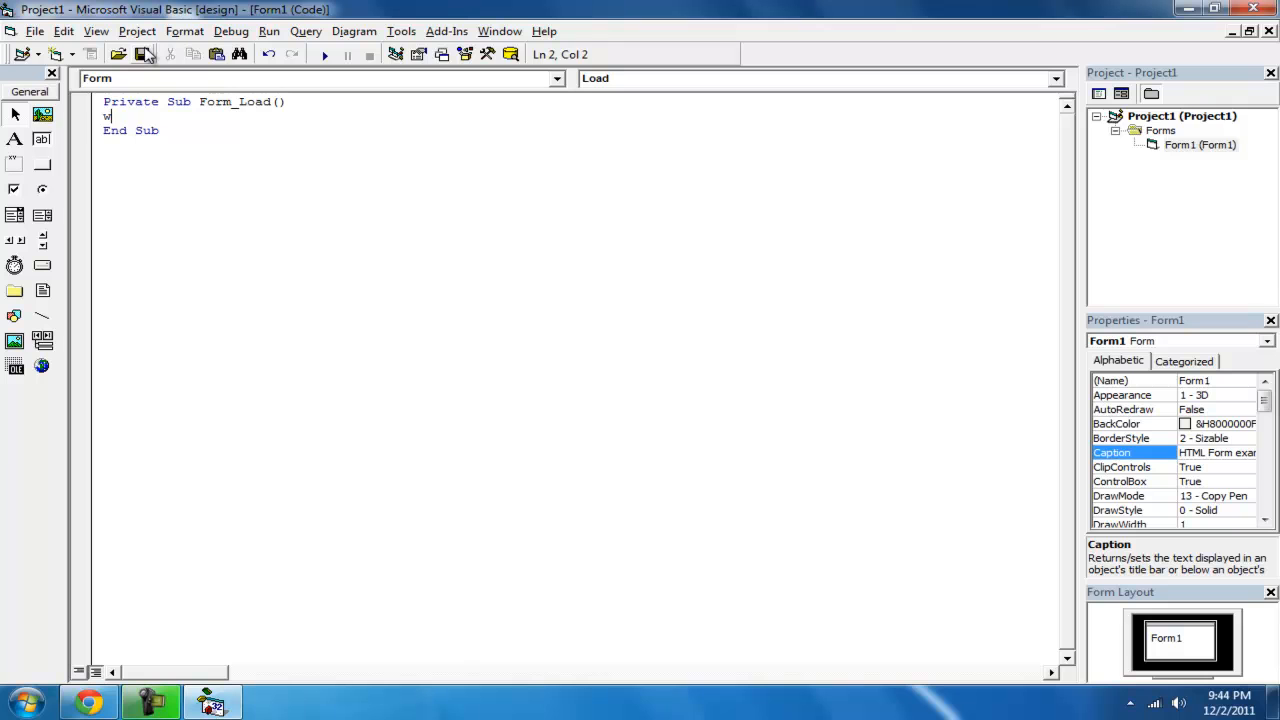
{"action": "type", "text": "ebbrowser."}
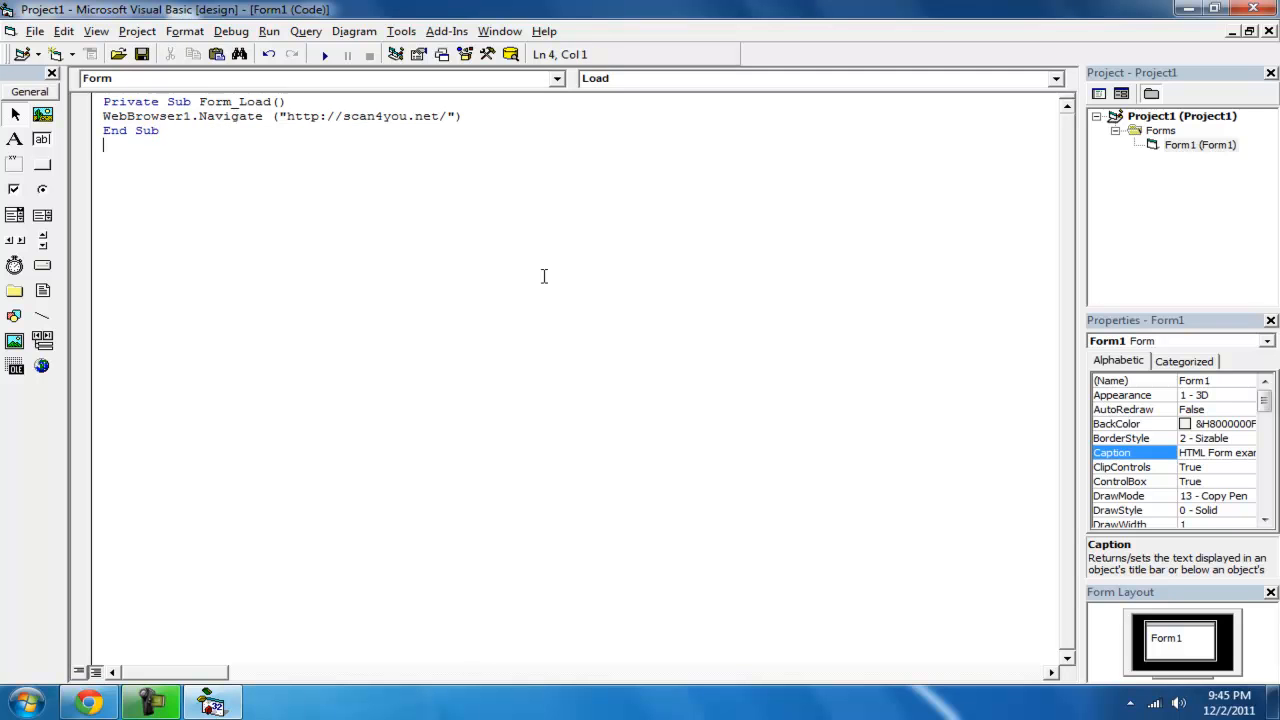
{"action": "mouse_move", "coordinate": [784, 170]}
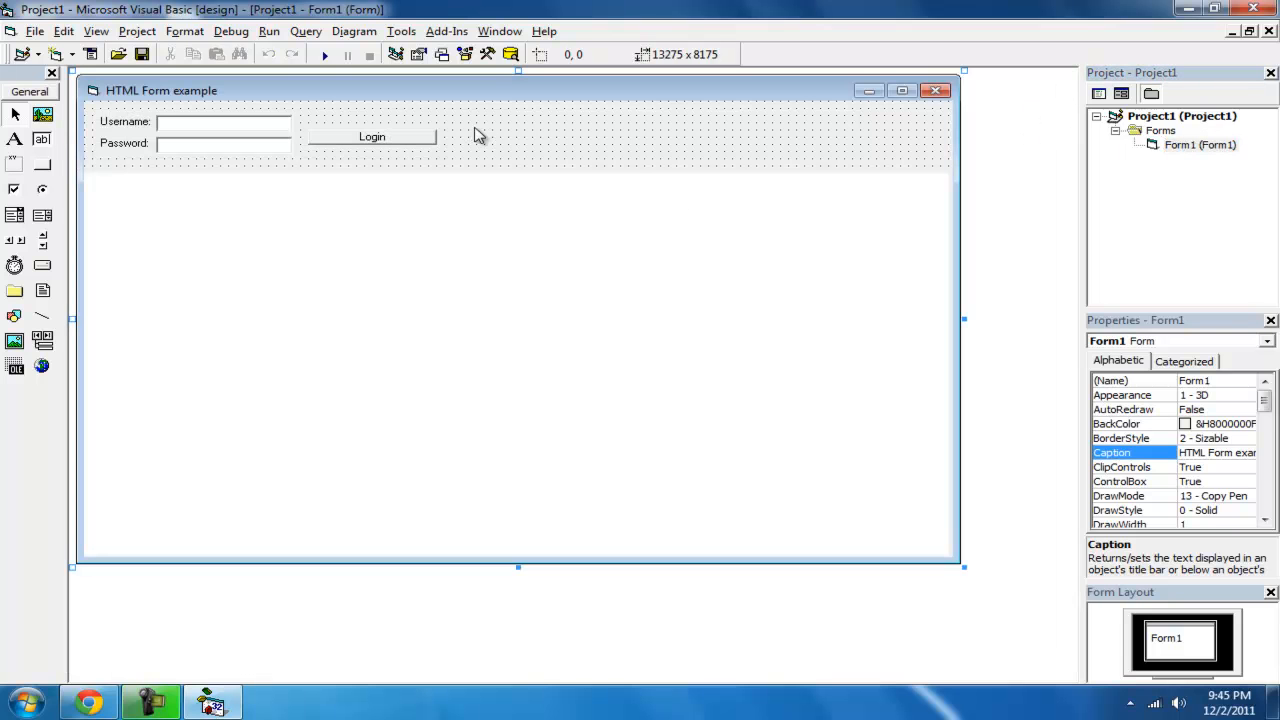
{"action": "left_click", "coordinate": [372, 136]}
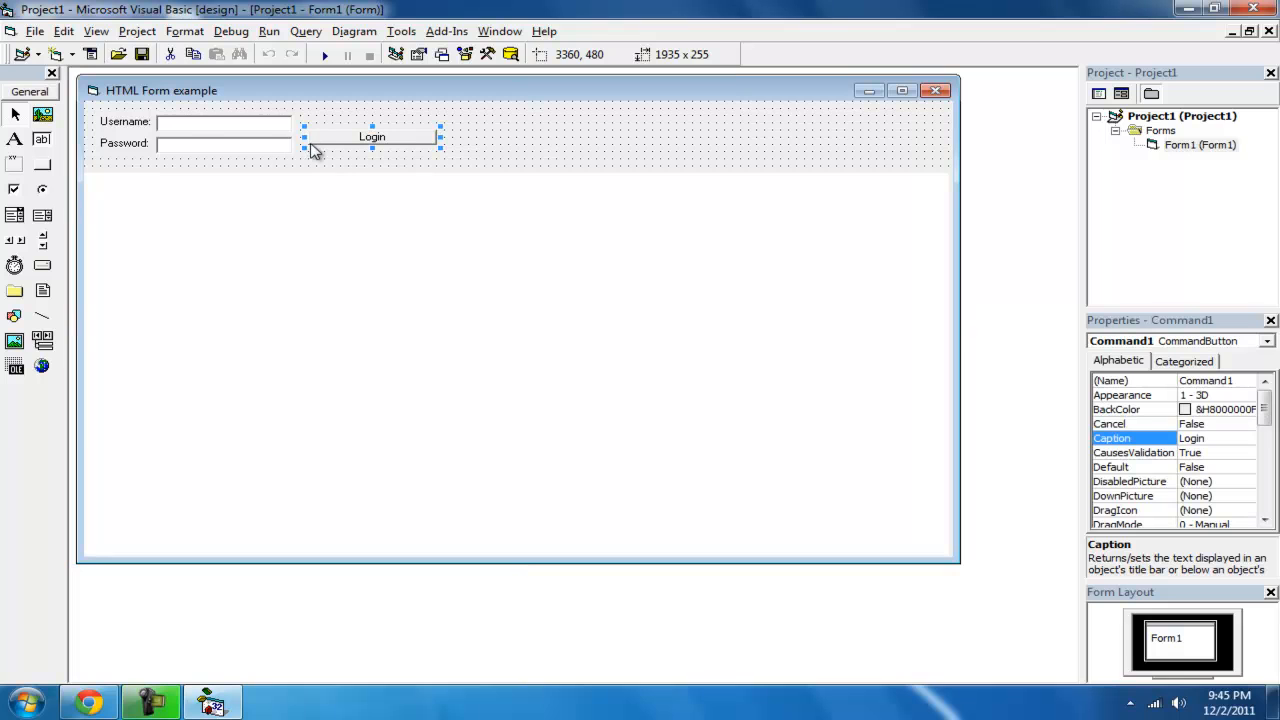
{"action": "double_click", "coordinate": [372, 136]}
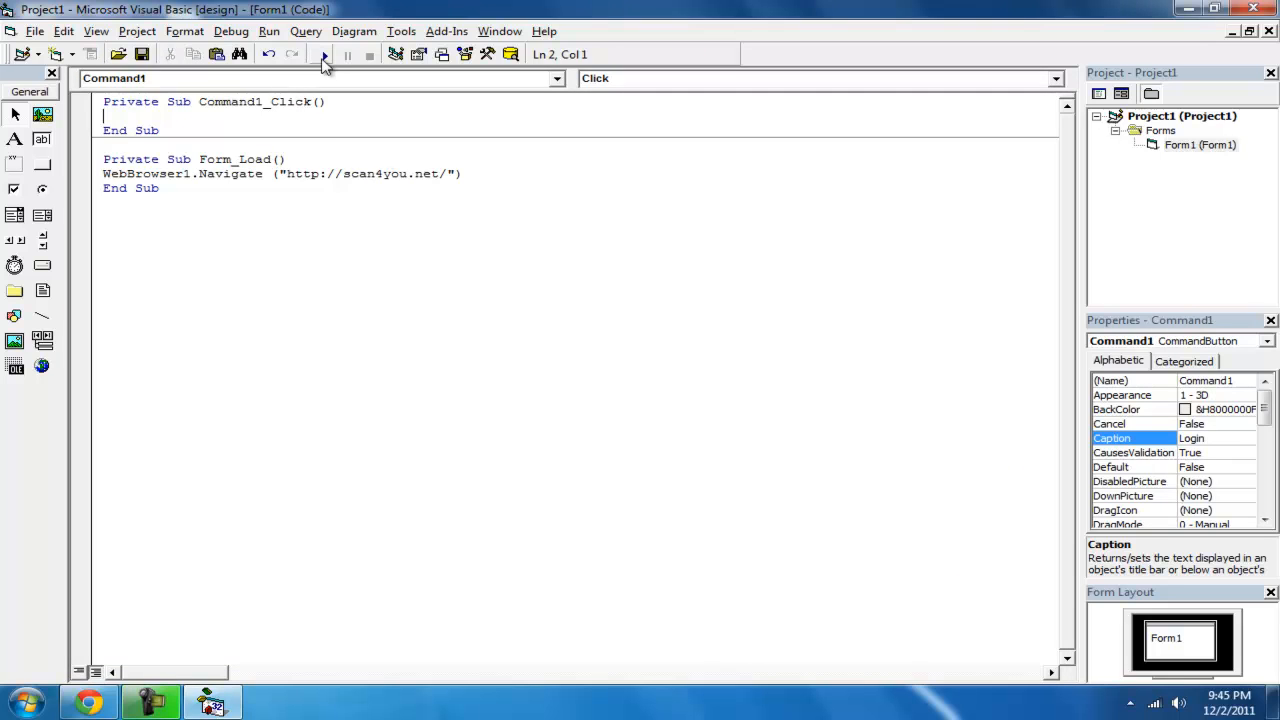
Step: Test-run the project, log out of scan4you via Выход, then stop the run
{"action": "left_click", "coordinate": [324, 54]}
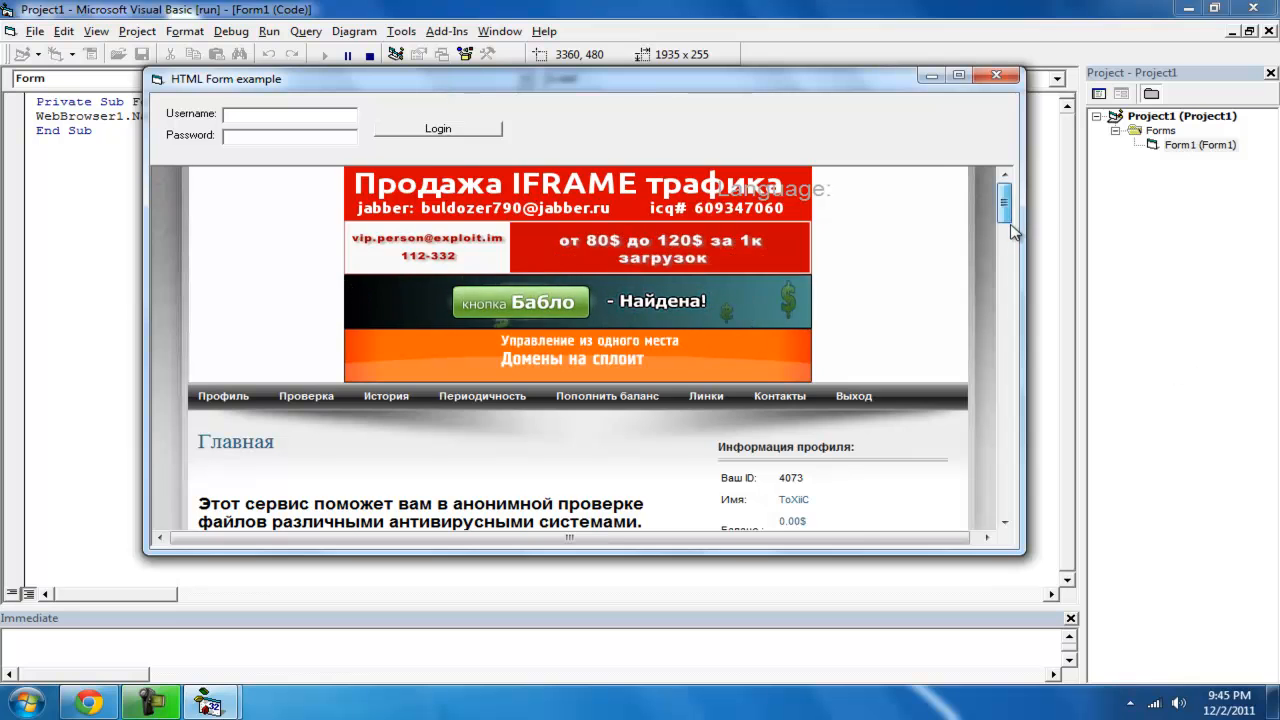
{"action": "scroll", "scroll_direction": "down", "scroll_amount": 3}
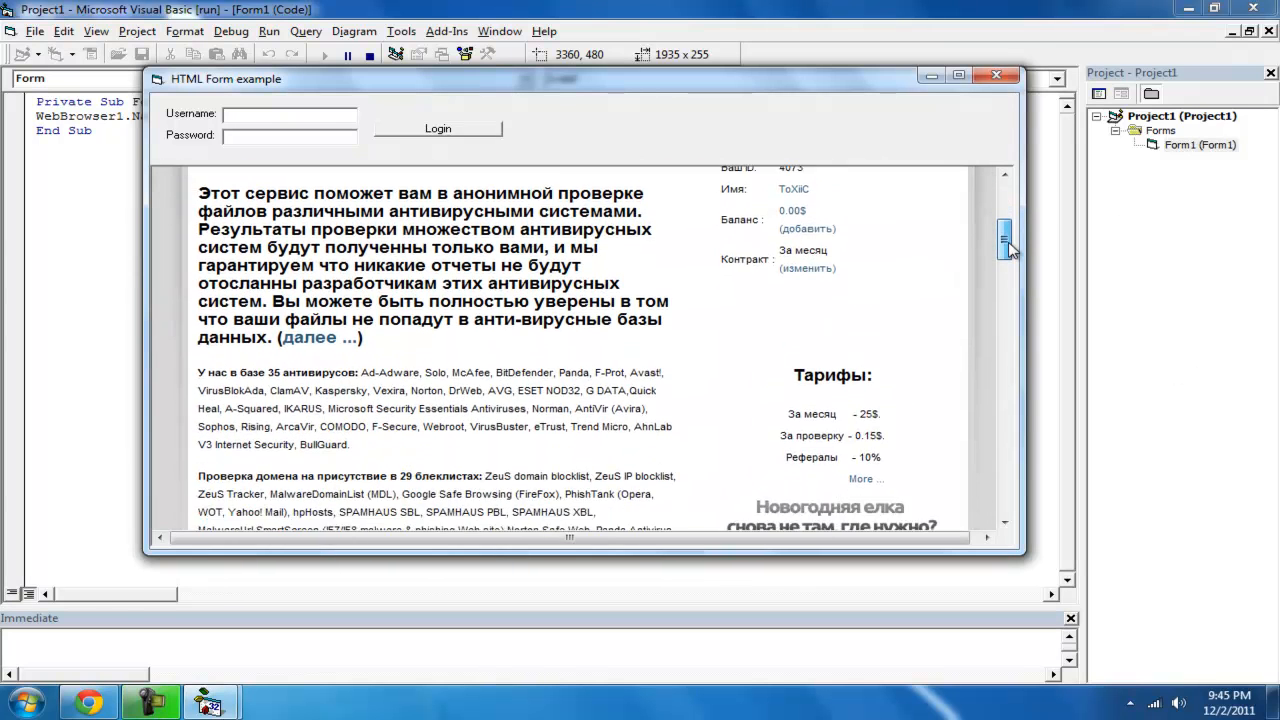
{"action": "scroll", "scroll_direction": "up", "scroll_amount": 3}
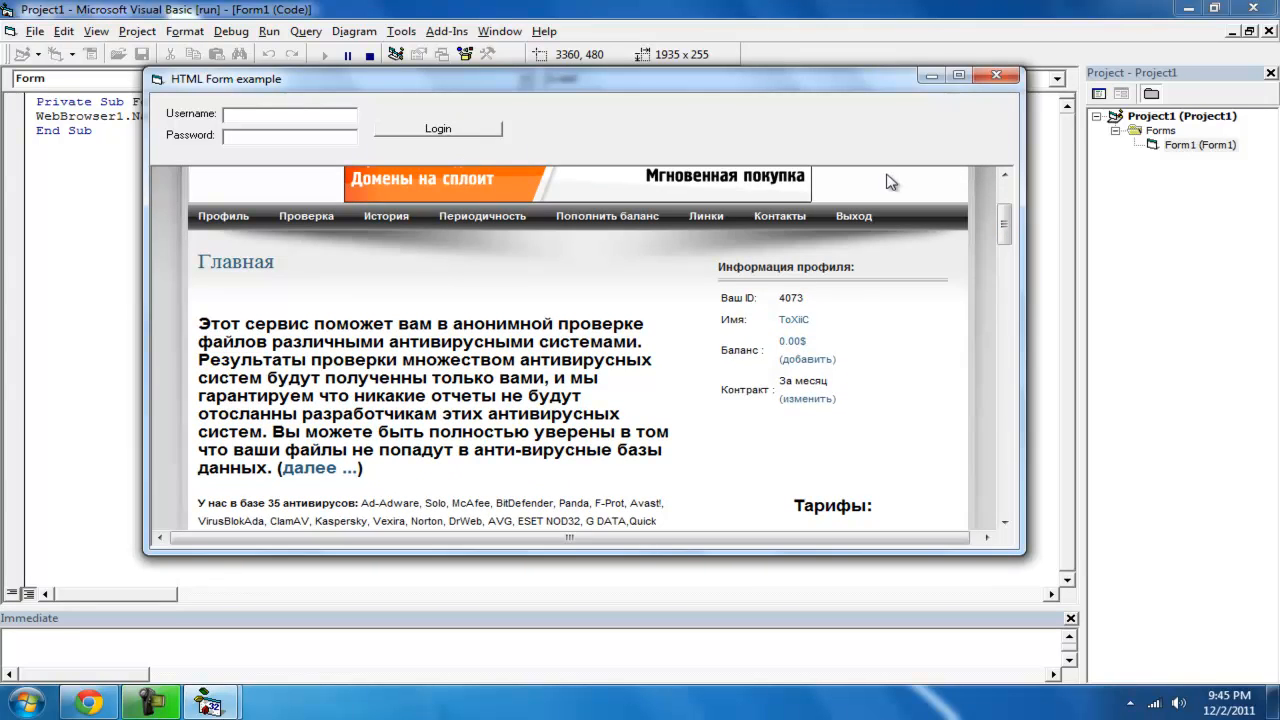
{"action": "scroll", "scroll_direction": "down", "scroll_amount": 3}
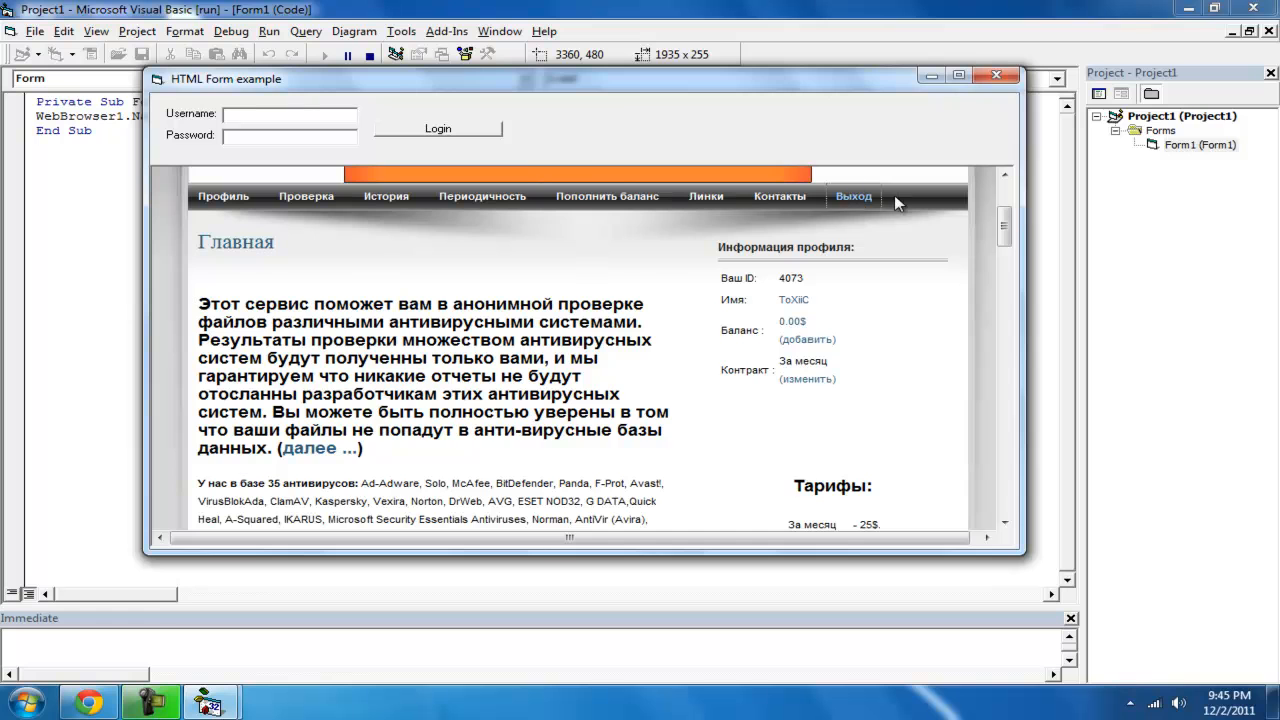
{"action": "left_click", "coordinate": [852, 196]}
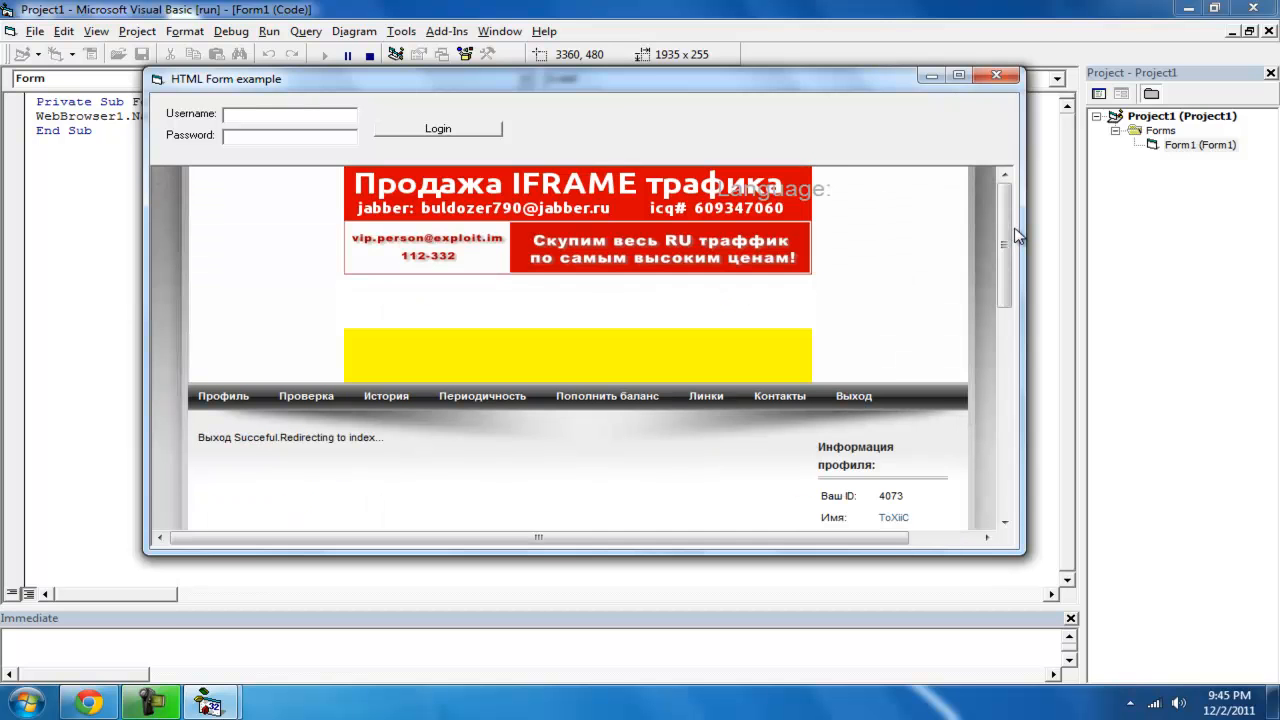
{"action": "scroll", "scroll_direction": "down", "scroll_amount": 3}
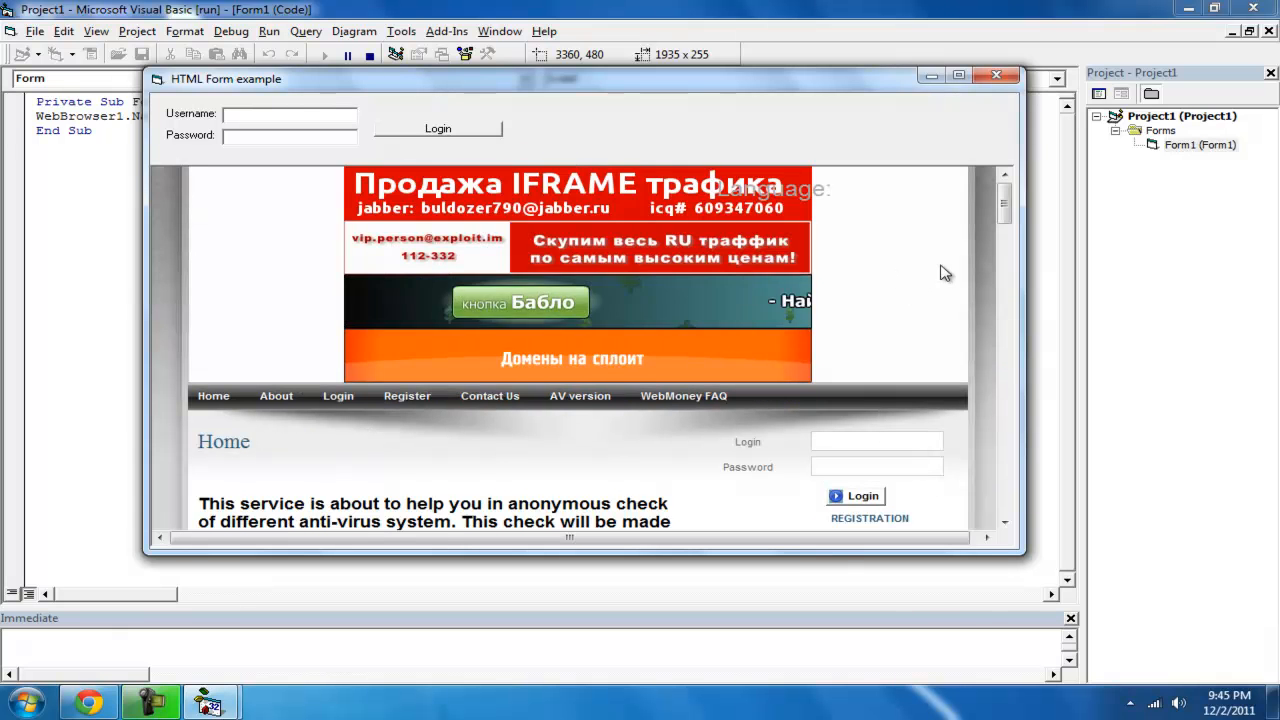
{"action": "scroll", "scroll_direction": "down", "scroll_amount": 3}
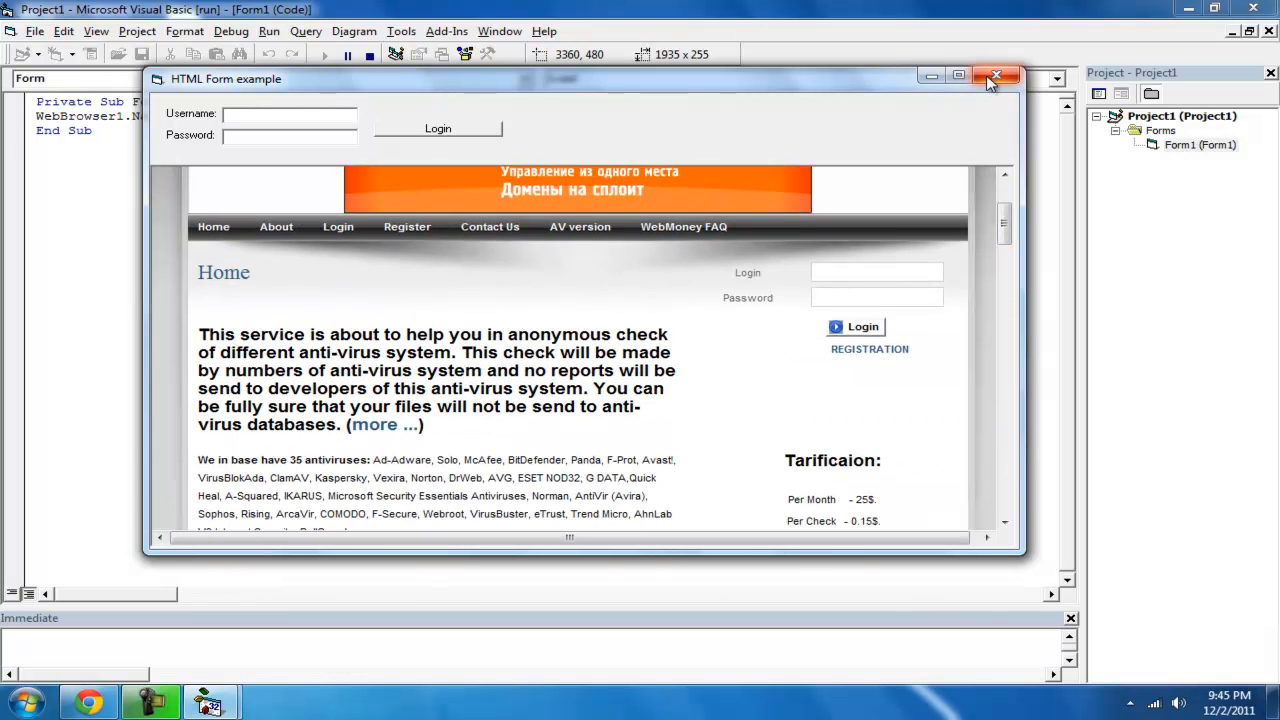
{"action": "left_click", "coordinate": [996, 76]}
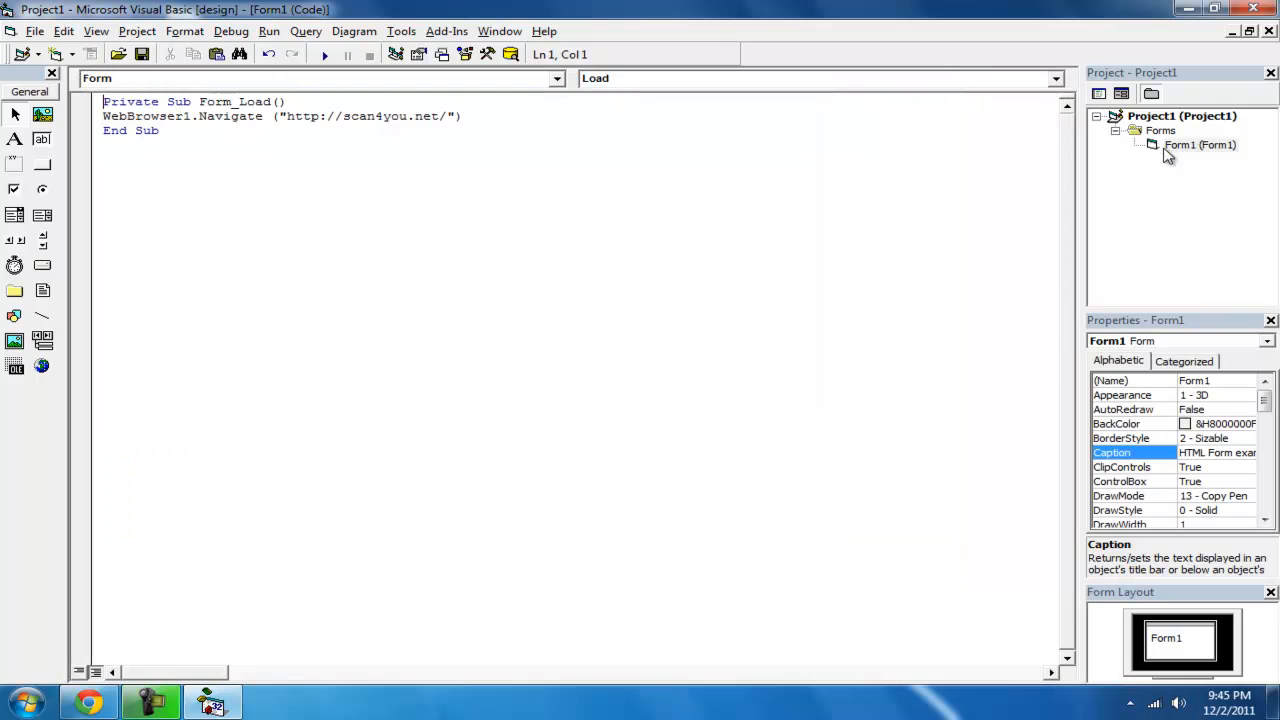
Step: Create the Login button's empty Command1_Click handler from the form designer
{"action": "double_click", "coordinate": [1200, 144]}
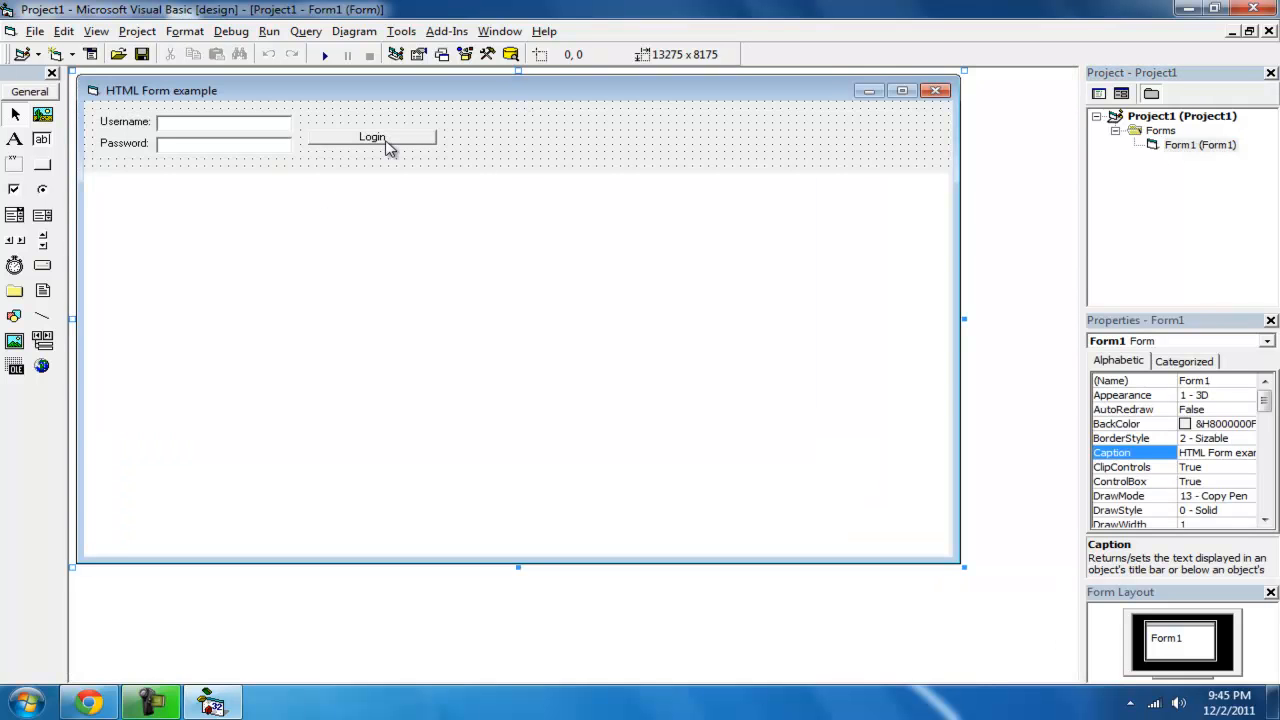
{"action": "double_click", "coordinate": [372, 136]}
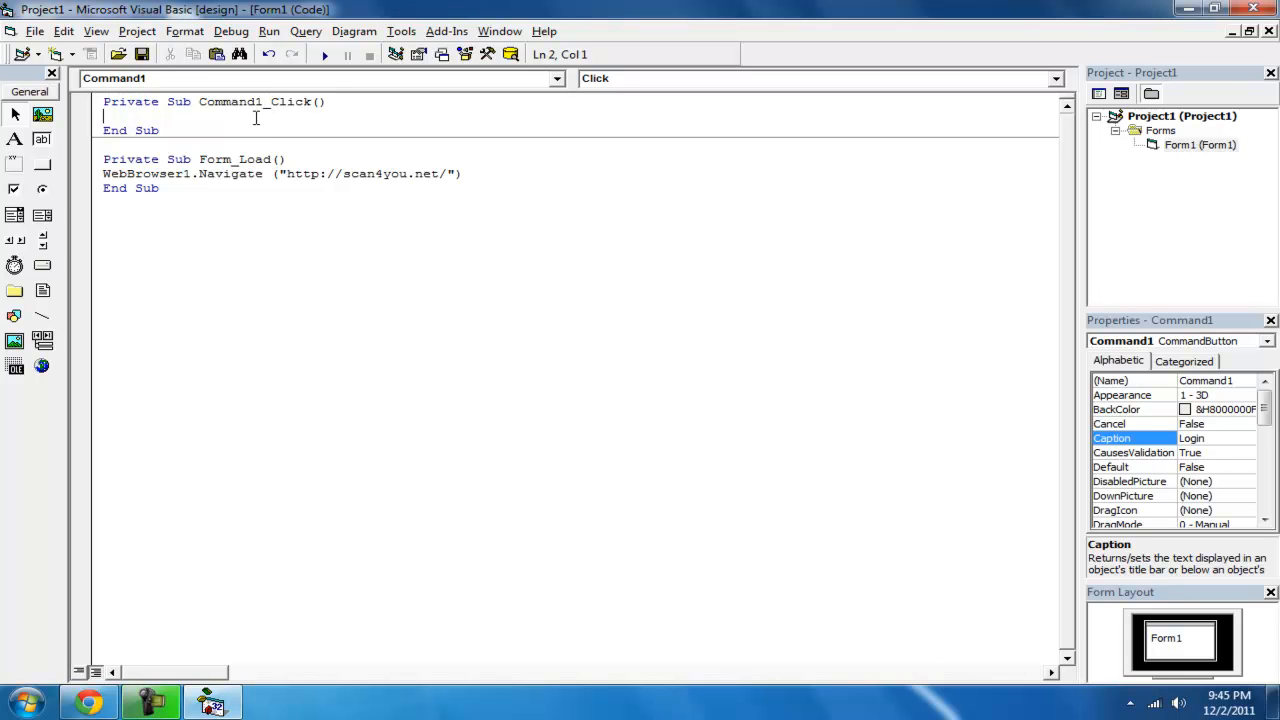
{"action": "left_click", "coordinate": [1200, 144]}
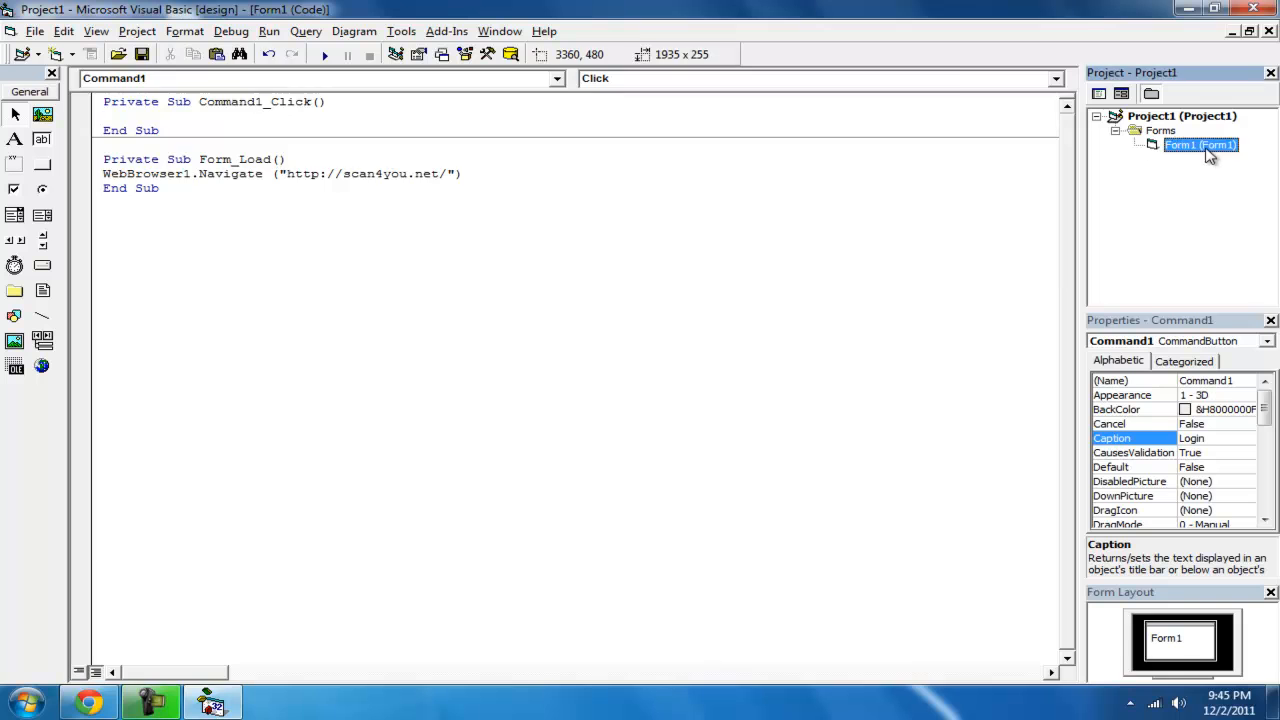
{"action": "double_click", "coordinate": [1200, 144]}
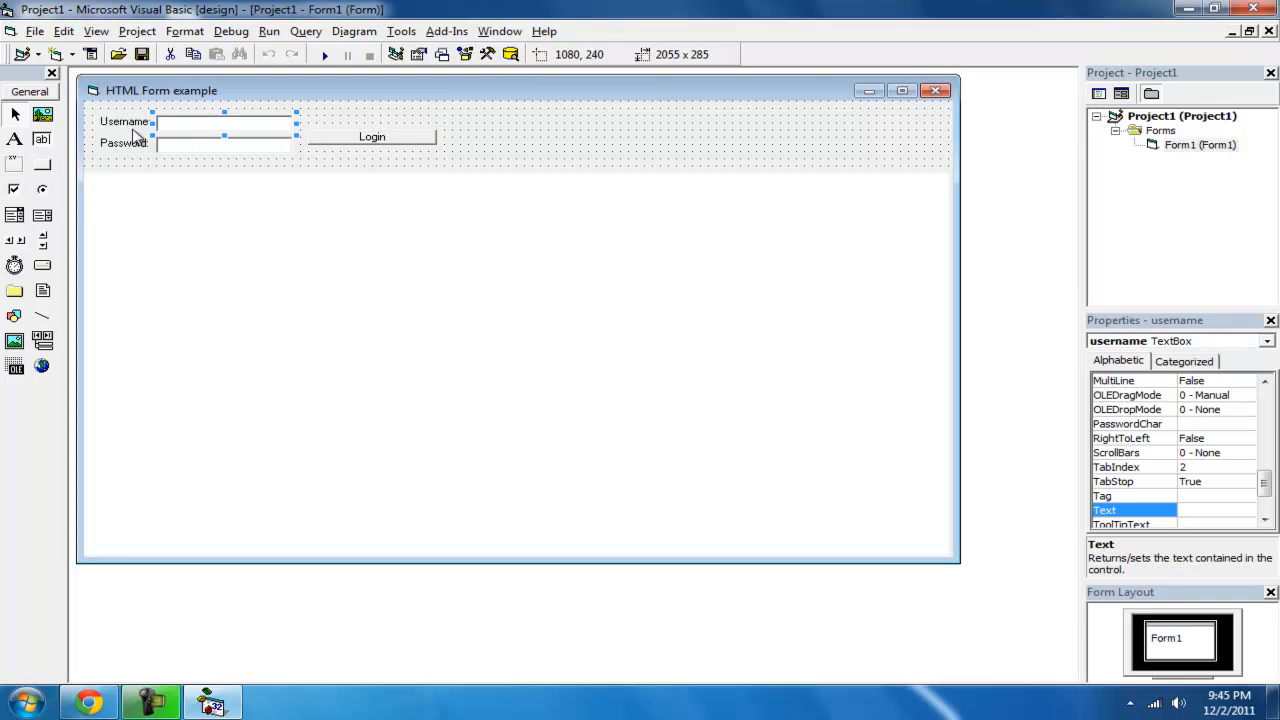
{"action": "mouse_move", "coordinate": [196, 150]}
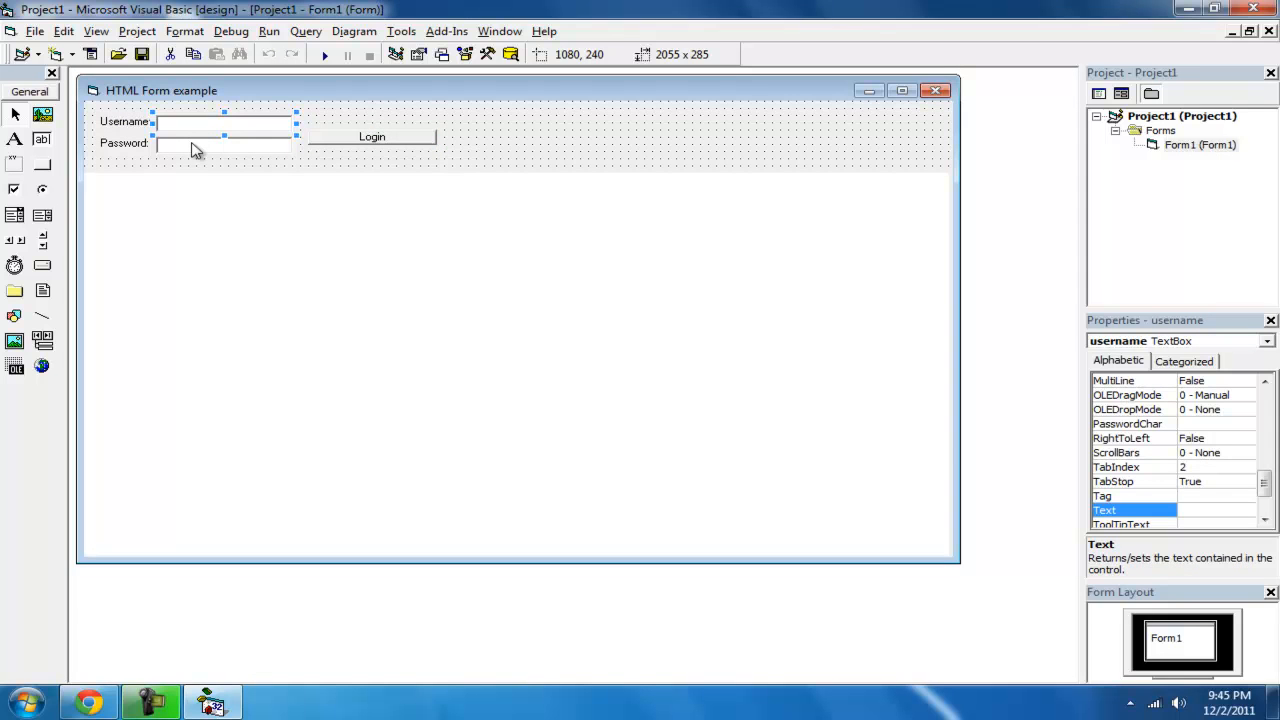
Step: Check the password TextBox name on the form and return to the Login click code
{"action": "left_click", "coordinate": [222, 144]}
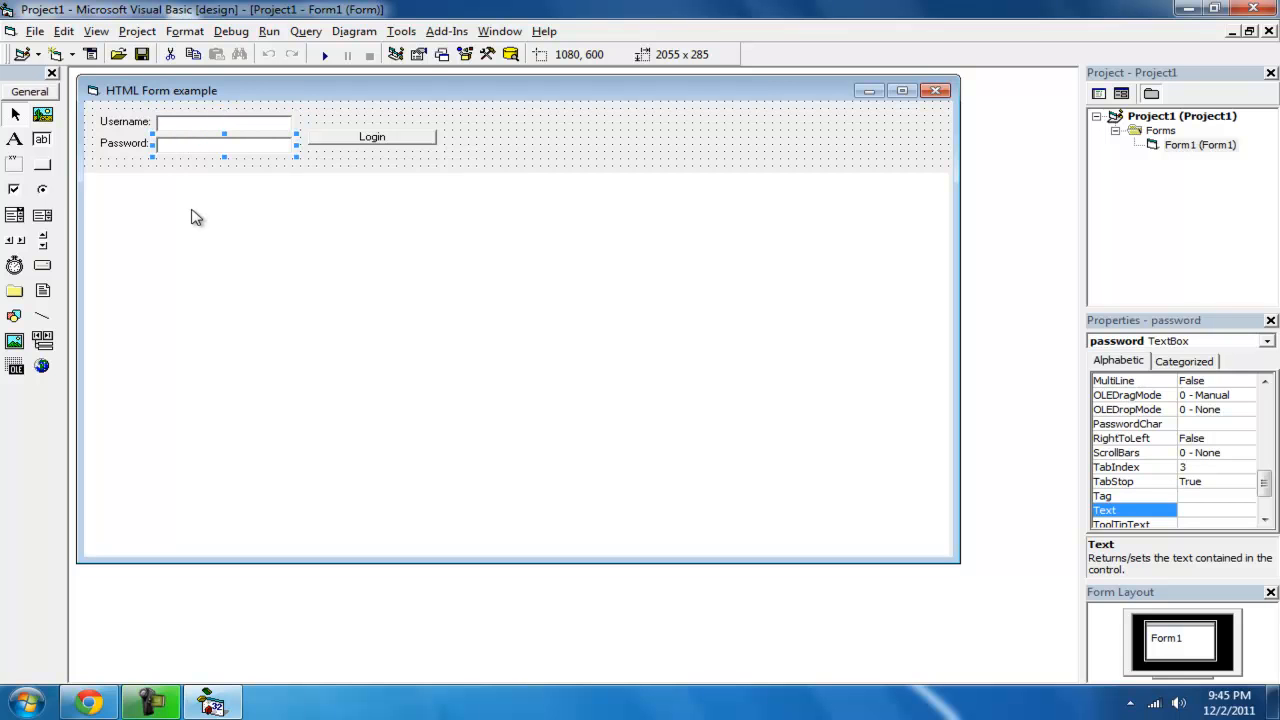
{"action": "left_click", "coordinate": [88, 700]}
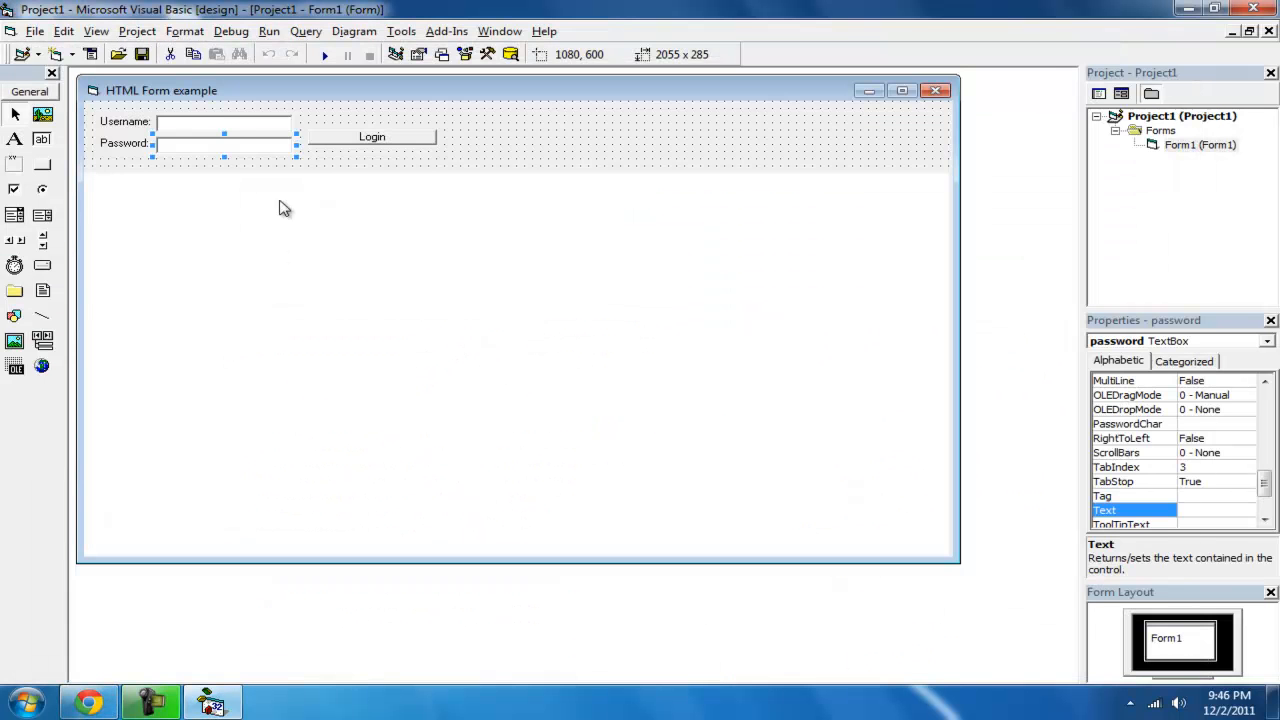
{"action": "double_click", "coordinate": [372, 136]}
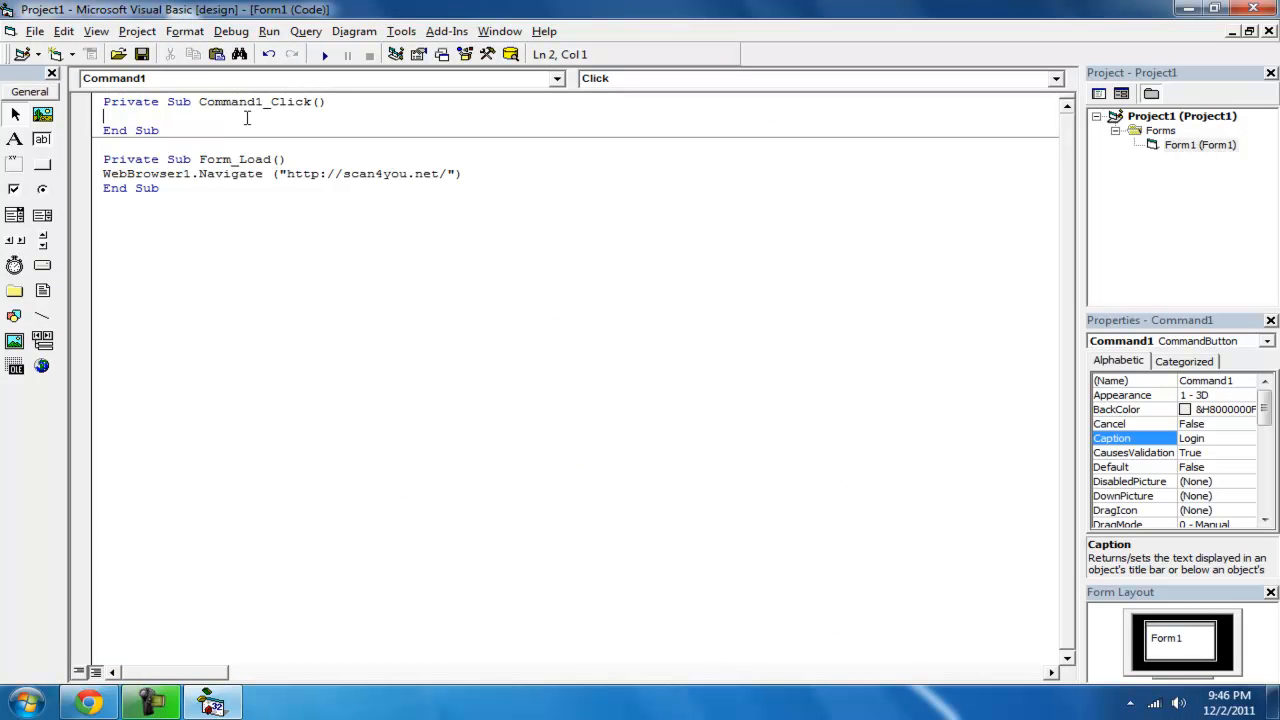
Step: Start a With WebBrowser1 block containing .Document.All(" and go inspect the site's username field
{"action": "type", "text": "W"}
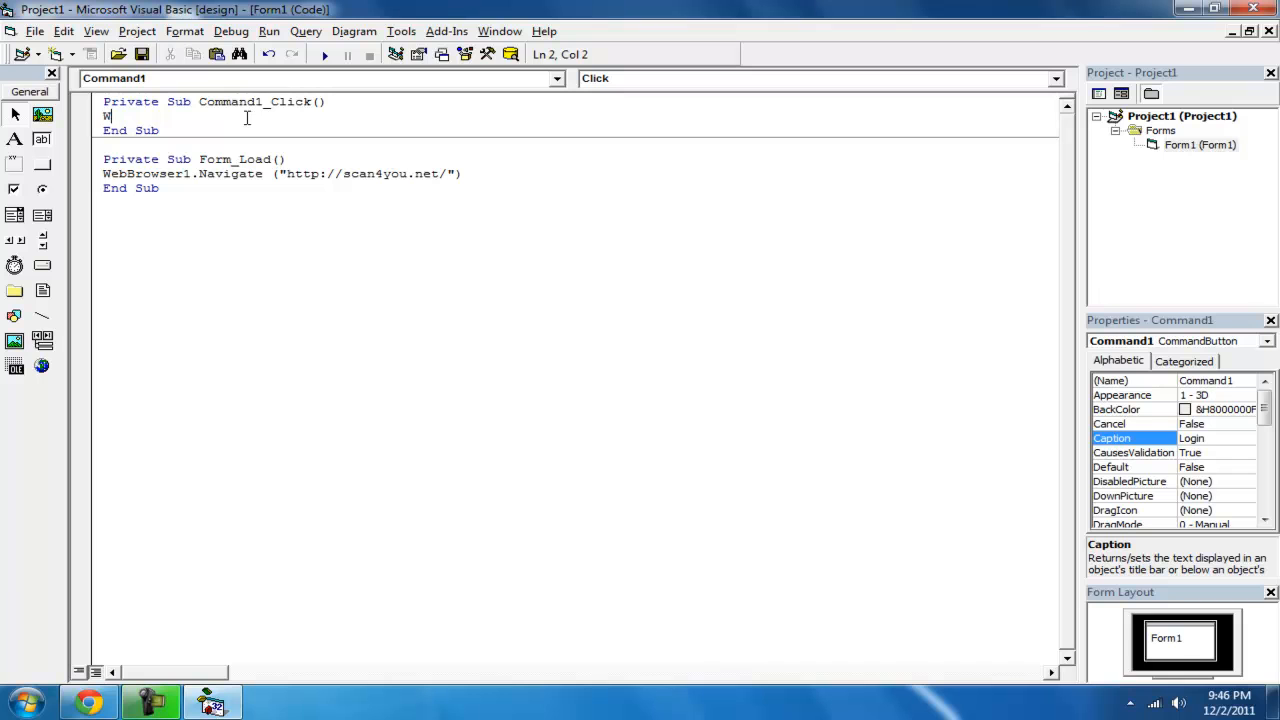
{"action": "type", "text": "ith webbrows"}
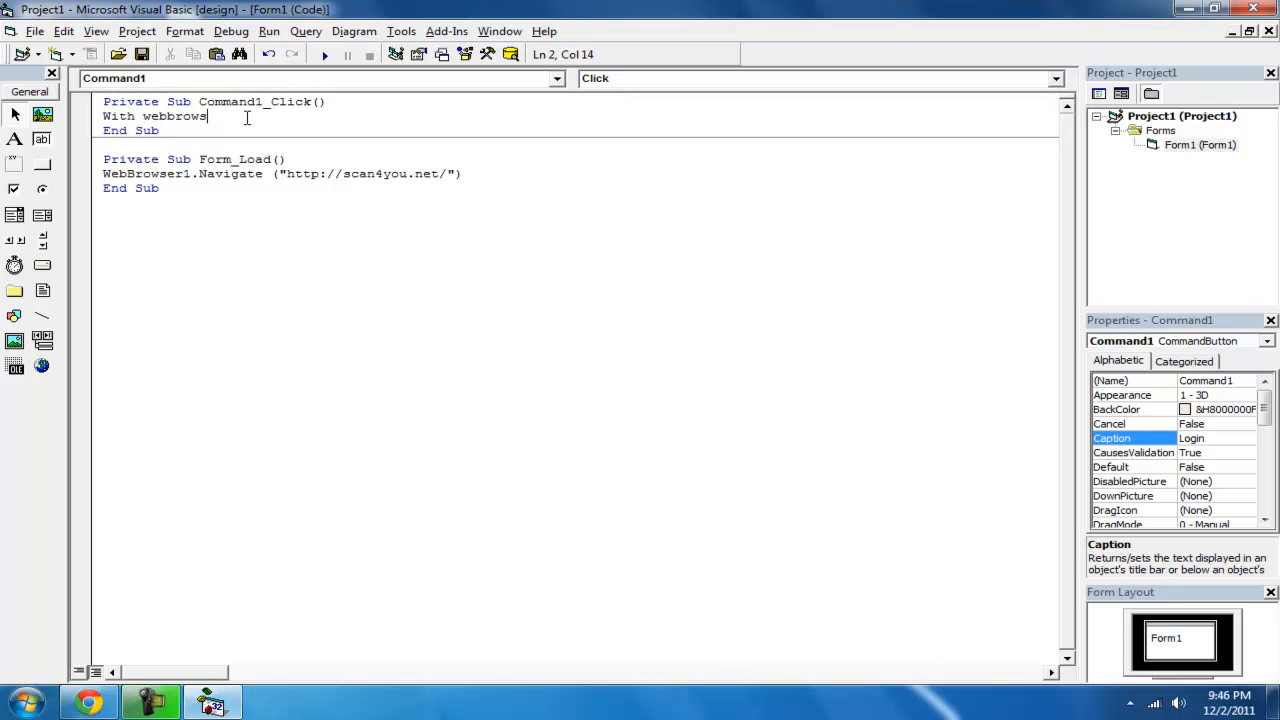
{"action": "key", "text": "Return"}
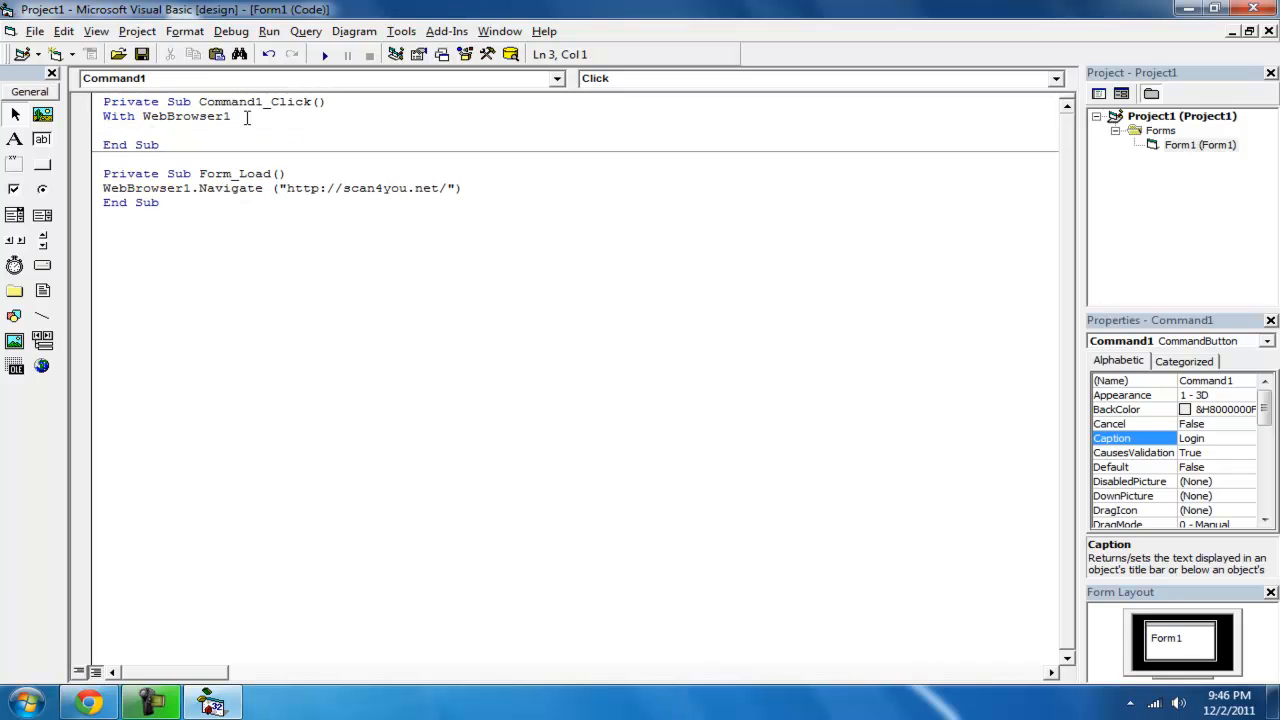
{"action": "type", "text": ".Document.A"}
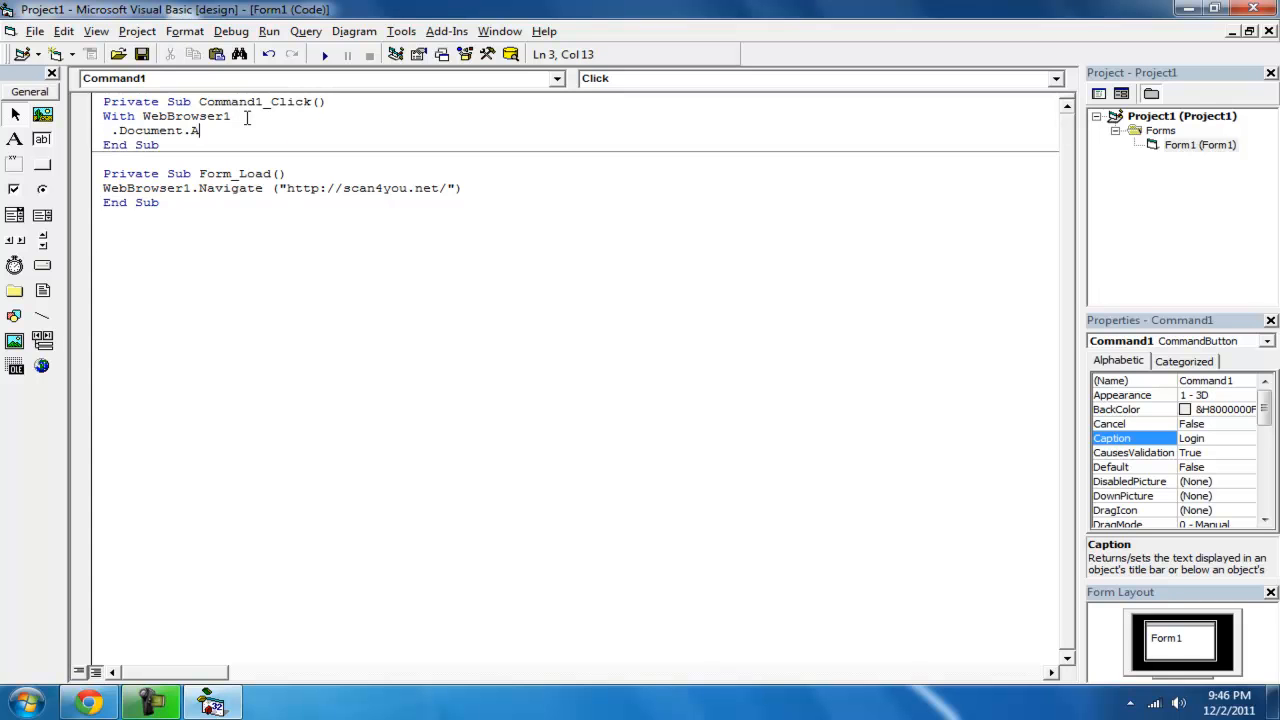
{"action": "type", "text": "ll("}
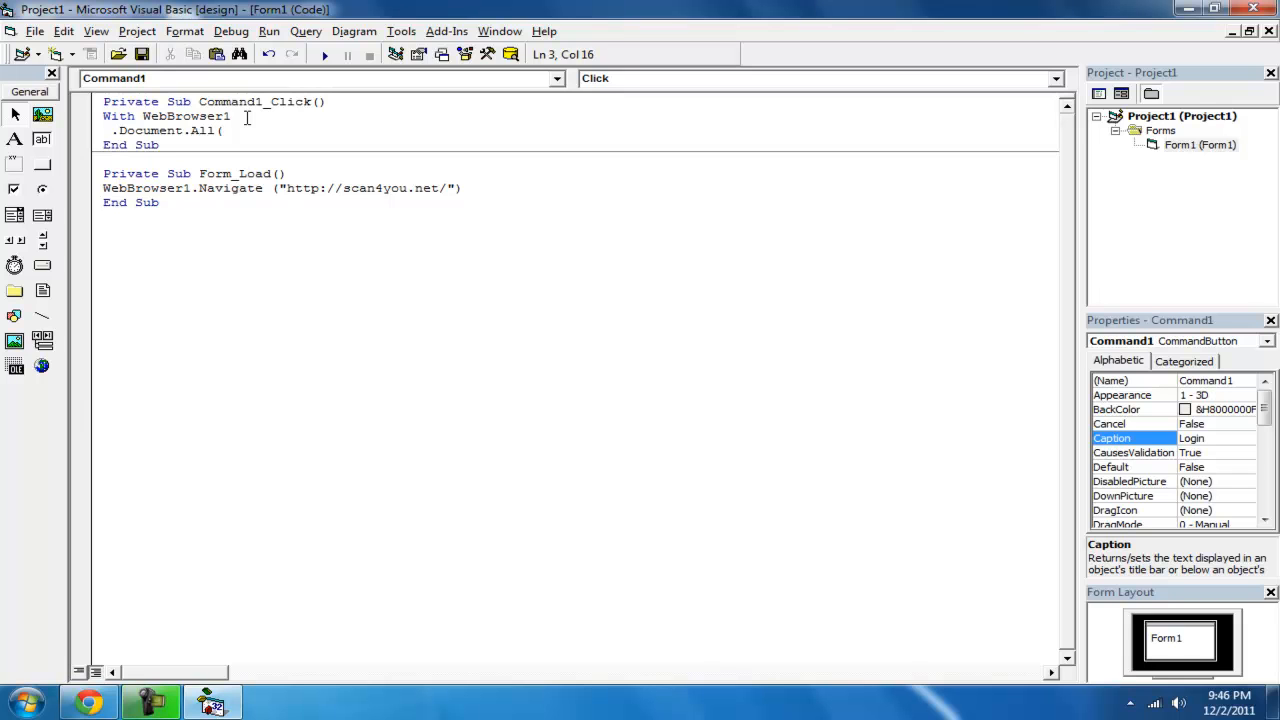
{"action": "type", "text": "\""}
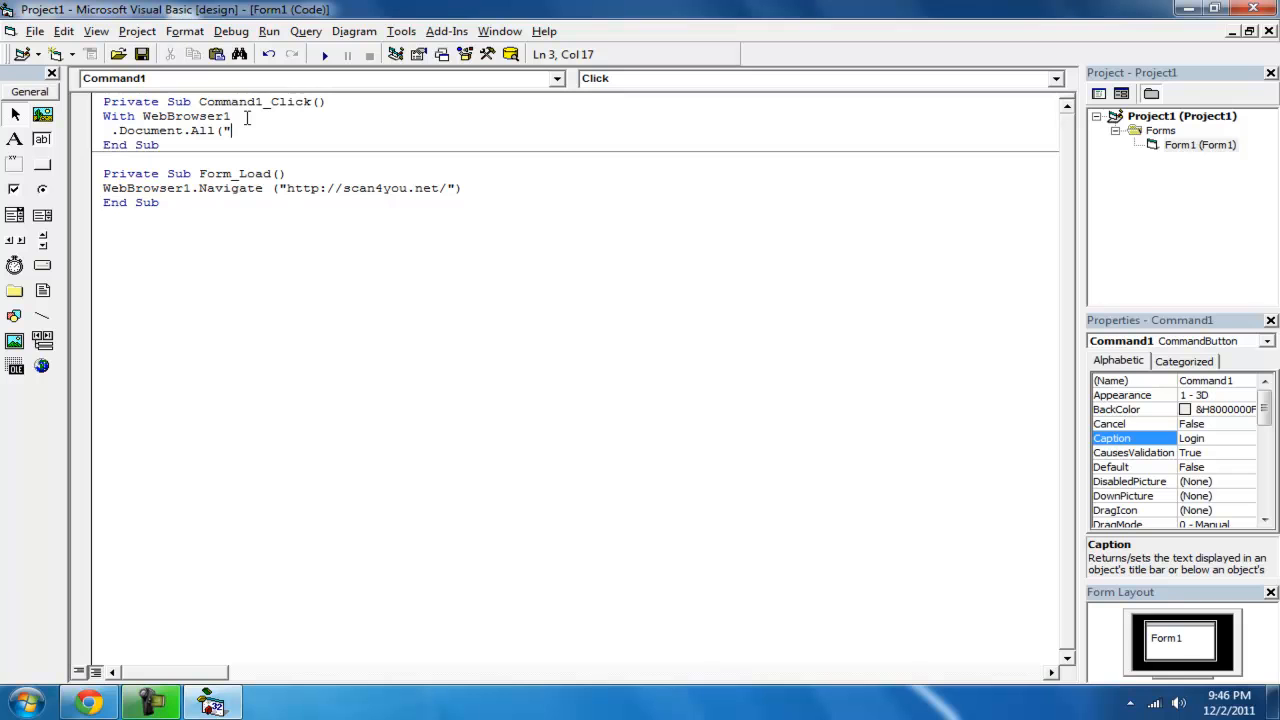
{"action": "mouse_move", "coordinate": [164, 182]}
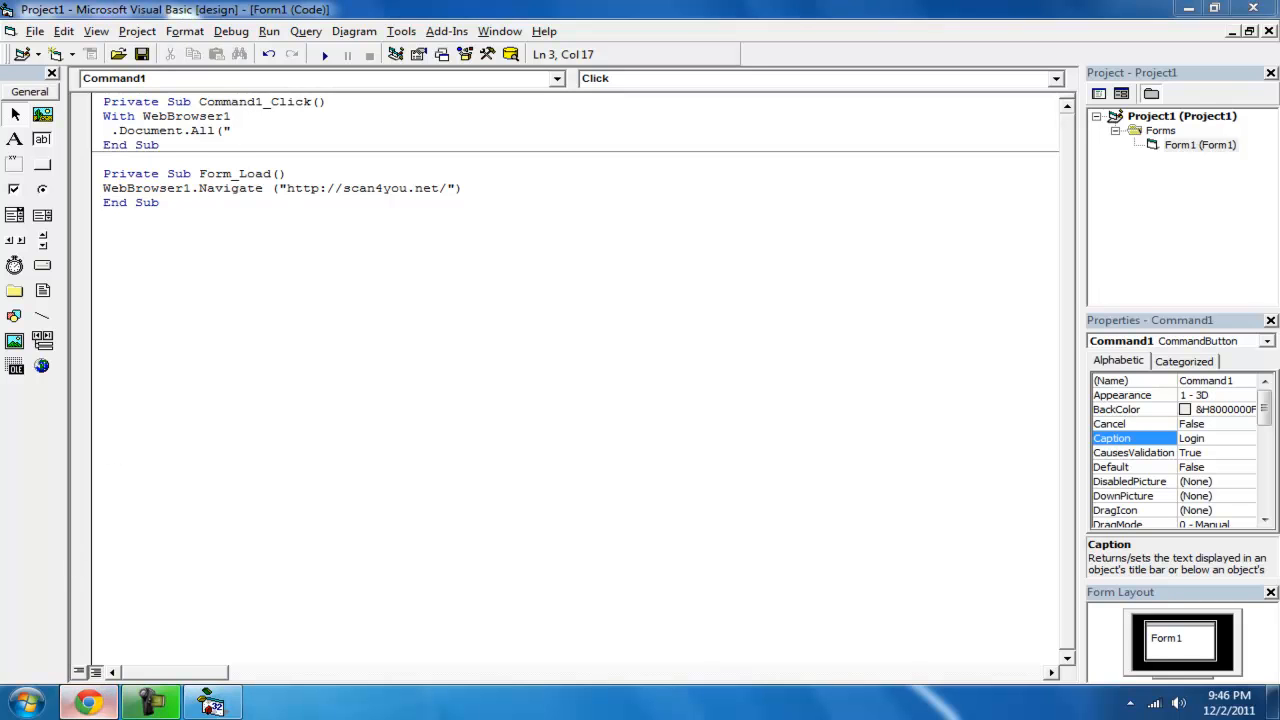
{"action": "right_click", "coordinate": [928, 316]}
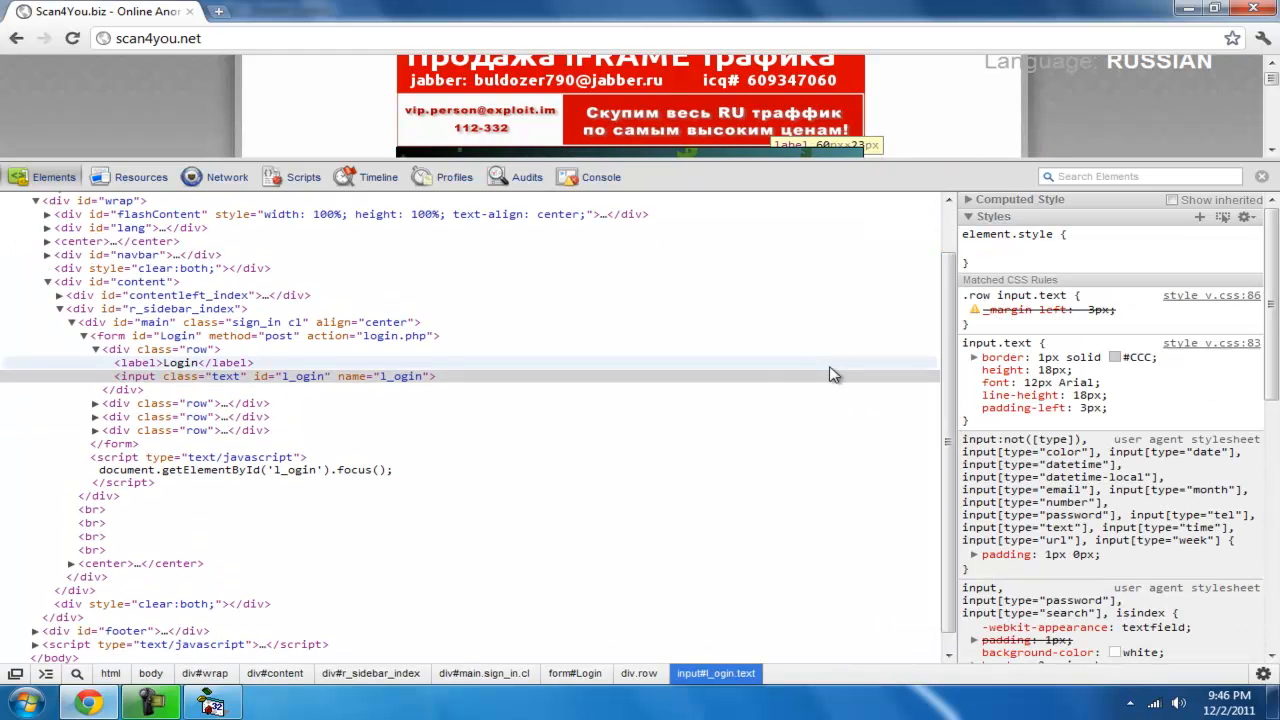
Step: Read the username input's name l_ogin from the inspector markup and return to the code
{"action": "left_click", "coordinate": [300, 376]}
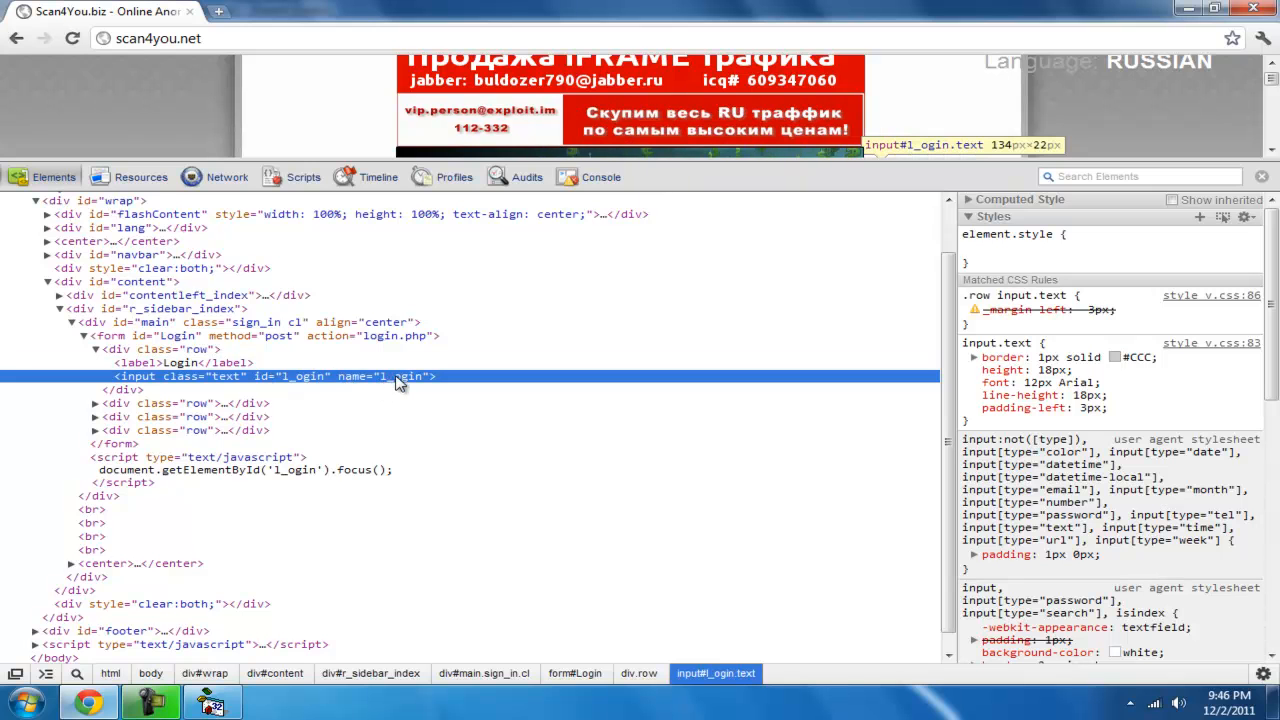
{"action": "double_click", "coordinate": [400, 376]}
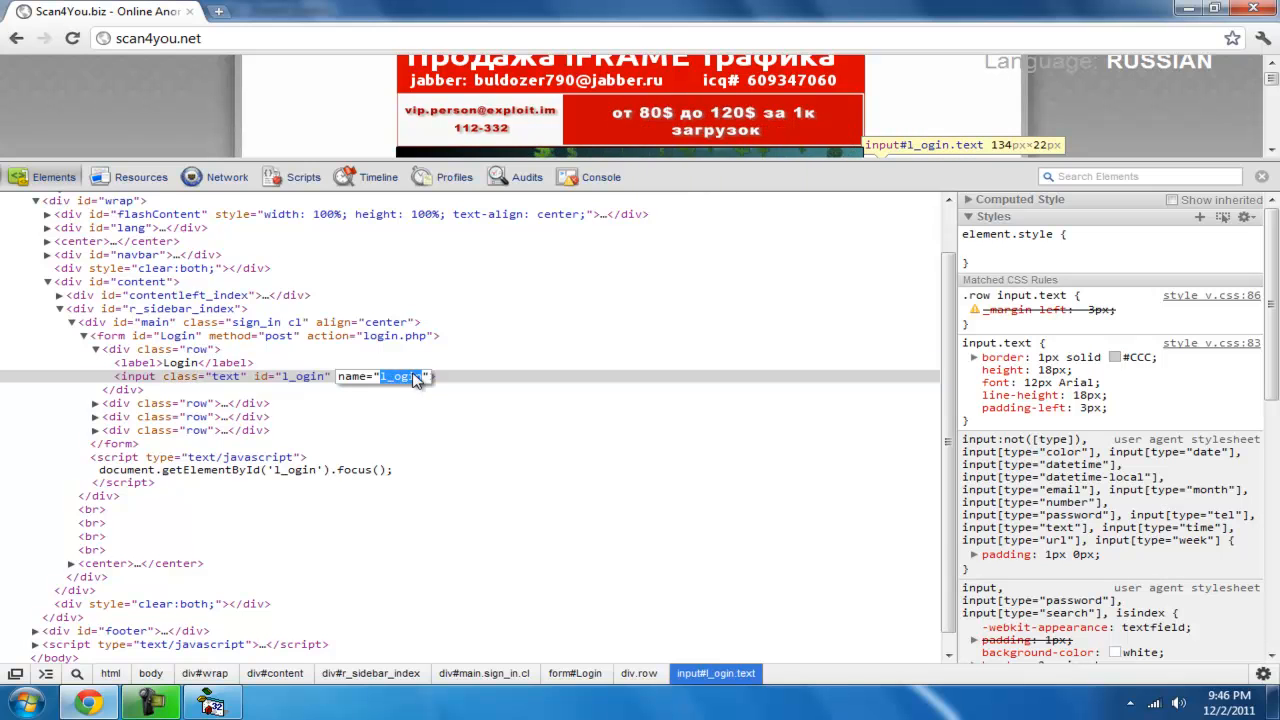
{"action": "mouse_move", "coordinate": [404, 384]}
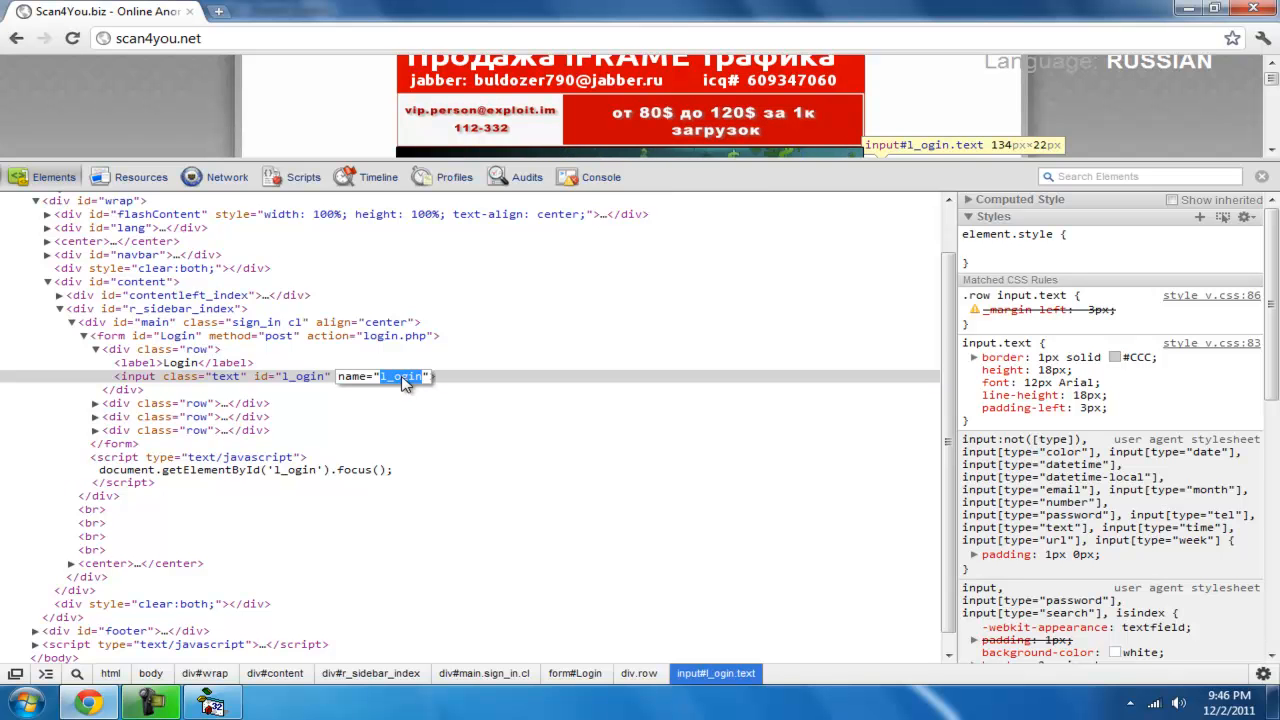
{"action": "left_click", "coordinate": [210, 700]}
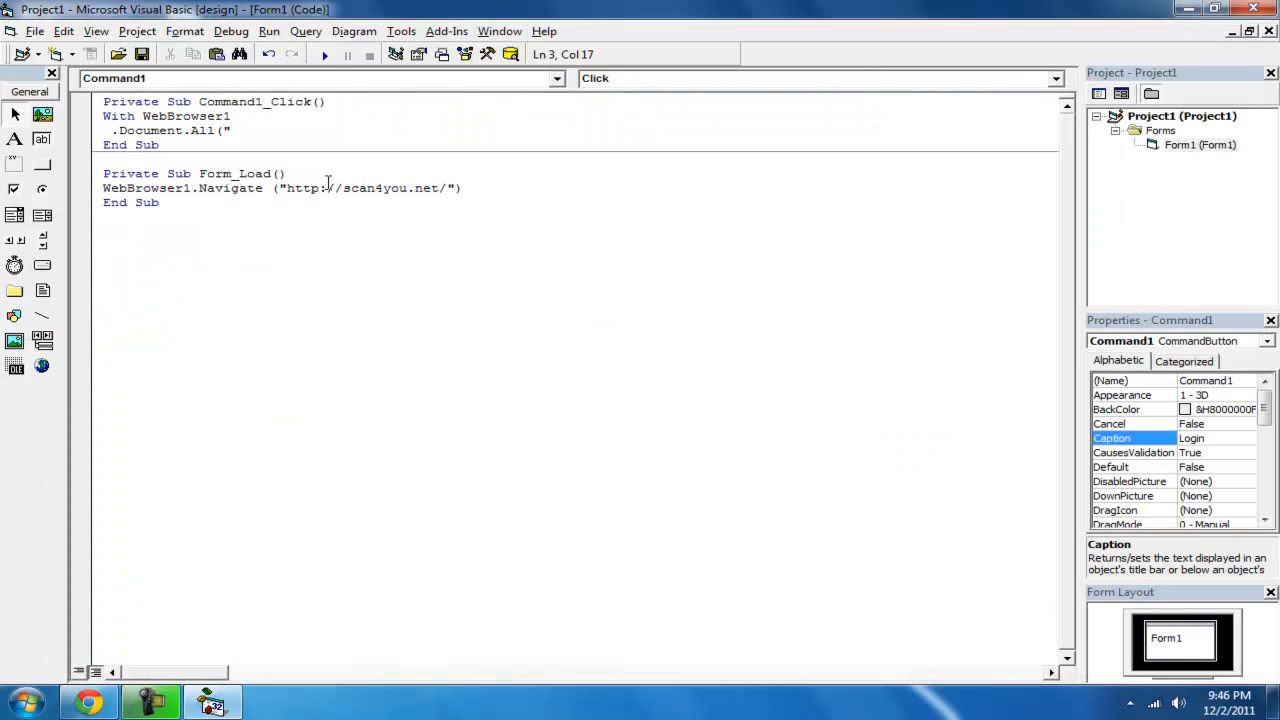
Step: Complete the line as .Document.All("l_ogin").Value = username.Text
{"action": "type", "text": "l_ogin"}
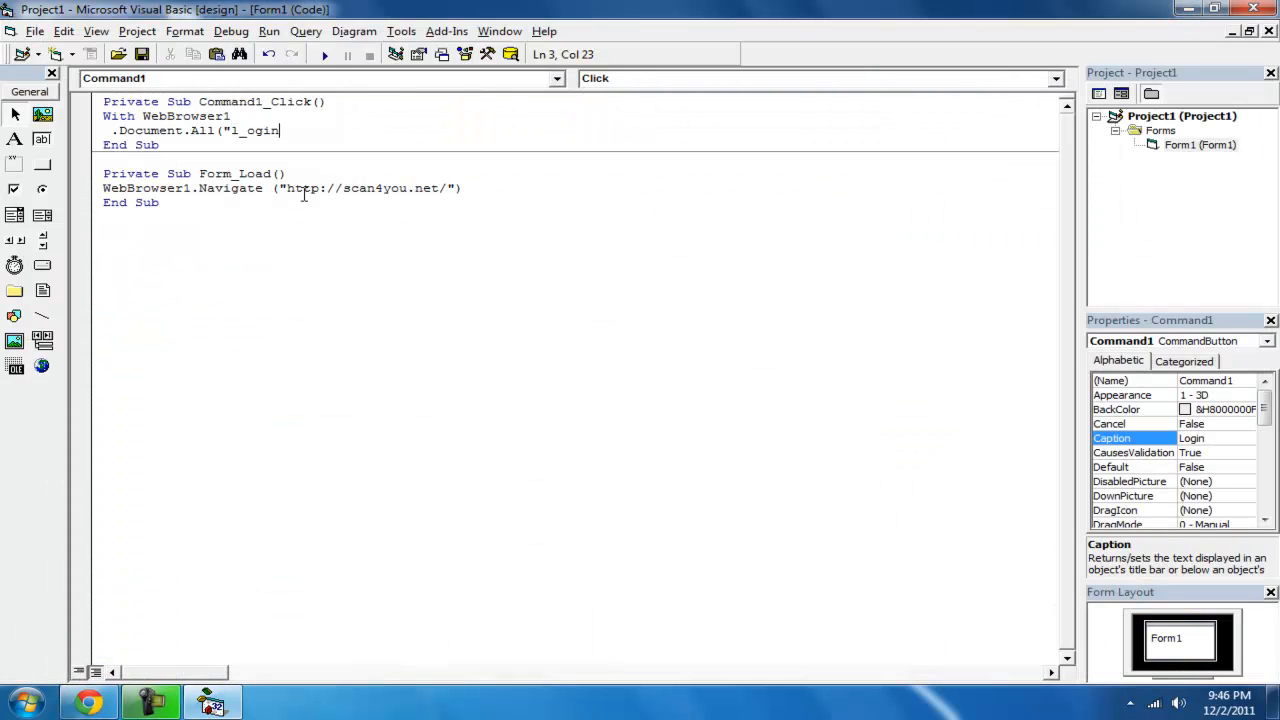
{"action": "type", "text": "\")"}
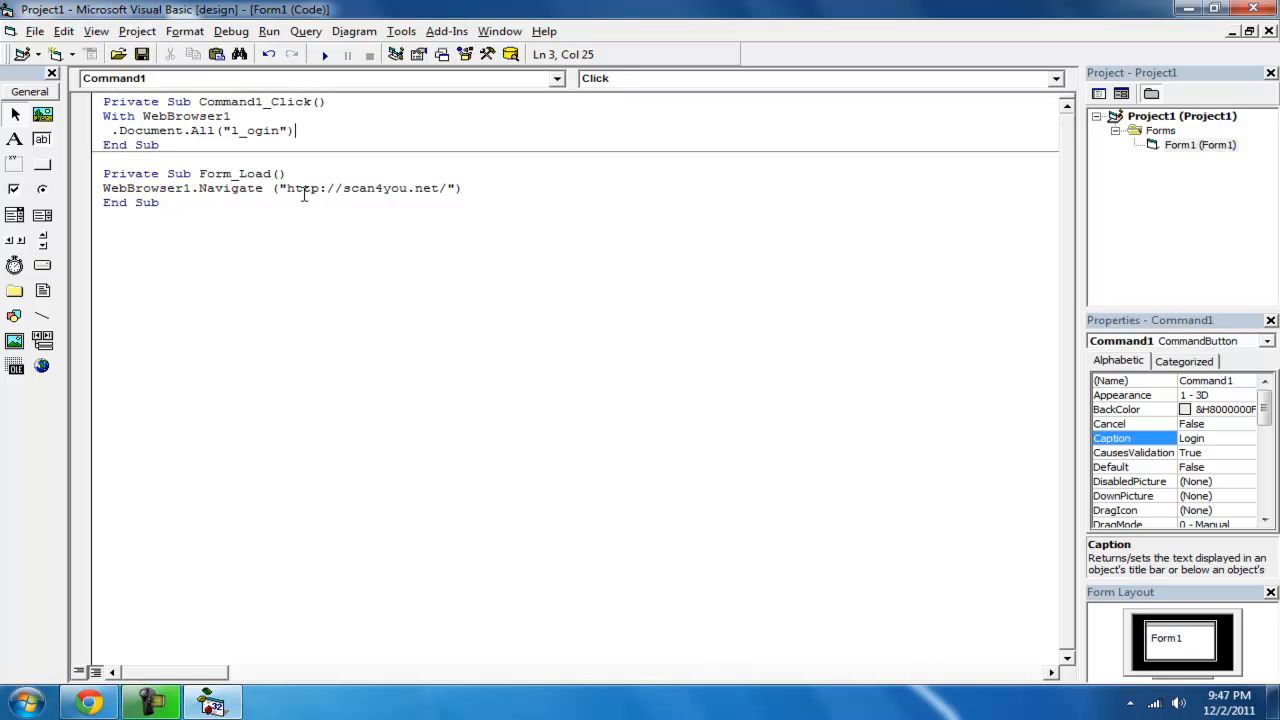
{"action": "type", "text": "."}
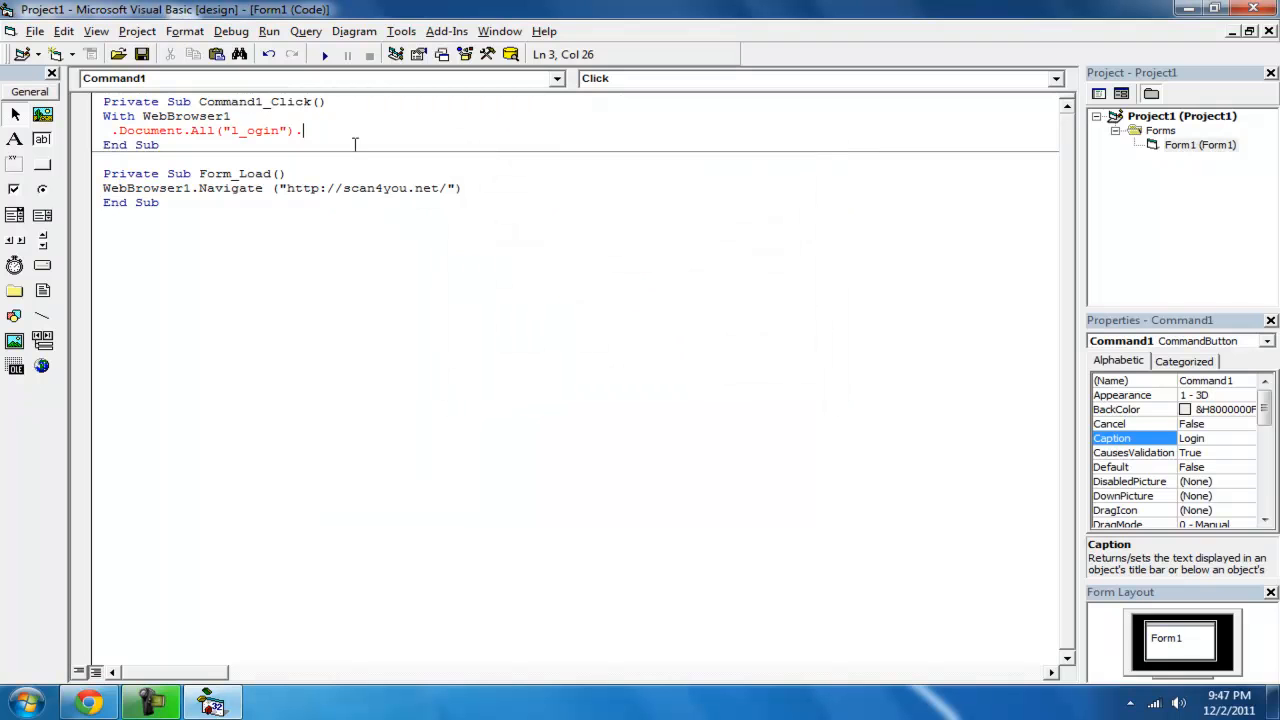
{"action": "type", "text": "Value ="}
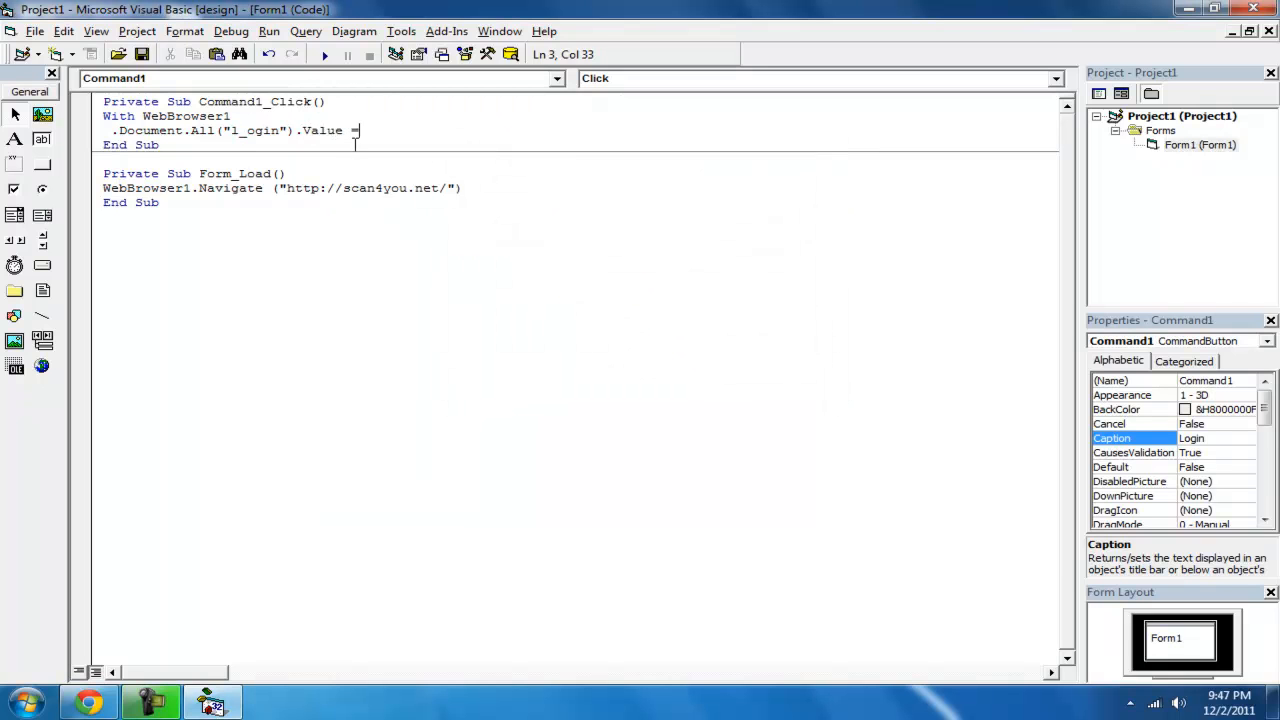
{"action": "type", "text": "username"}
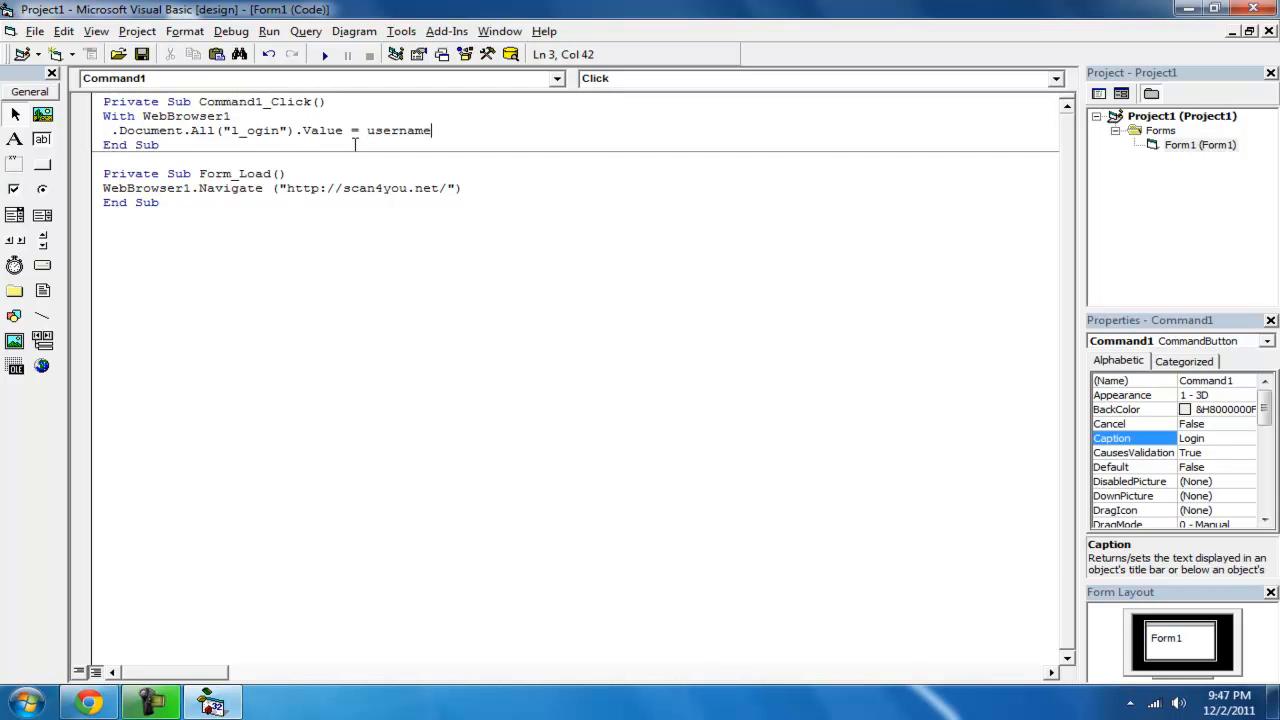
{"action": "type", "text": ".Text"}
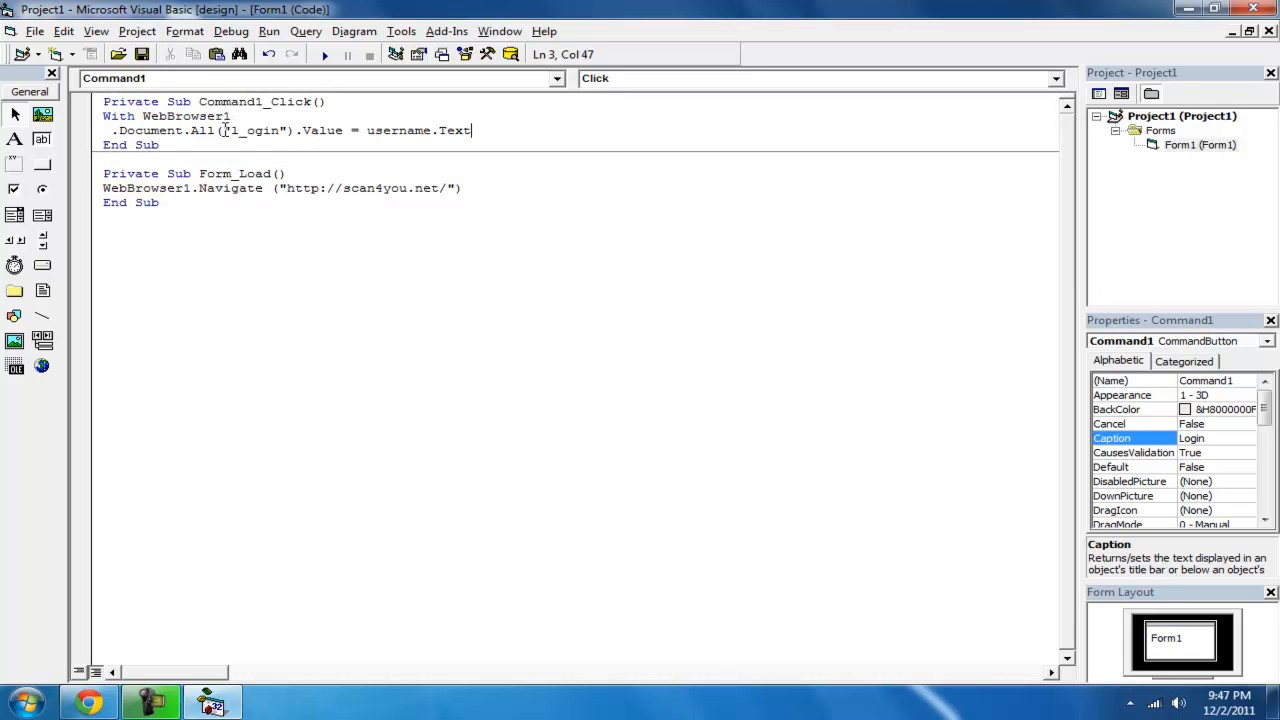
Step: Review the Value = username assignment, then switch back to the website's inspector
{"action": "left_click", "coordinate": [296, 130]}
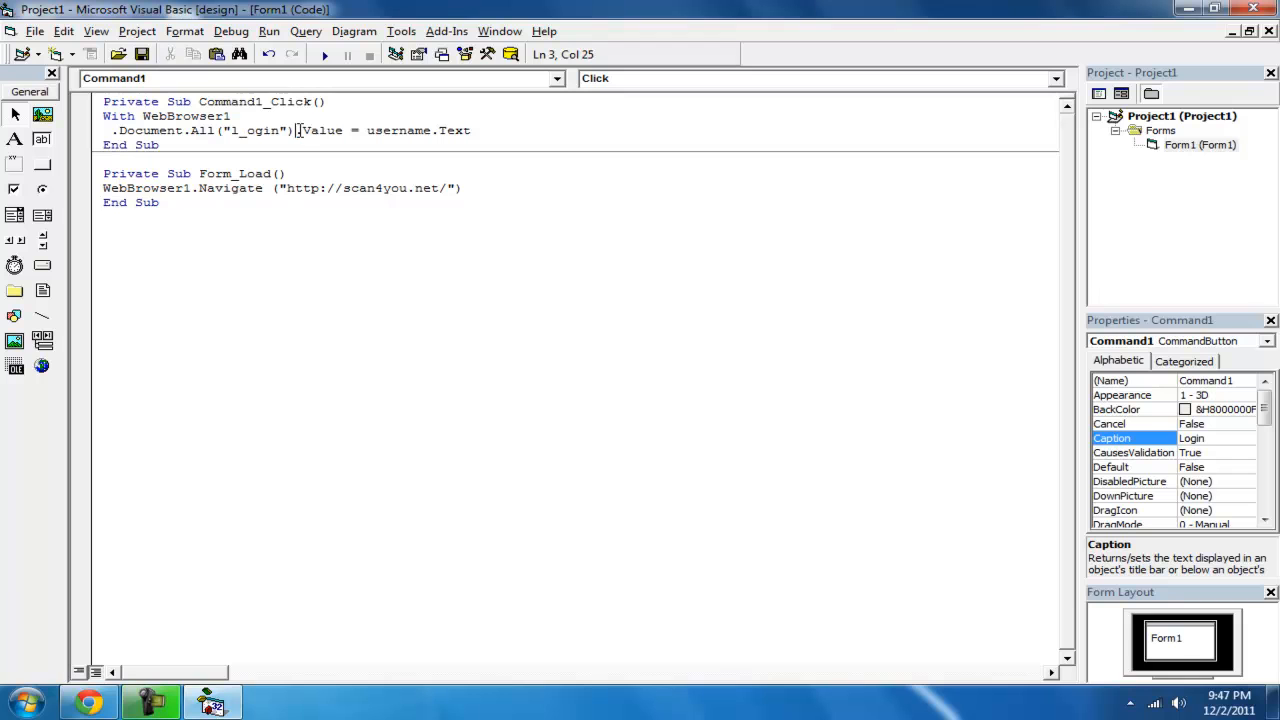
{"action": "left_click_drag", "start_coordinate": [296, 130], "coordinate": [436, 130]}
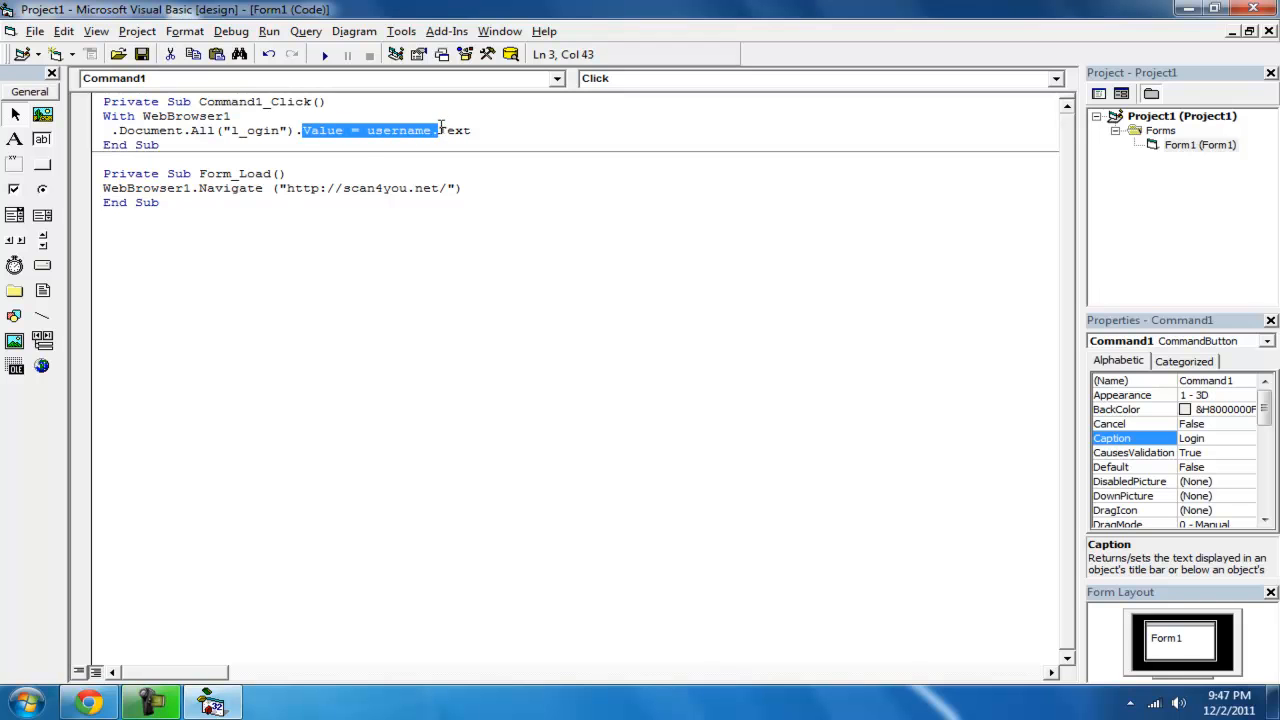
{"action": "left_click", "coordinate": [358, 130]}
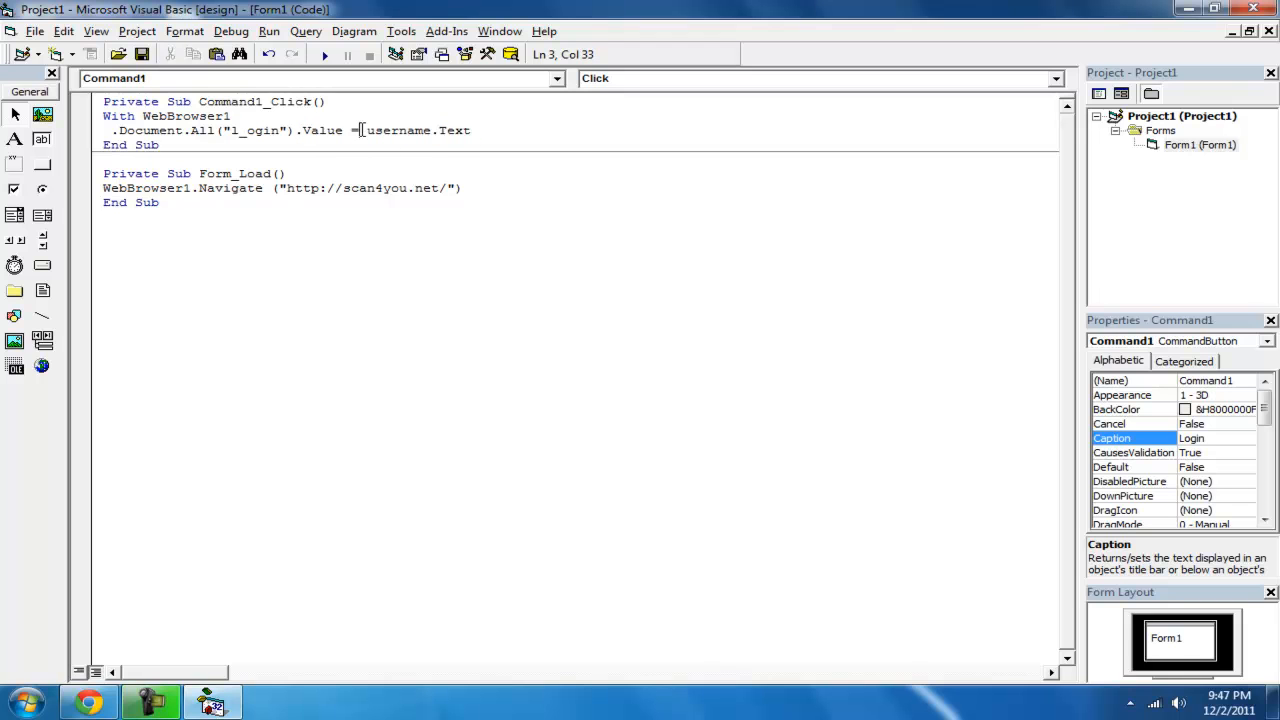
{"action": "left_click", "coordinate": [88, 700]}
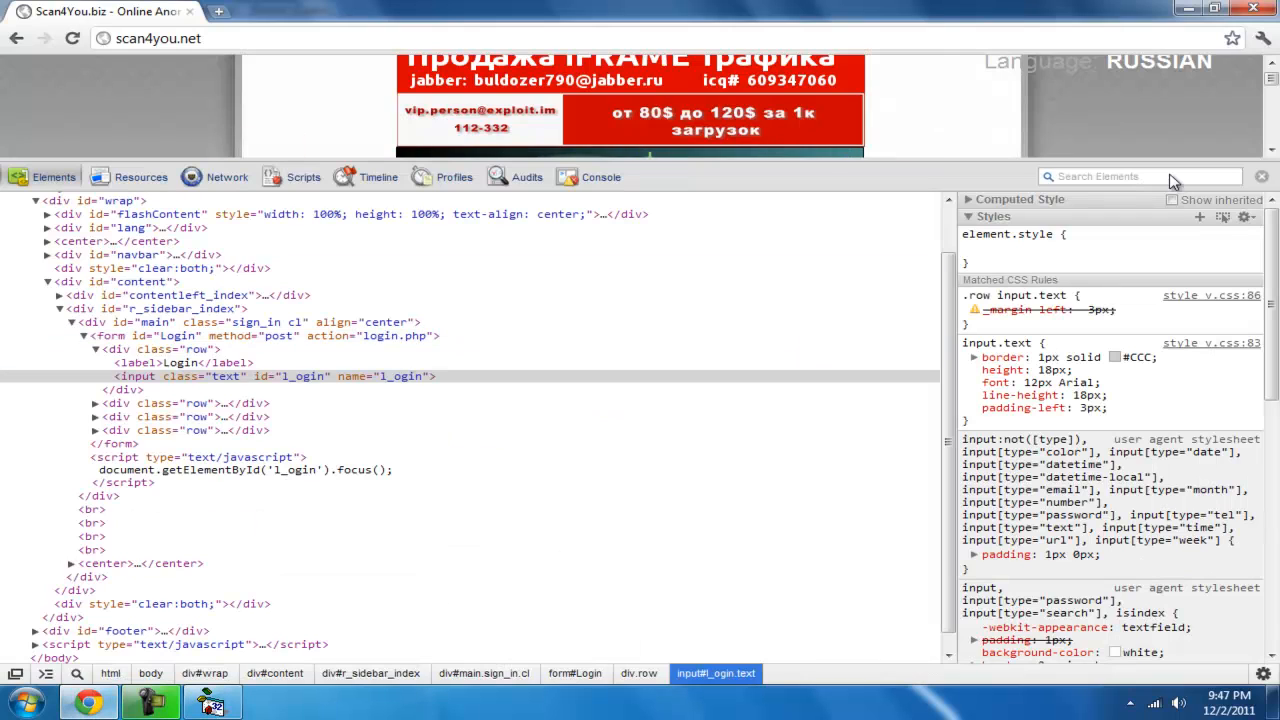
Step: Edit the username input's HTML to add a value attribute with test text s1fks1kjf
{"action": "right_click", "coordinate": [270, 376]}
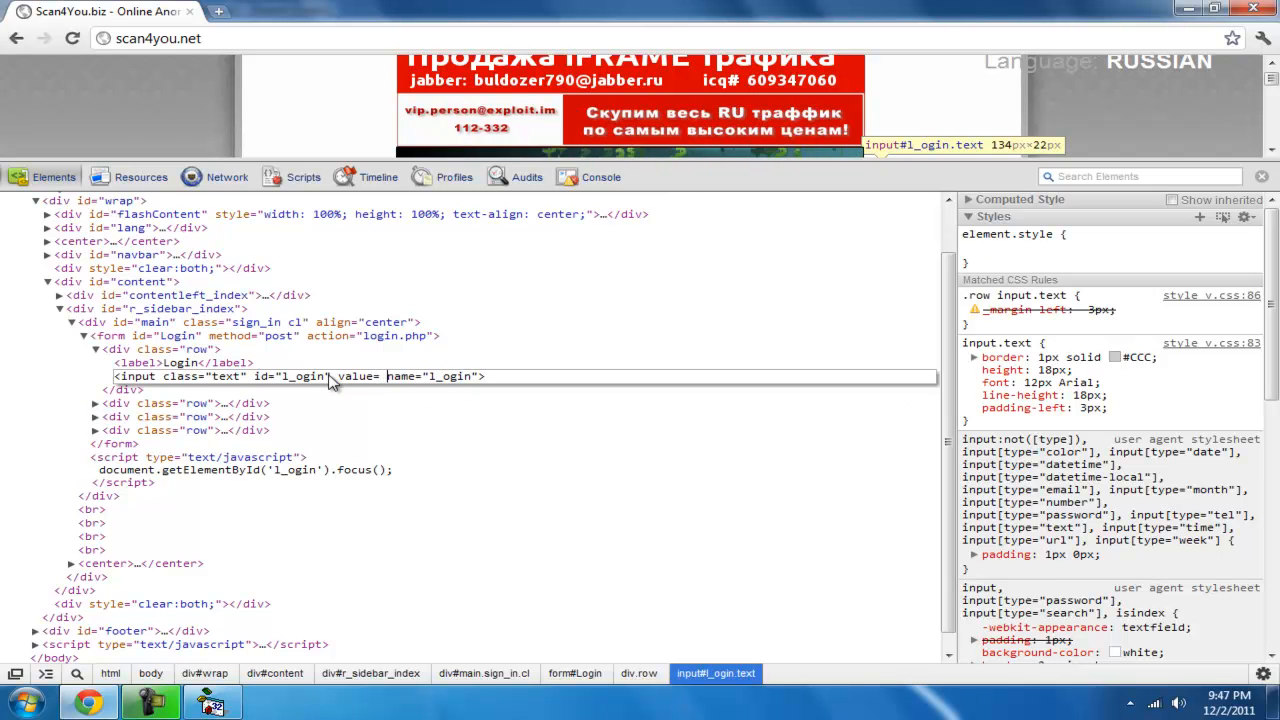
{"action": "type", "text": "s1fks1kjf"}
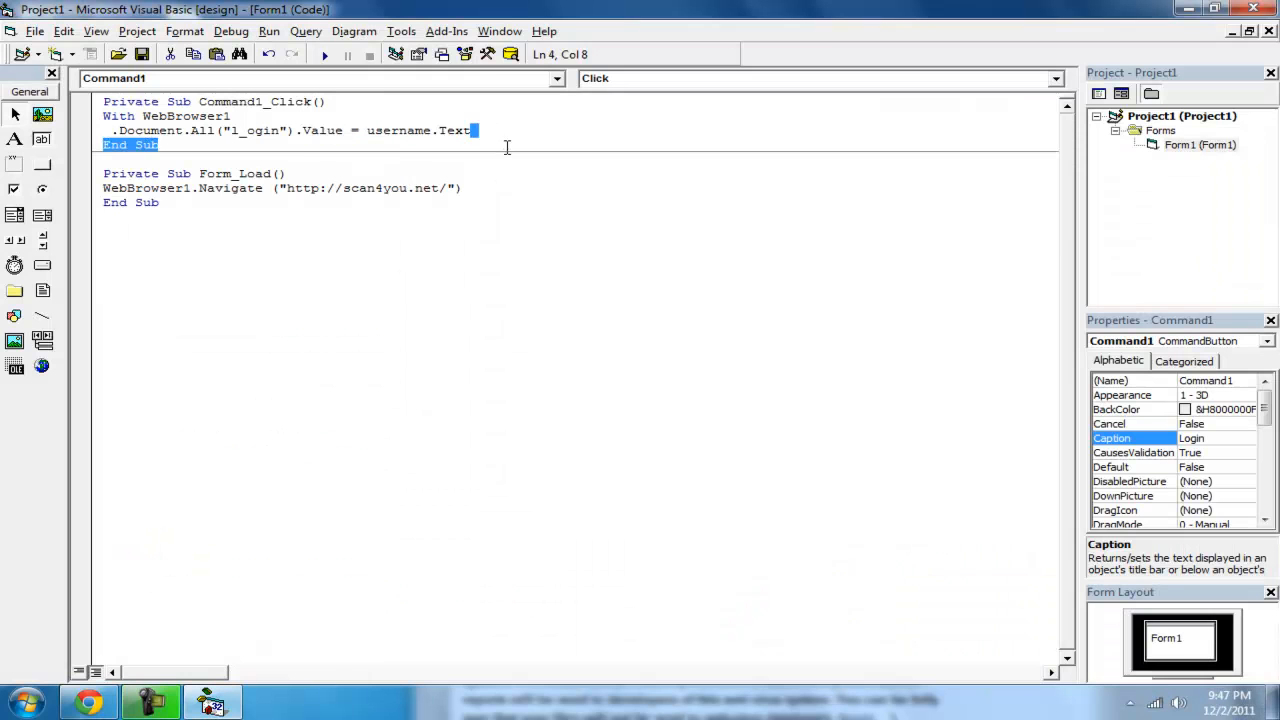
Step: Start a second .Document.All(" line below the username assignment
{"action": "left_click", "coordinate": [472, 130]}
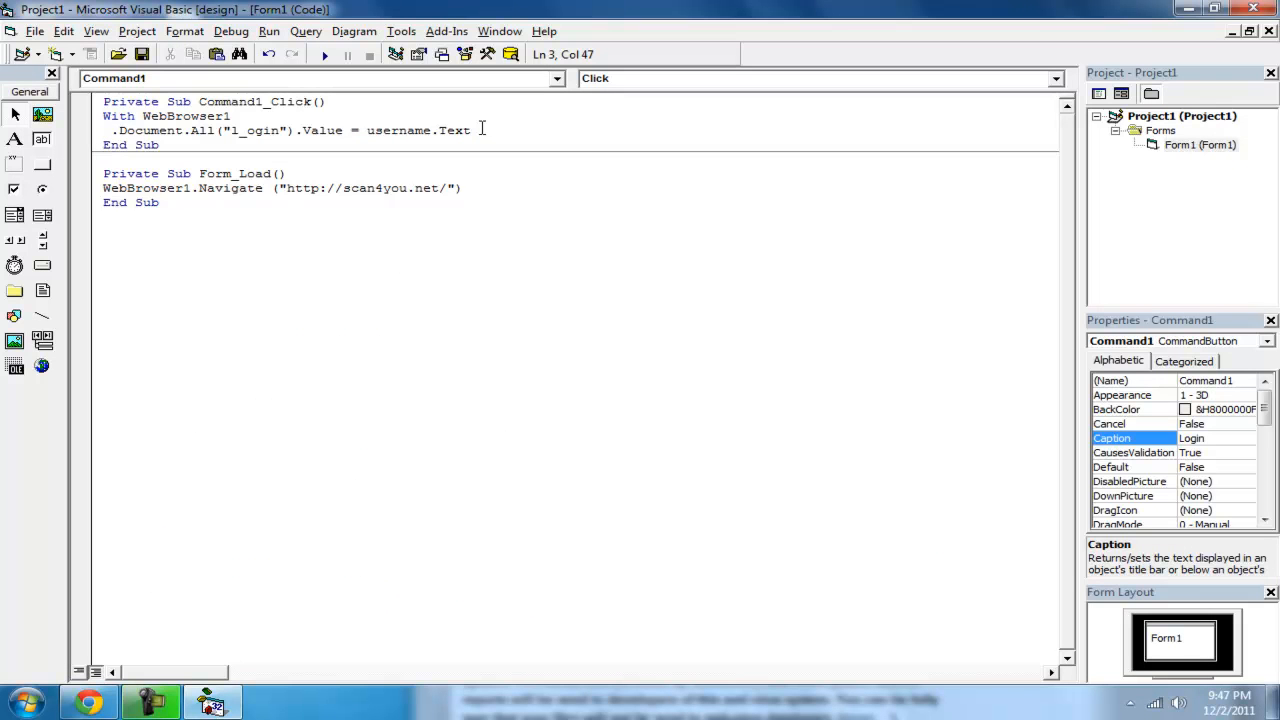
{"action": "type", "text": ".D"}
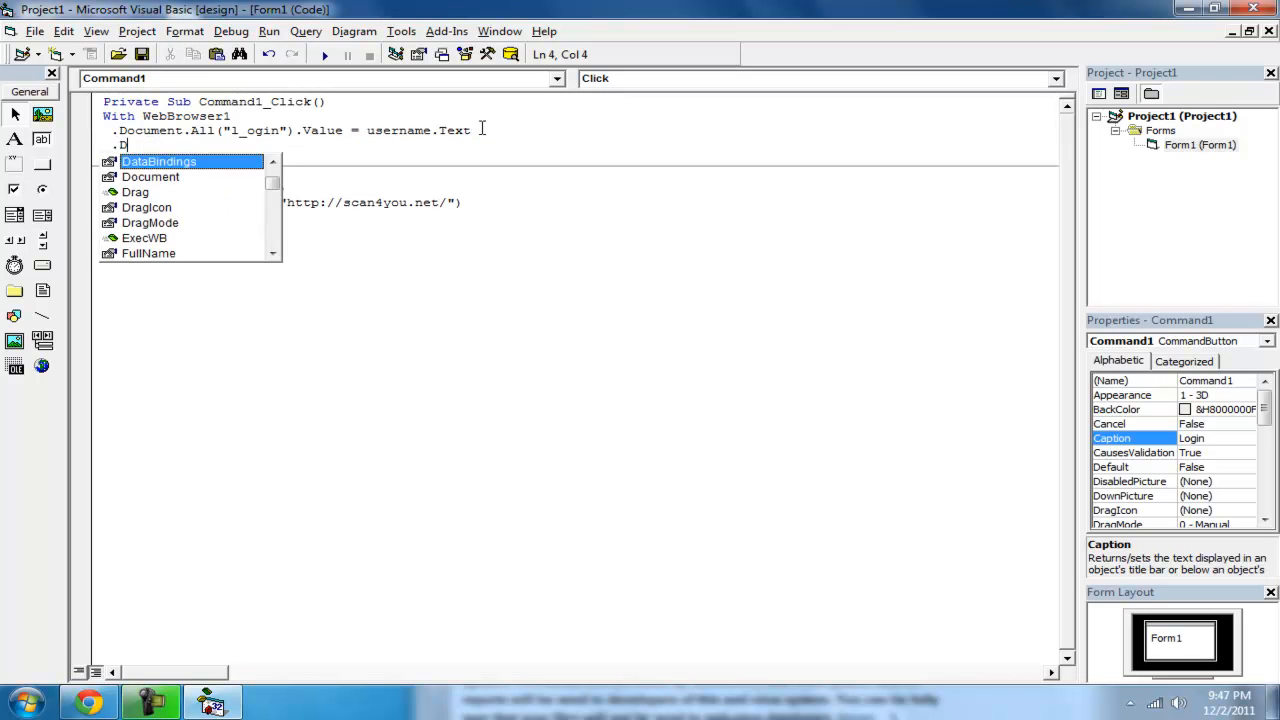
{"action": "type", "text": "ocument.All("}
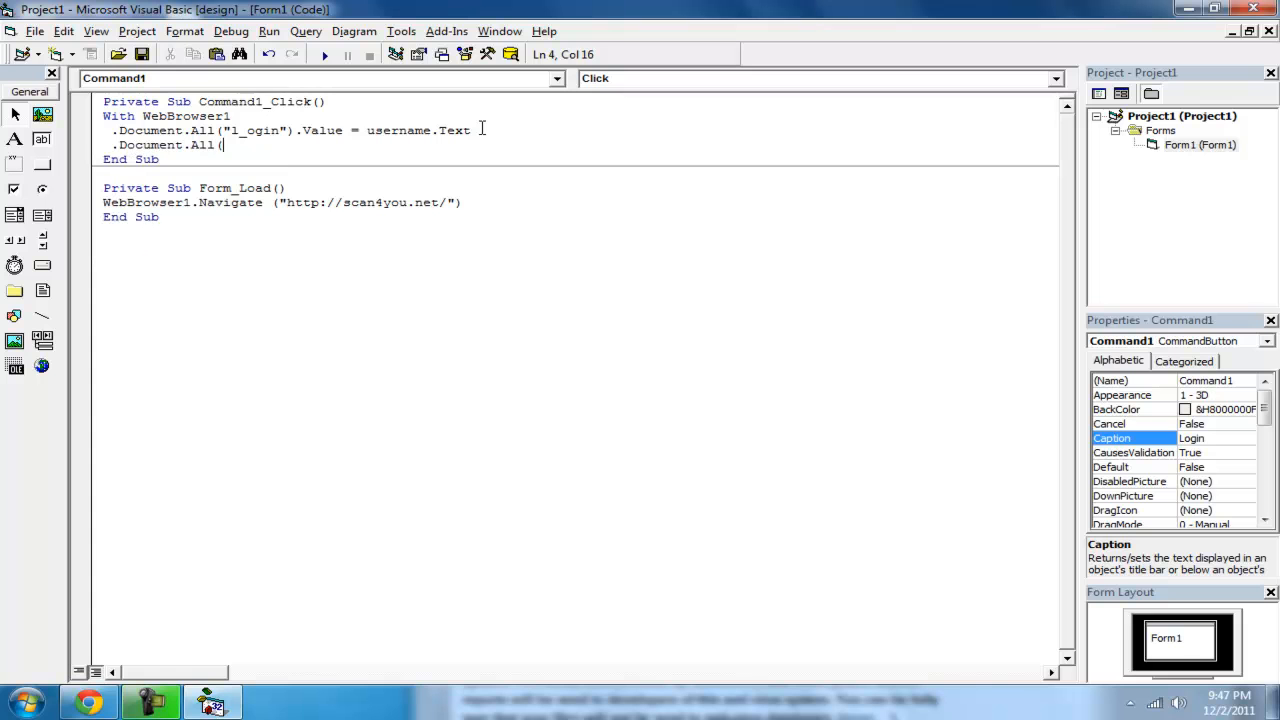
{"action": "type", "text": "\""}
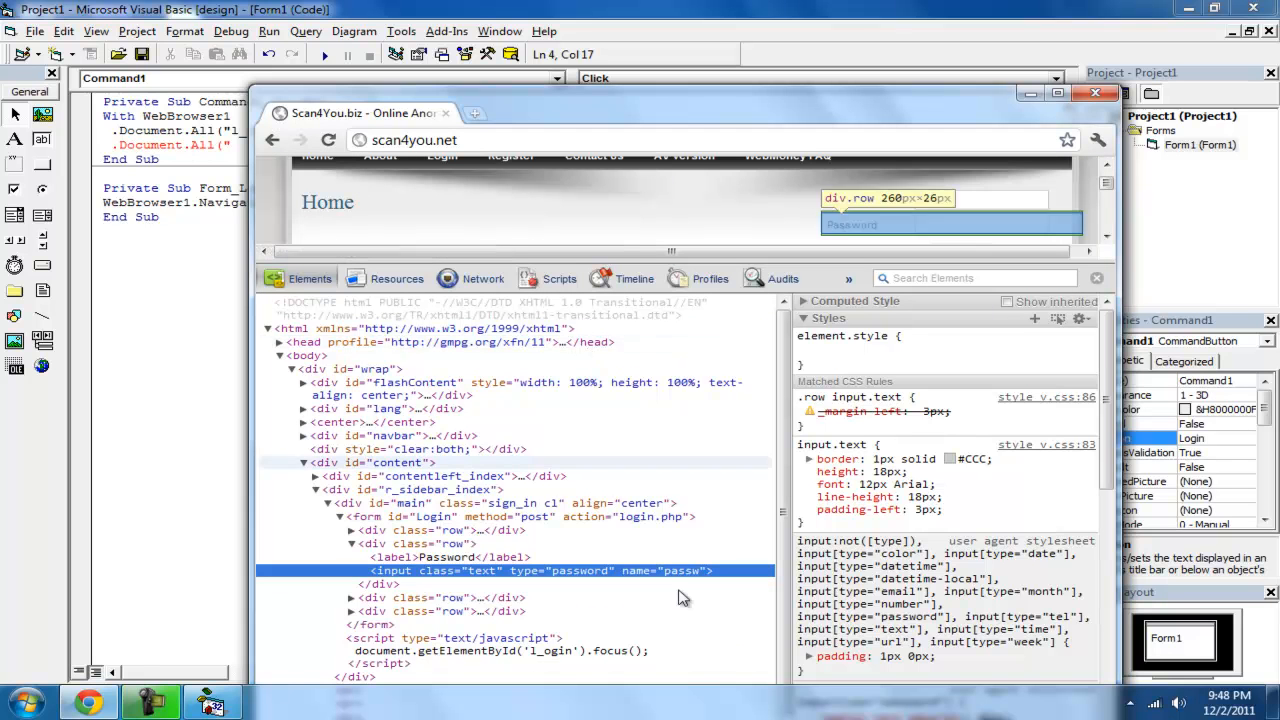
{"action": "mouse_move", "coordinate": [1092, 292]}
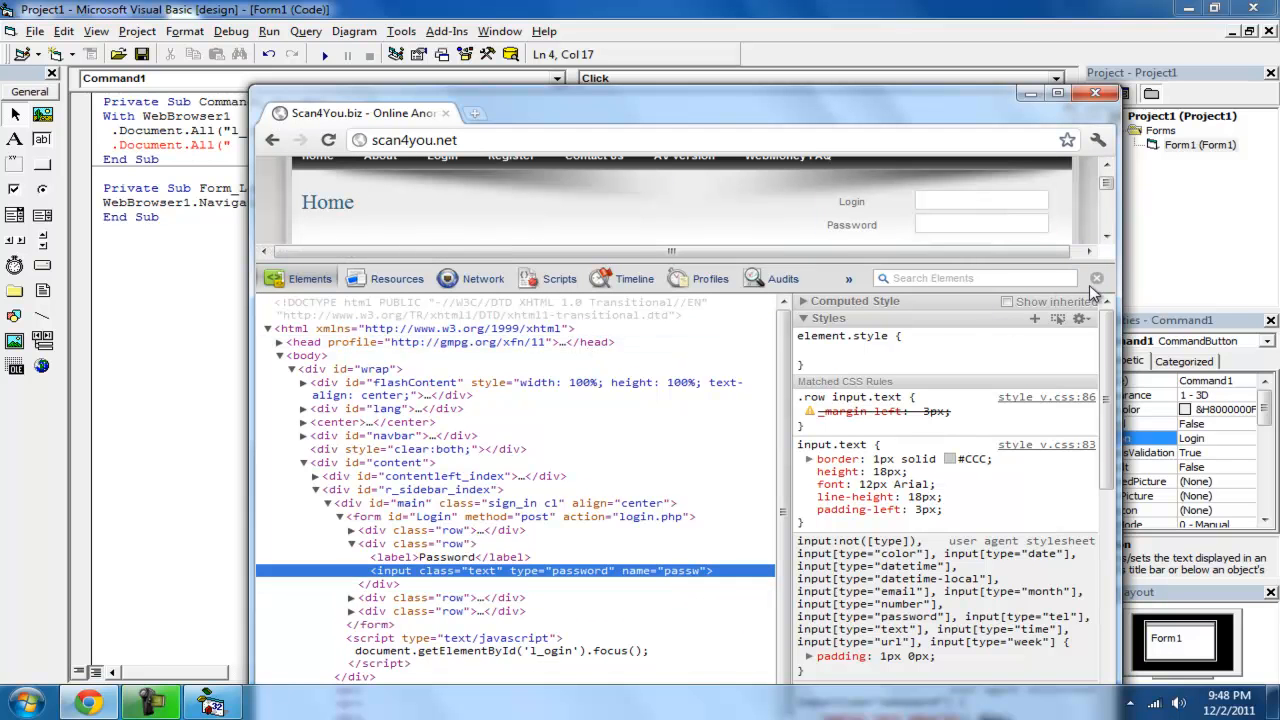
Step: Note the password field name passw, close the inspector and return to the code
{"action": "right_click", "coordinate": [980, 224]}
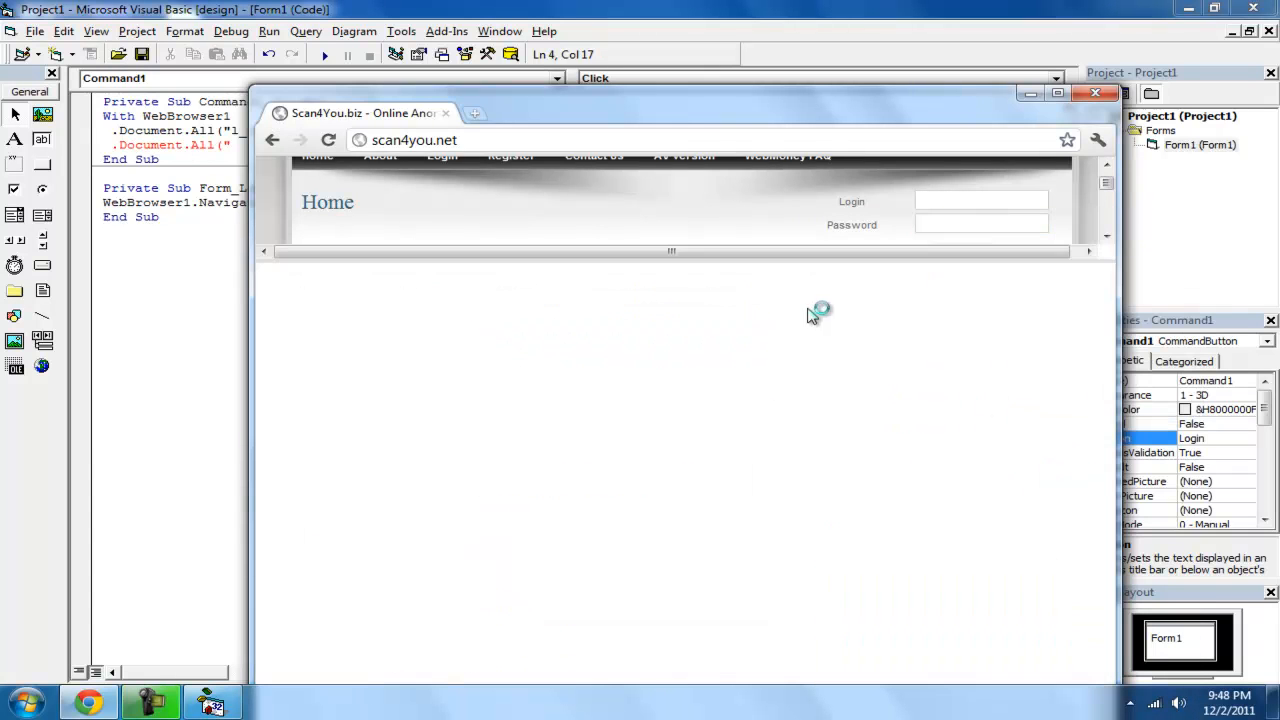
{"action": "left_click", "coordinate": [980, 224]}
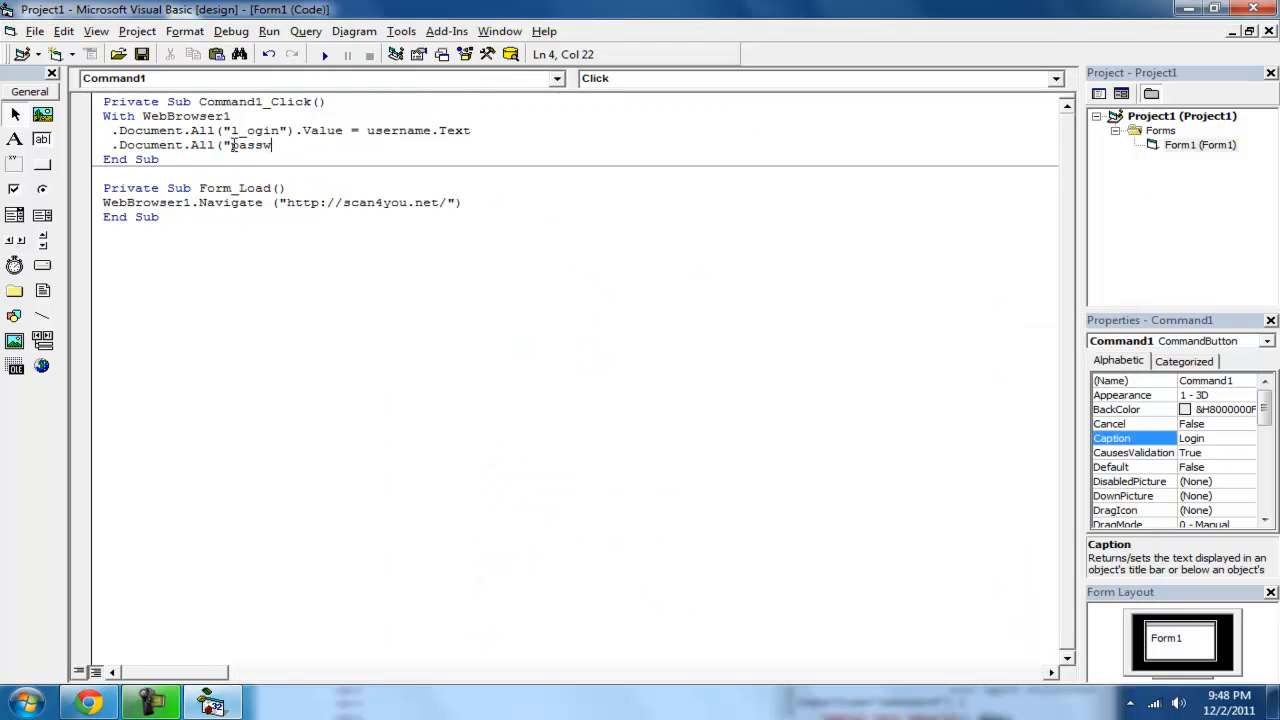
Step: Complete .Document.All("passw").Value = password.Text and begin the next statement
{"action": "type", "text": "\")"}
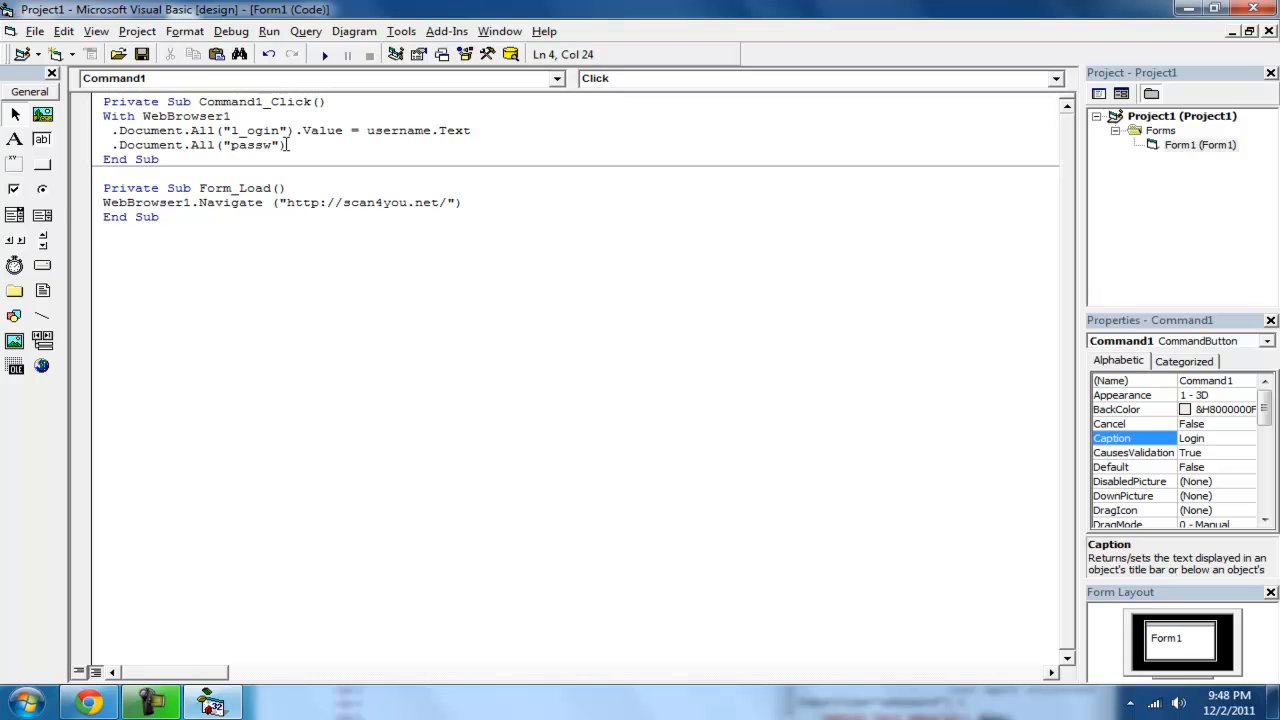
{"action": "type", "text": ".Value ="}
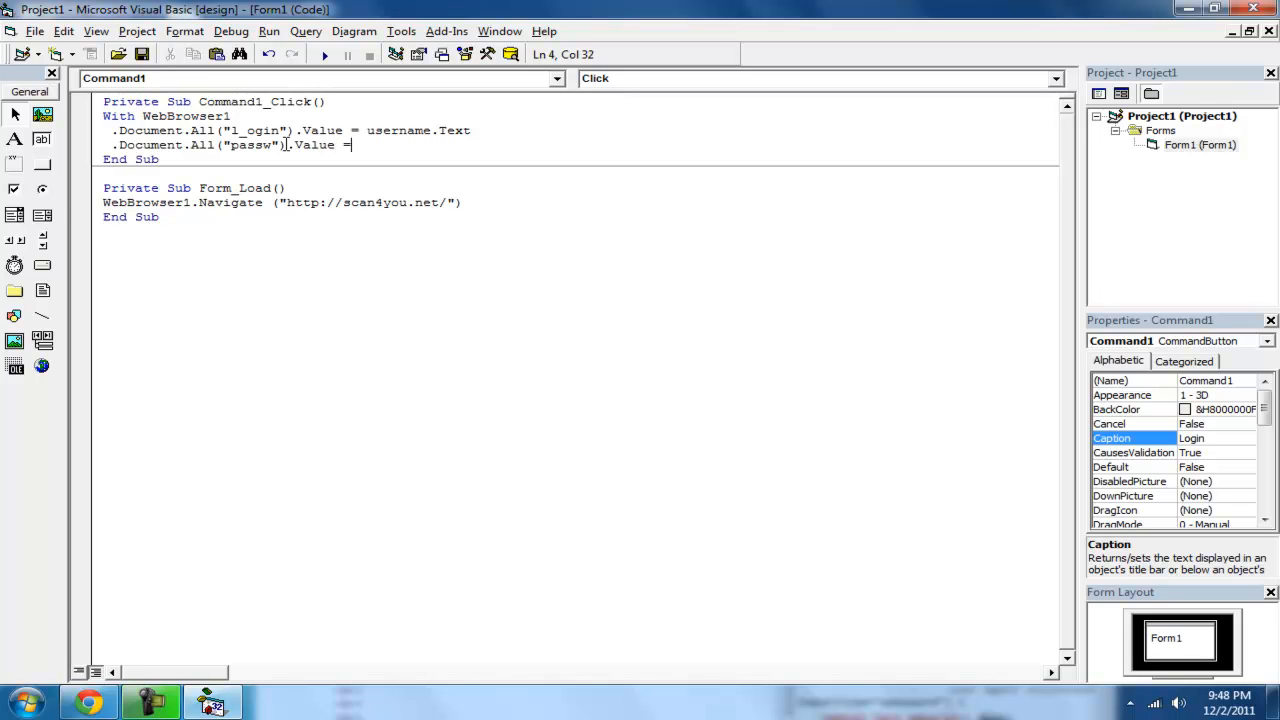
{"action": "type", "text": "password.Text"}
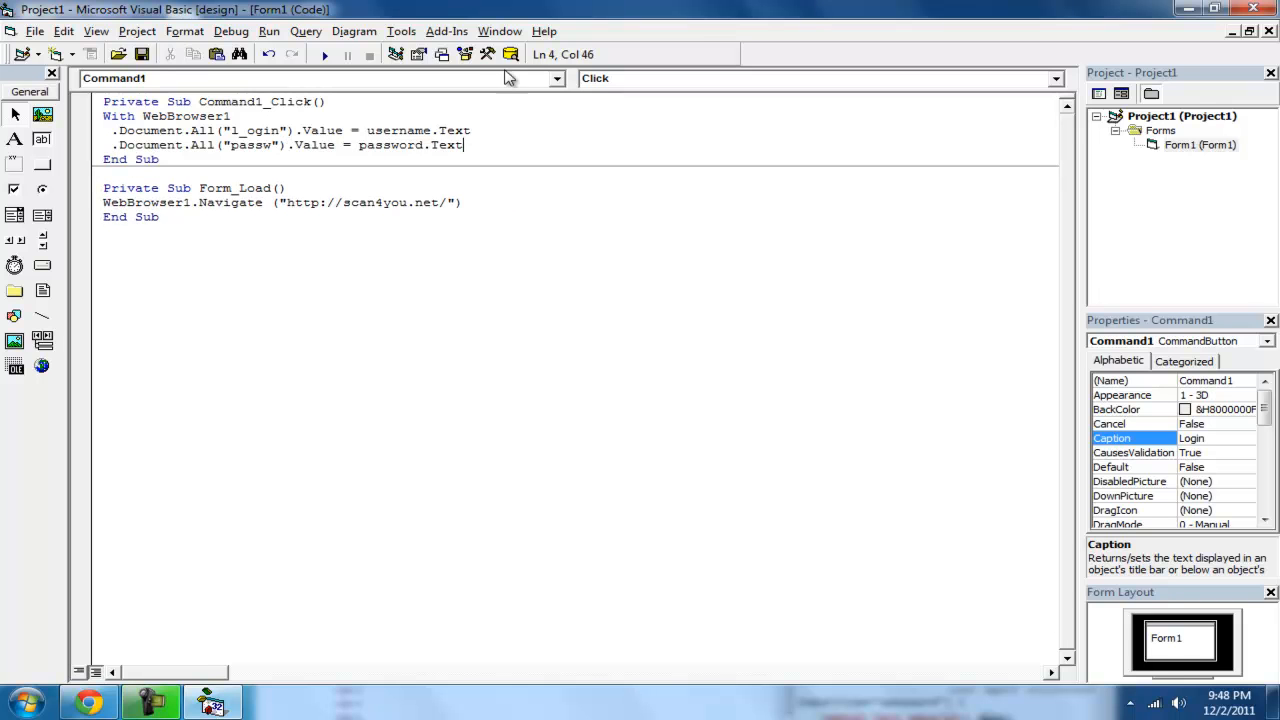
{"action": "left_click", "coordinate": [464, 144]}
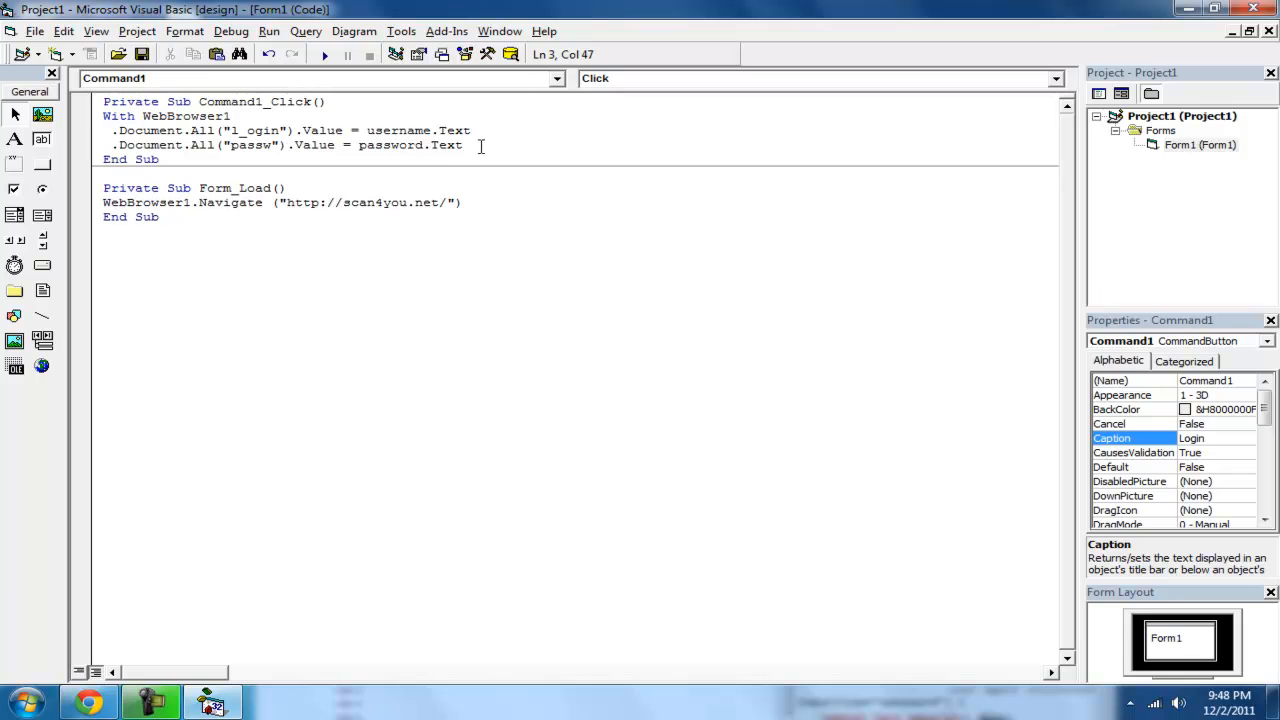
{"action": "type", "text": "."}
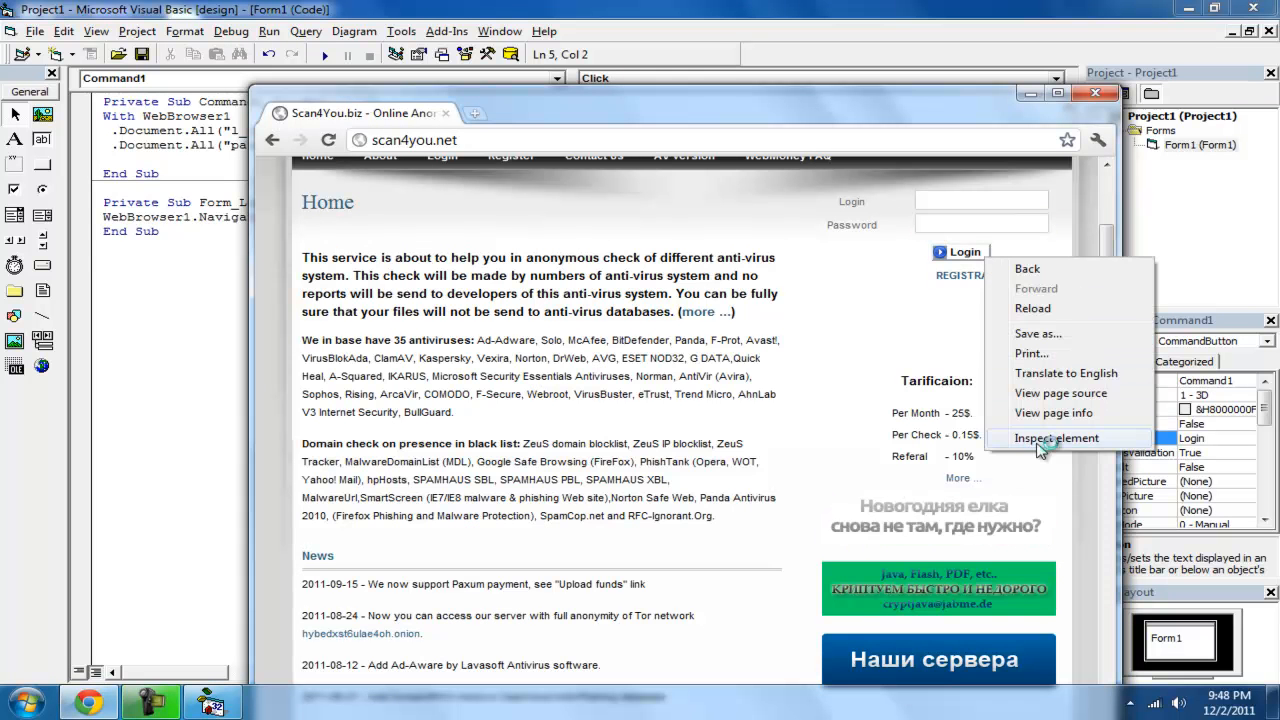
Step: Inspect the markup of the site's Login button to find its name
{"action": "left_click", "coordinate": [1056, 438]}
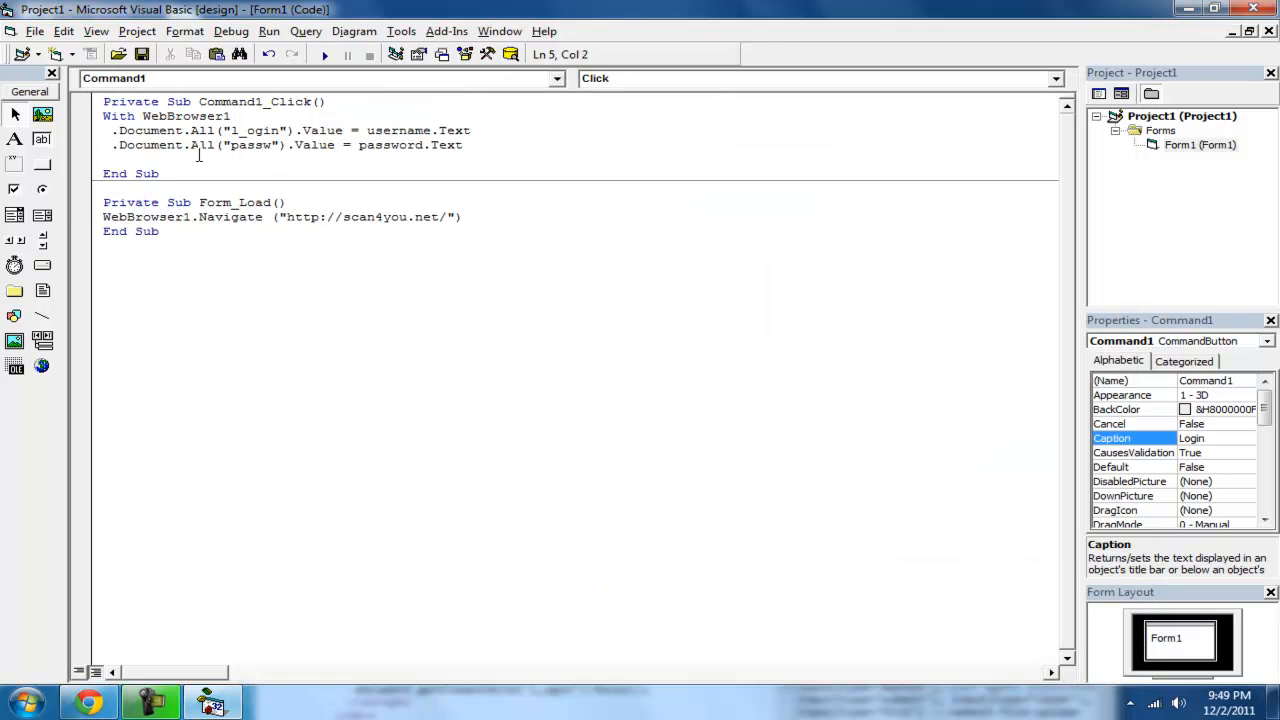
Step: Add .Document.All("act").Click with End With and run the project
{"action": "type", "text": ".Document.all"}
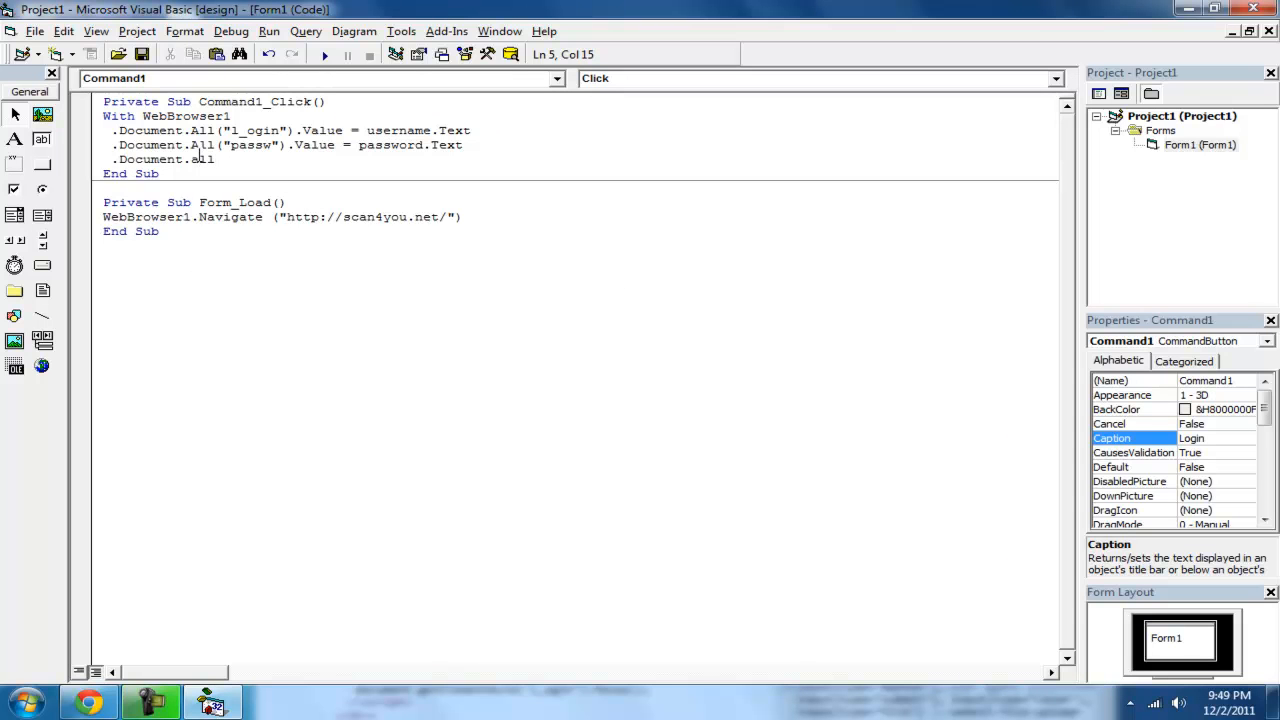
{"action": "type", "text": "(\"act\")"}
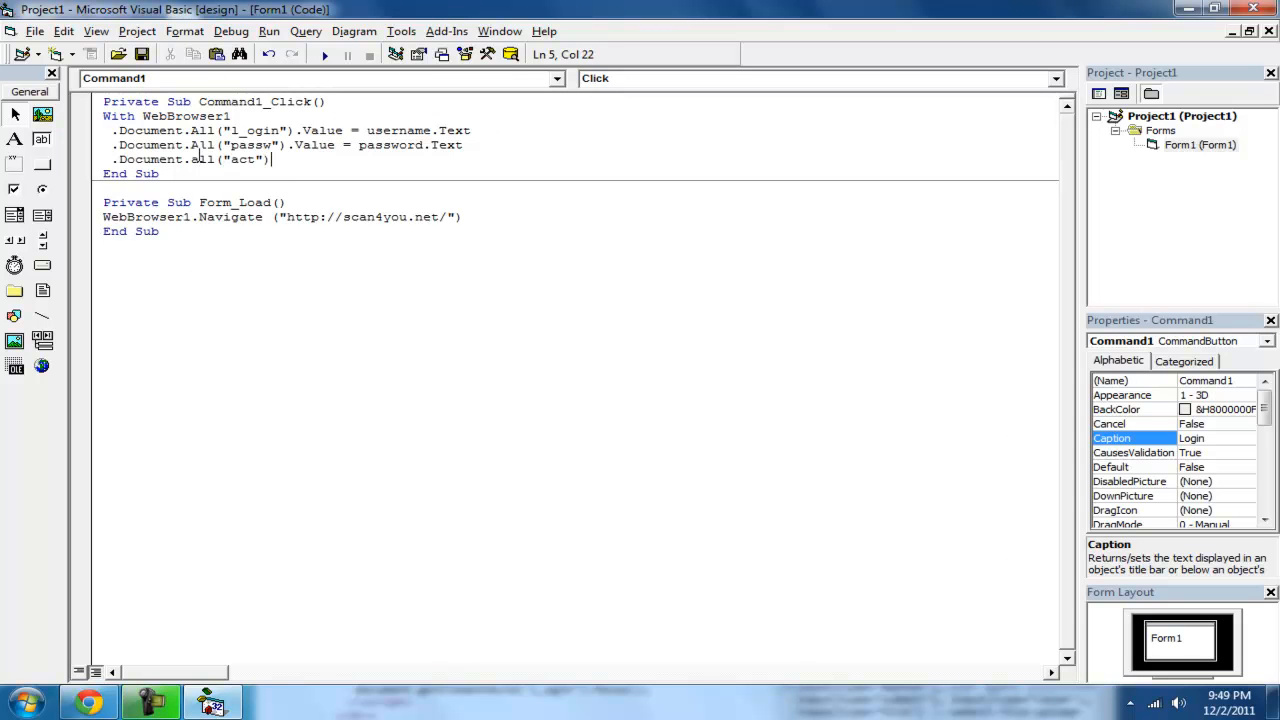
{"action": "type", "text": ".C1"}
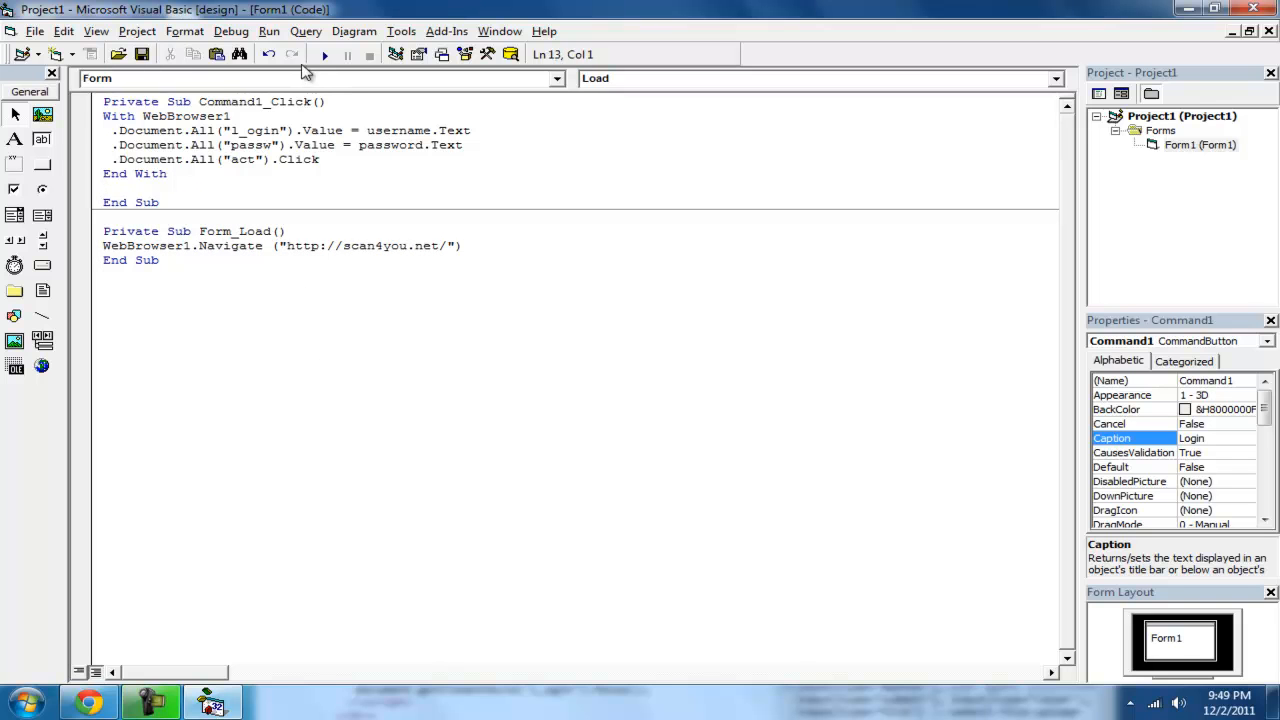
{"action": "left_click", "coordinate": [324, 54]}
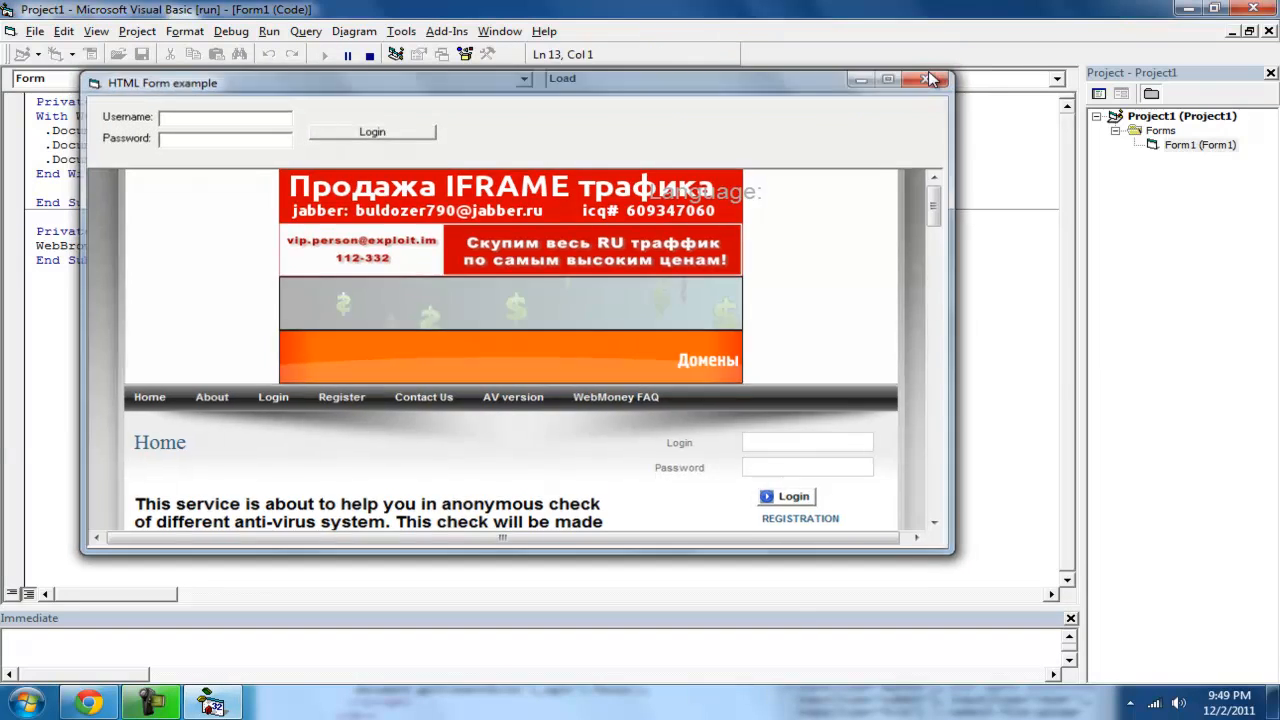
Step: Set the password TextBox's PasswordChar to * in design mode and run the project again
{"action": "left_click", "coordinate": [932, 80]}
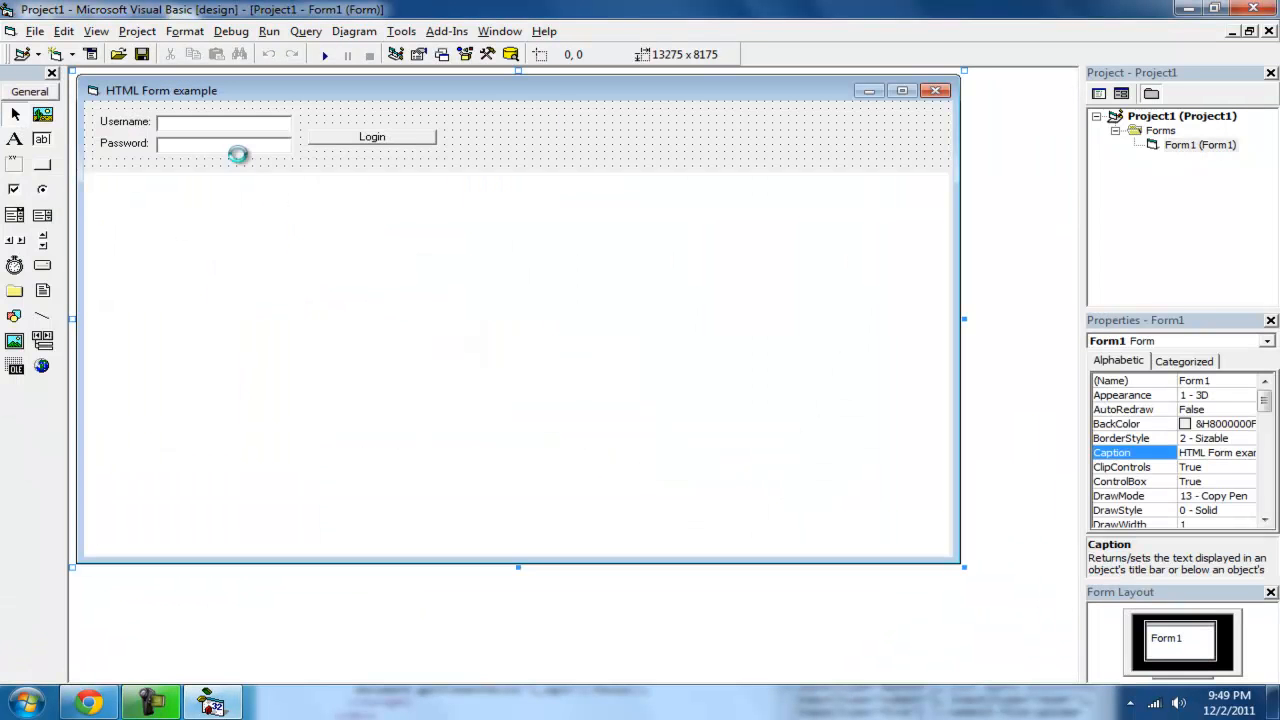
{"action": "left_click", "coordinate": [224, 144]}
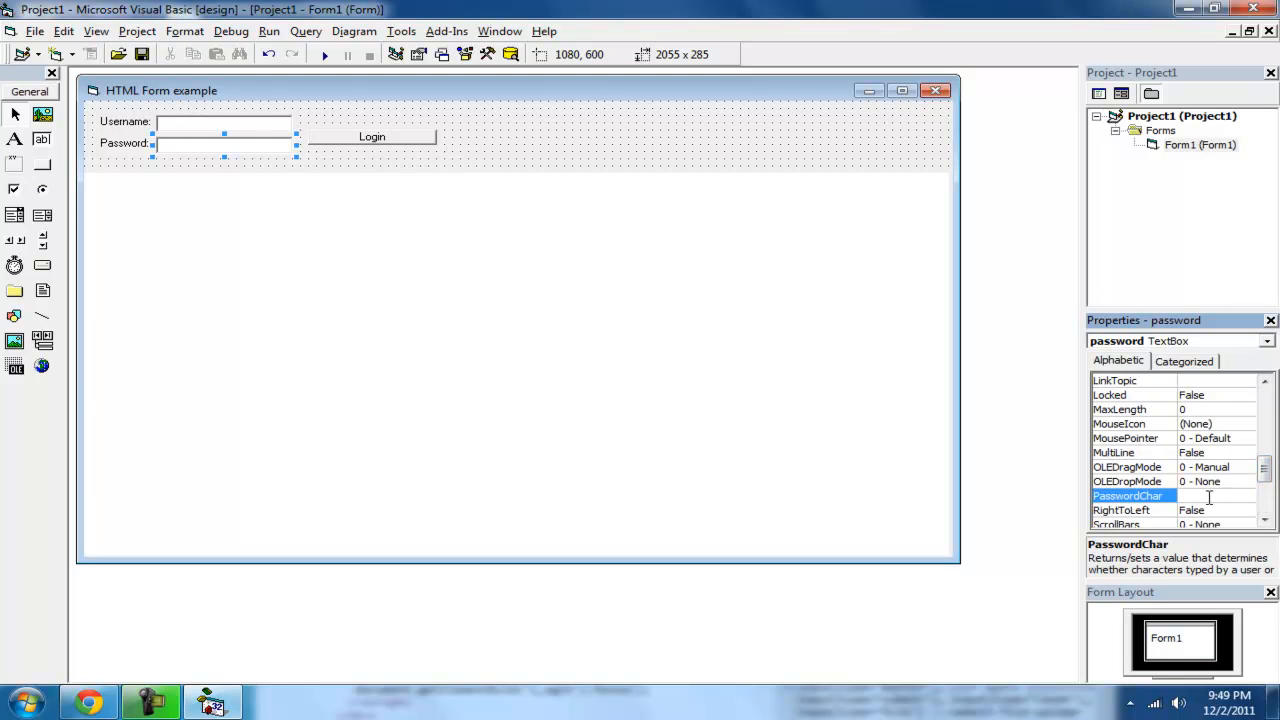
{"action": "type", "text": "*"}
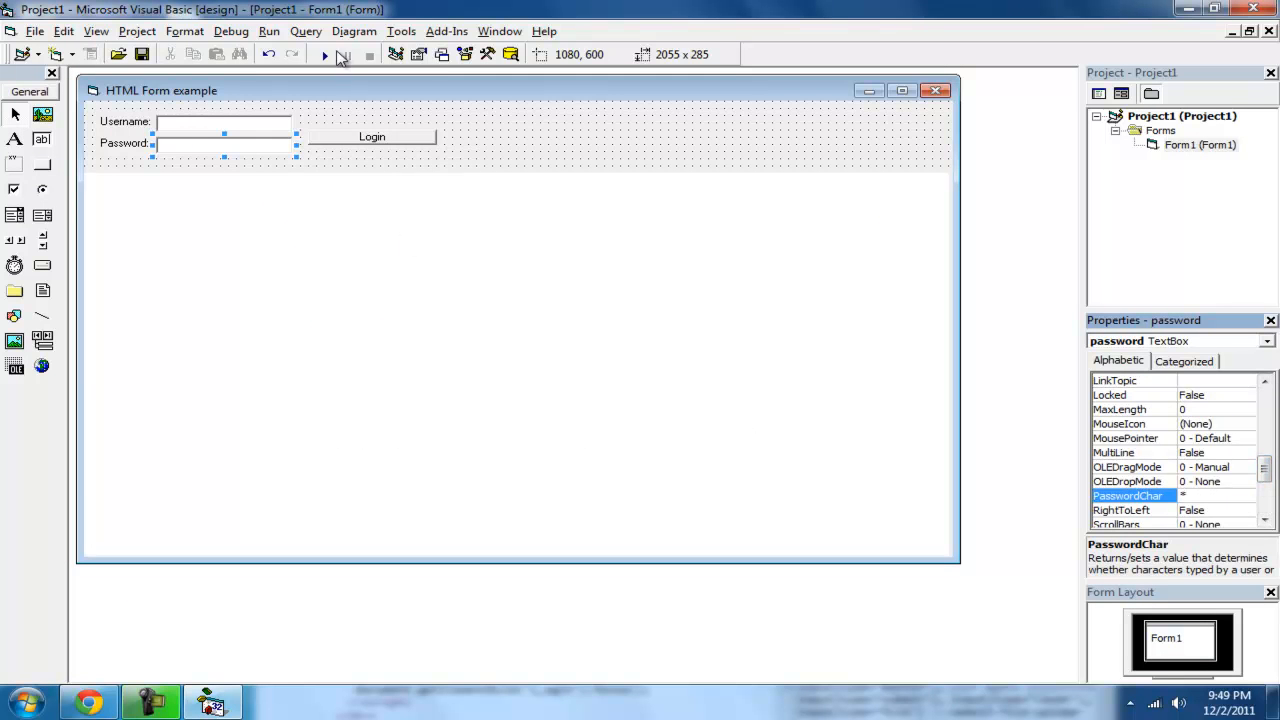
{"action": "left_click", "coordinate": [324, 56]}
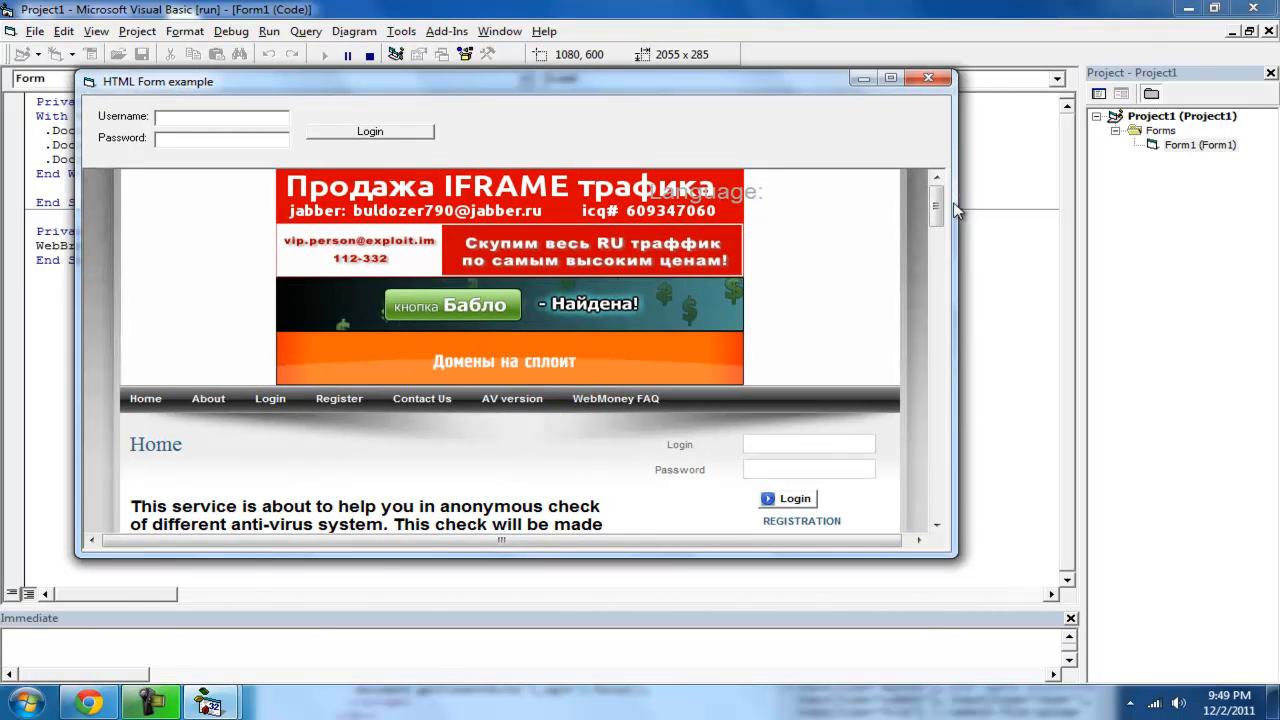
Step: Log into the site from the running form with username 'ToXi' and the masked password
{"action": "scroll", "scroll_direction": "down", "scroll_amount": 3}
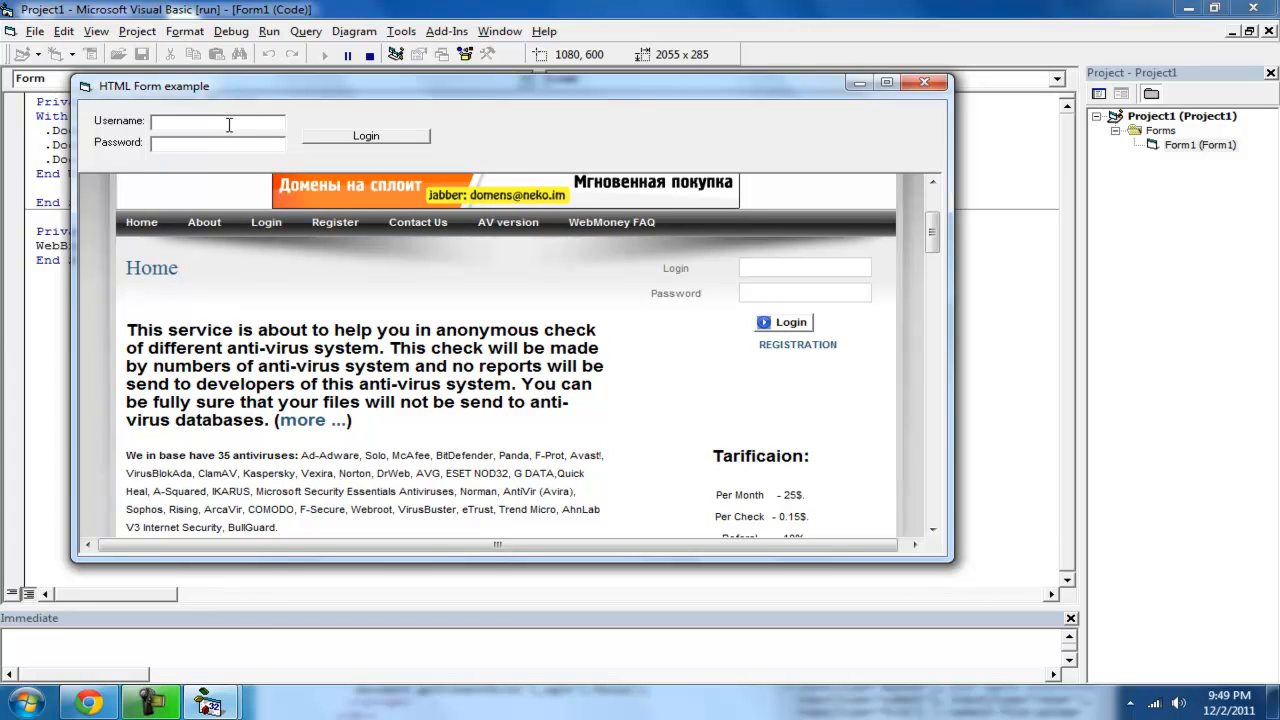
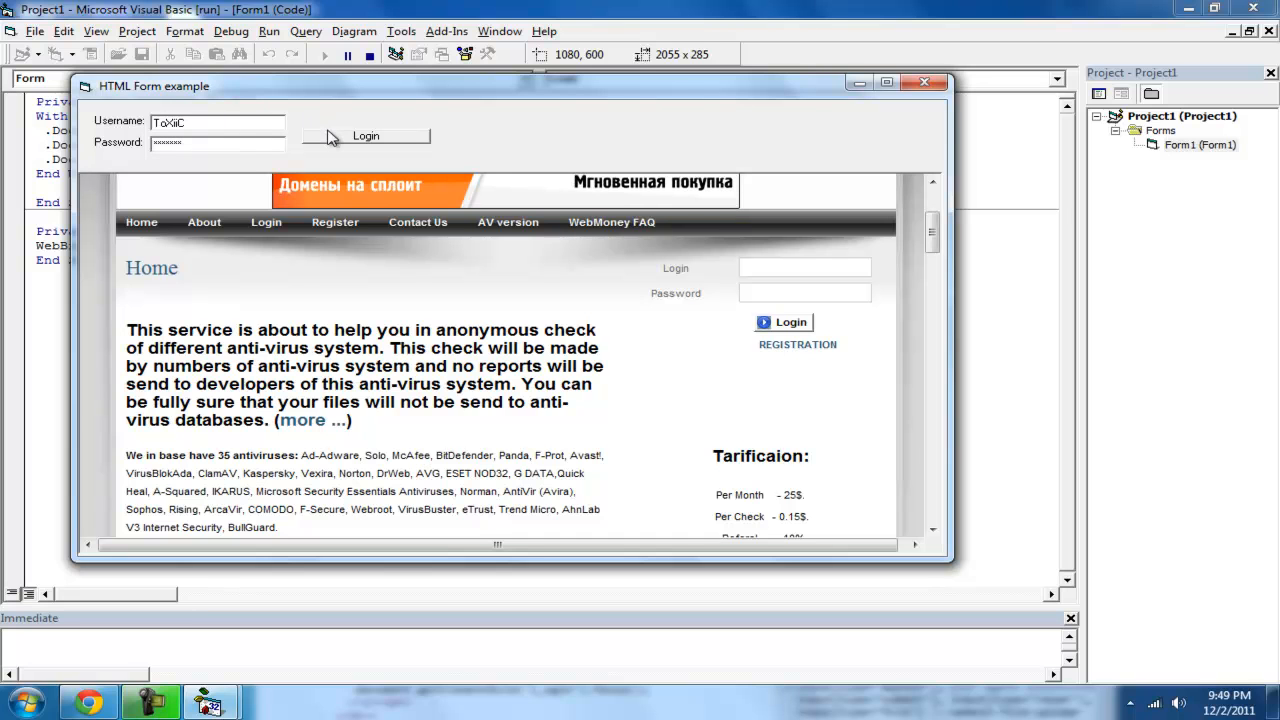
{"action": "left_click", "coordinate": [364, 136]}
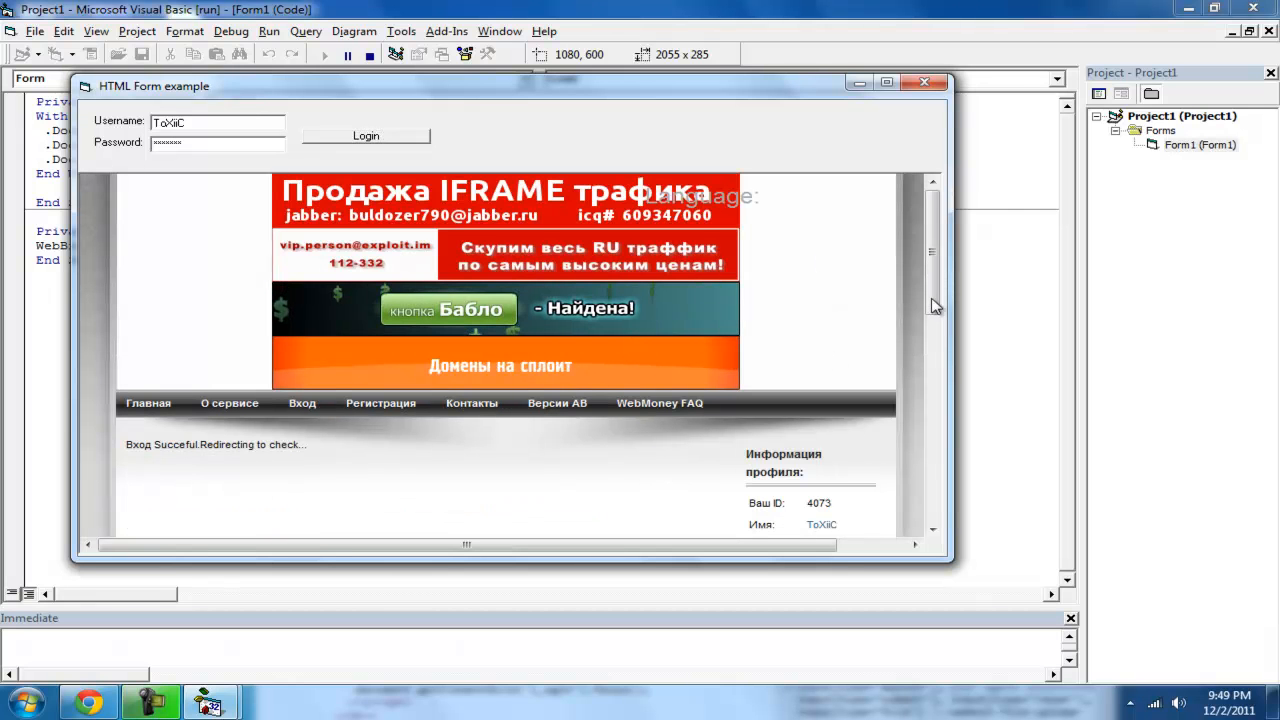
Step: Review the logged-in File check page and move the running form window aside
{"action": "scroll", "scroll_direction": "down", "scroll_amount": 3}
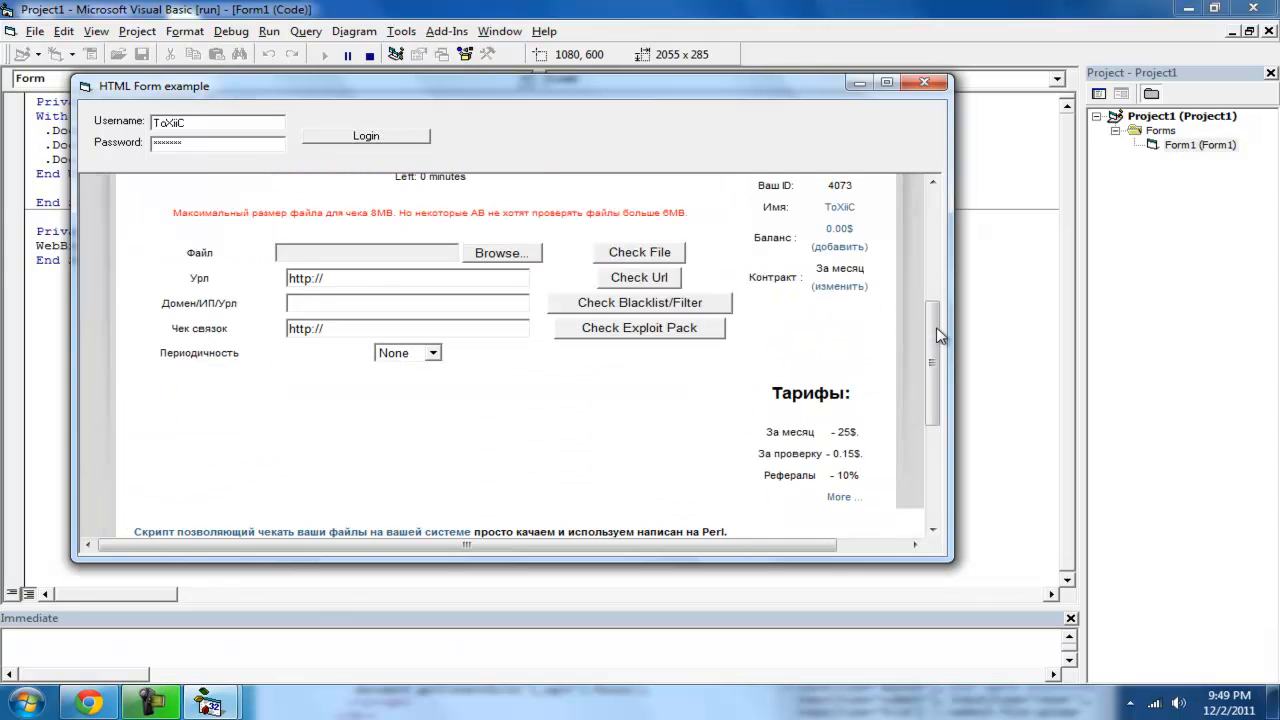
{"action": "scroll", "scroll_direction": "up", "scroll_amount": 3}
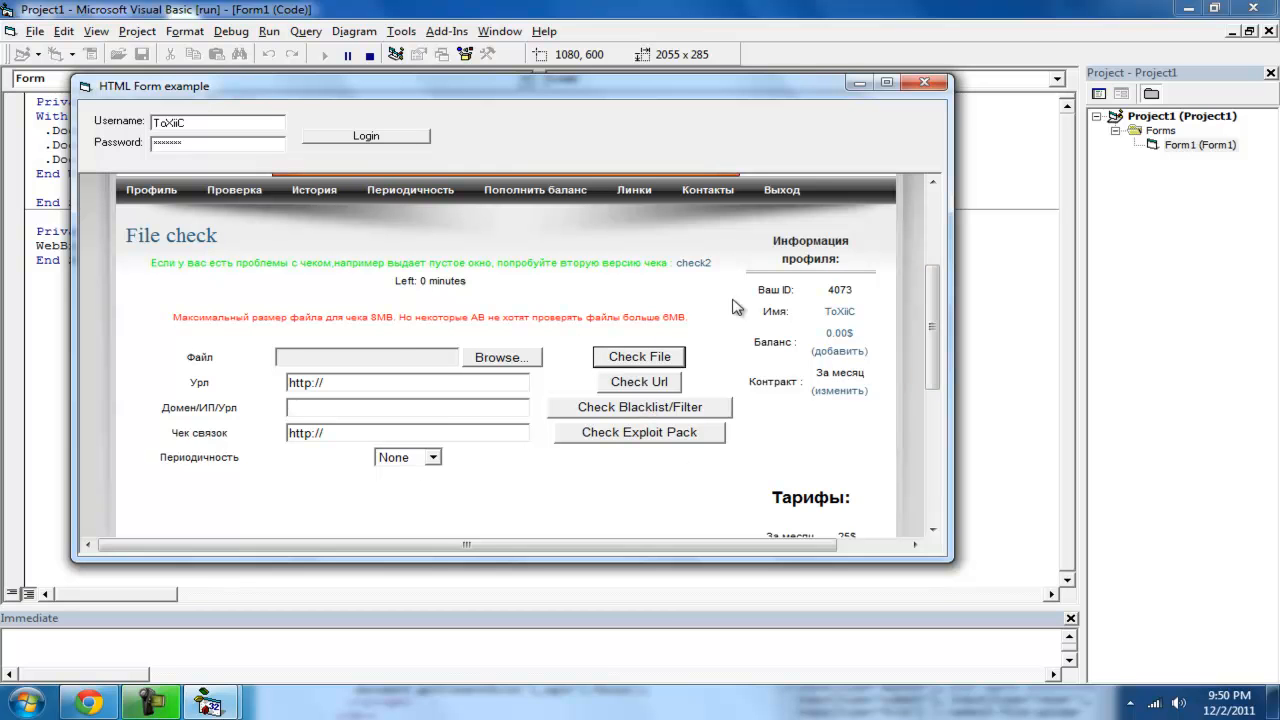
{"action": "left_click_drag", "start_coordinate": [520, 84], "coordinate": [740, 48]}
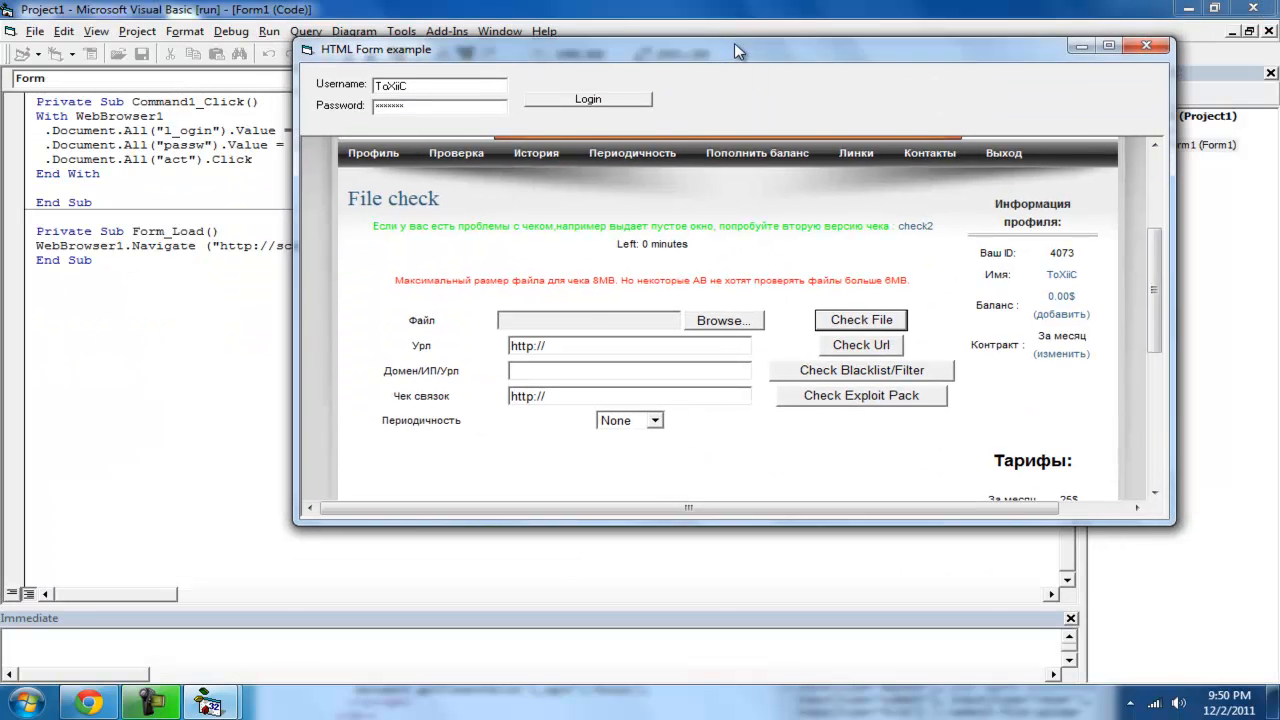
{"action": "left_click_drag", "start_coordinate": [736, 50], "coordinate": [736, 56]}
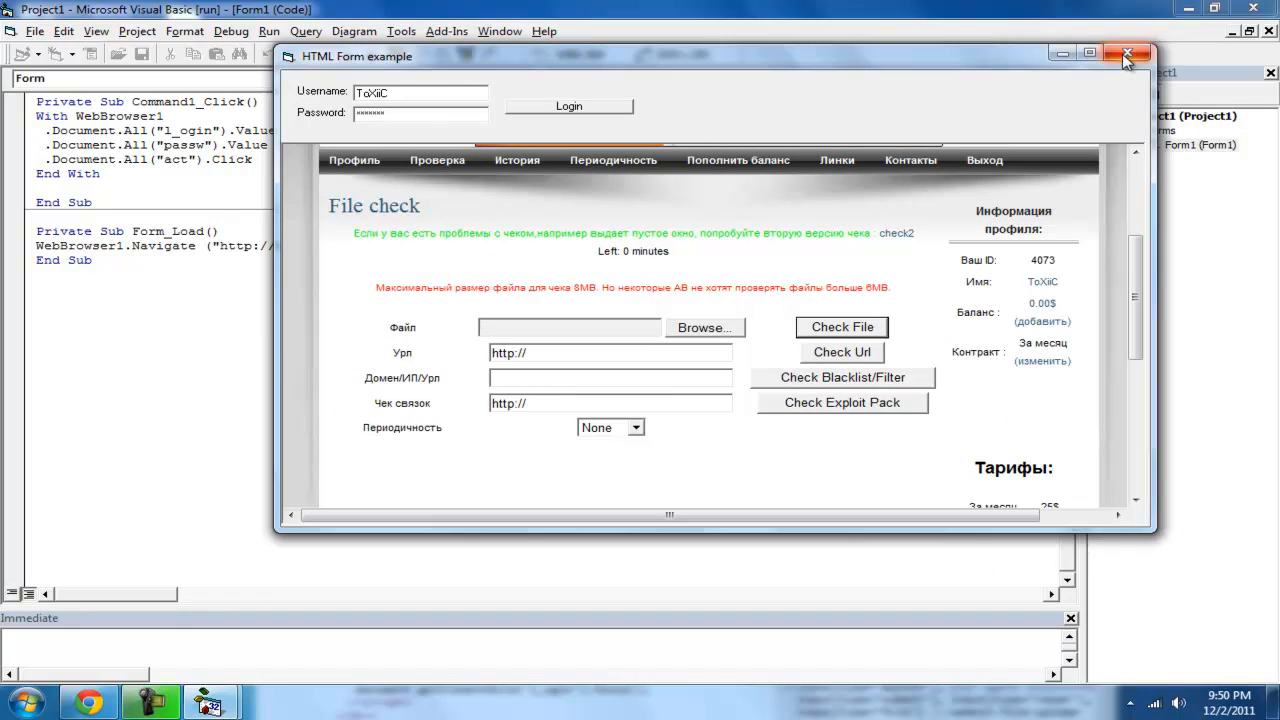
{"action": "mouse_move", "coordinate": [704, 328]}
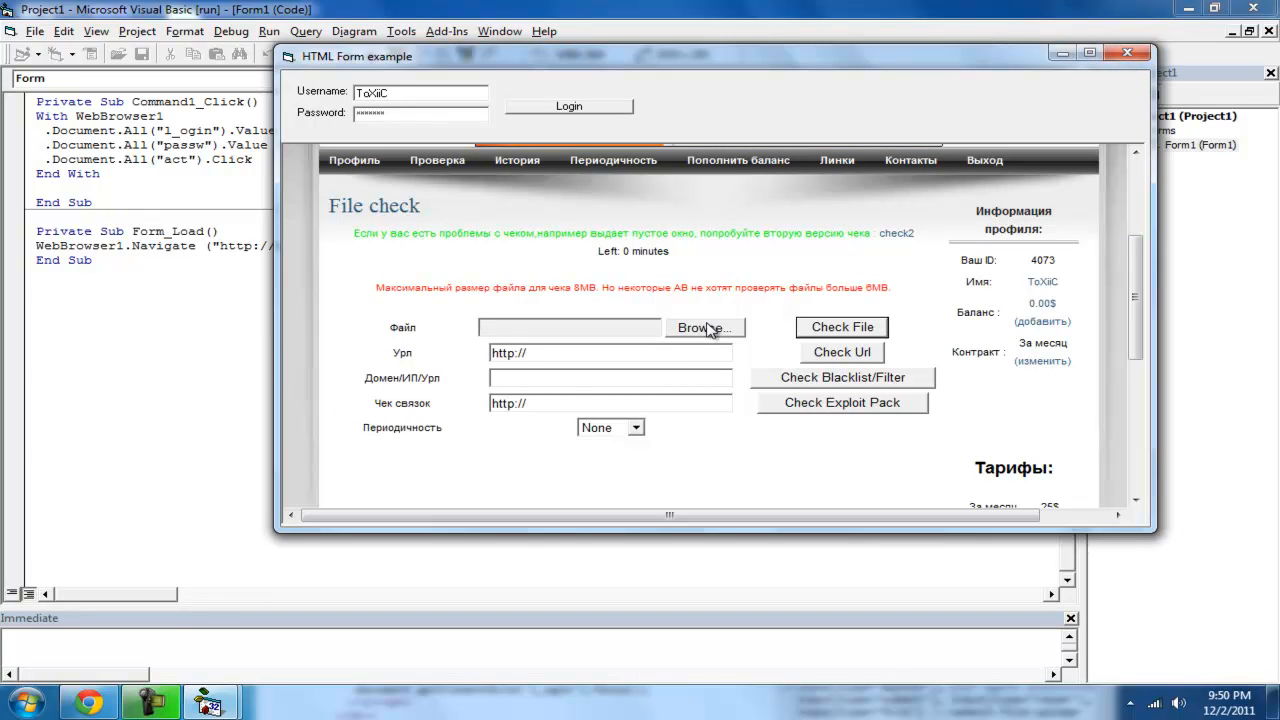
{"action": "mouse_move", "coordinate": [1090, 120]}
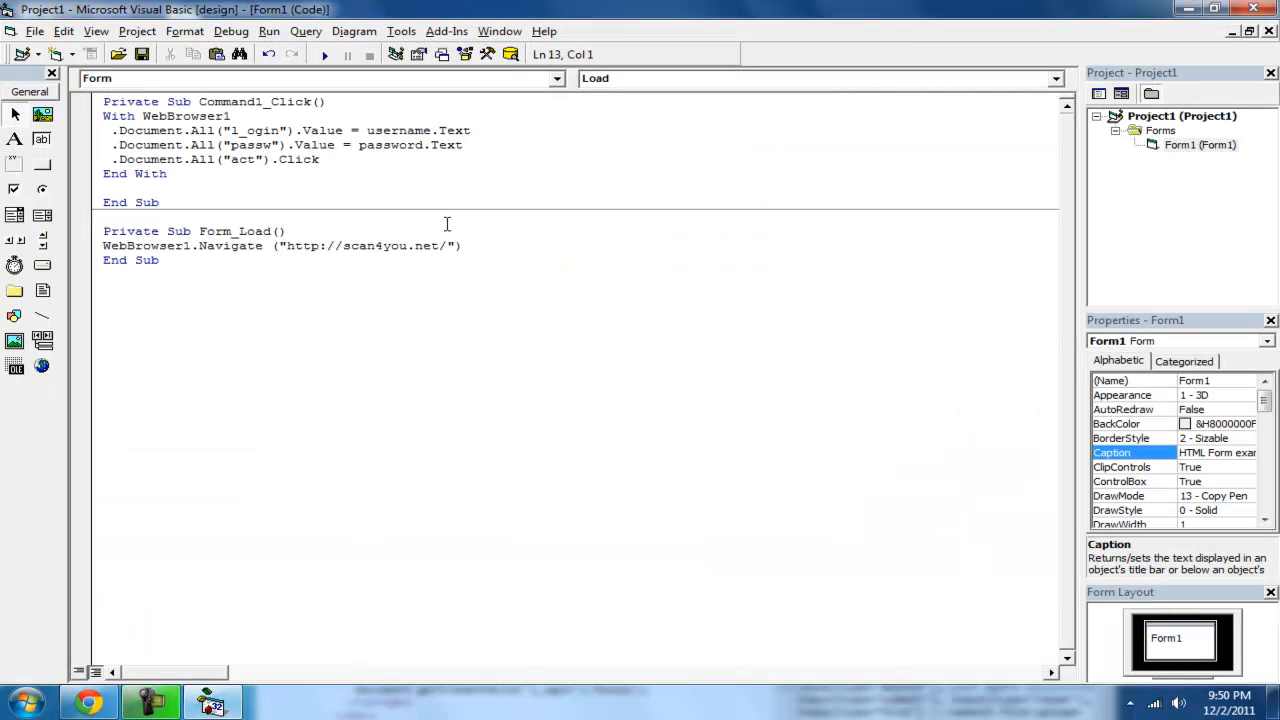
Step: Show Form1 in the designer, nudge its size slightly smaller, and select the WebBrowser control
{"action": "left_click", "coordinate": [472, 130]}
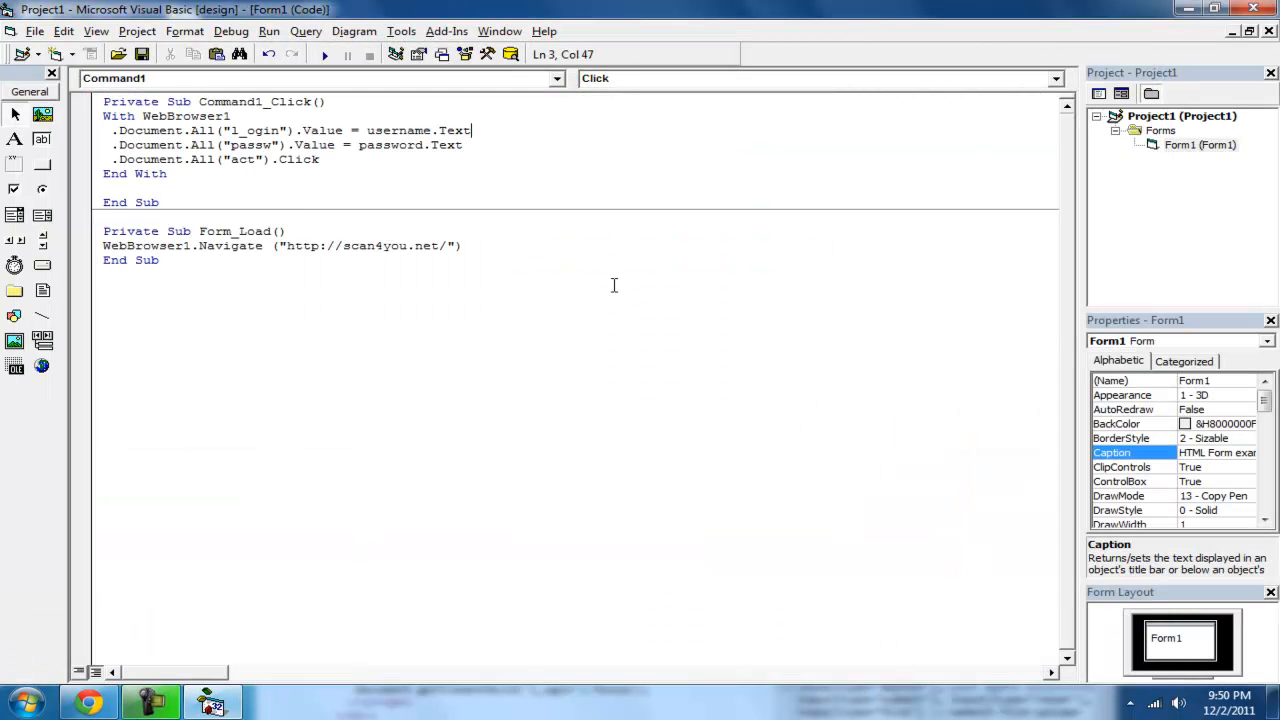
{"action": "double_click", "coordinate": [1200, 144]}
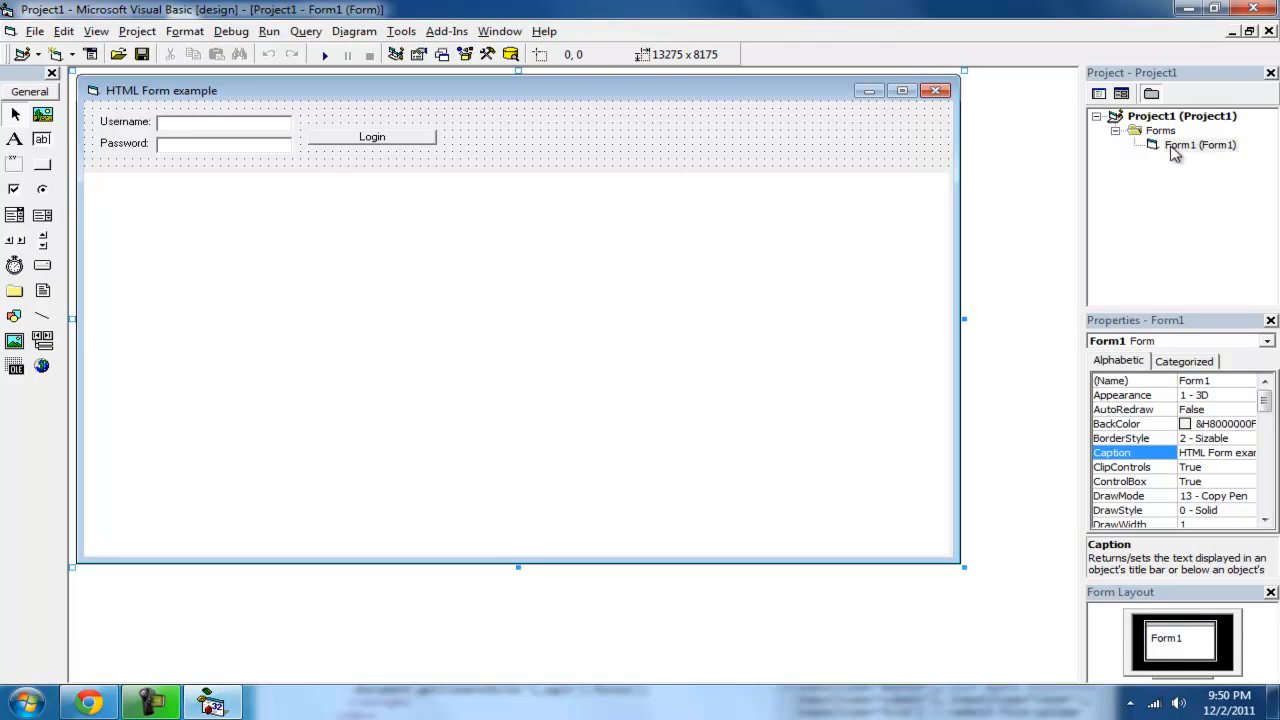
{"action": "mouse_move", "coordinate": [568, 152]}
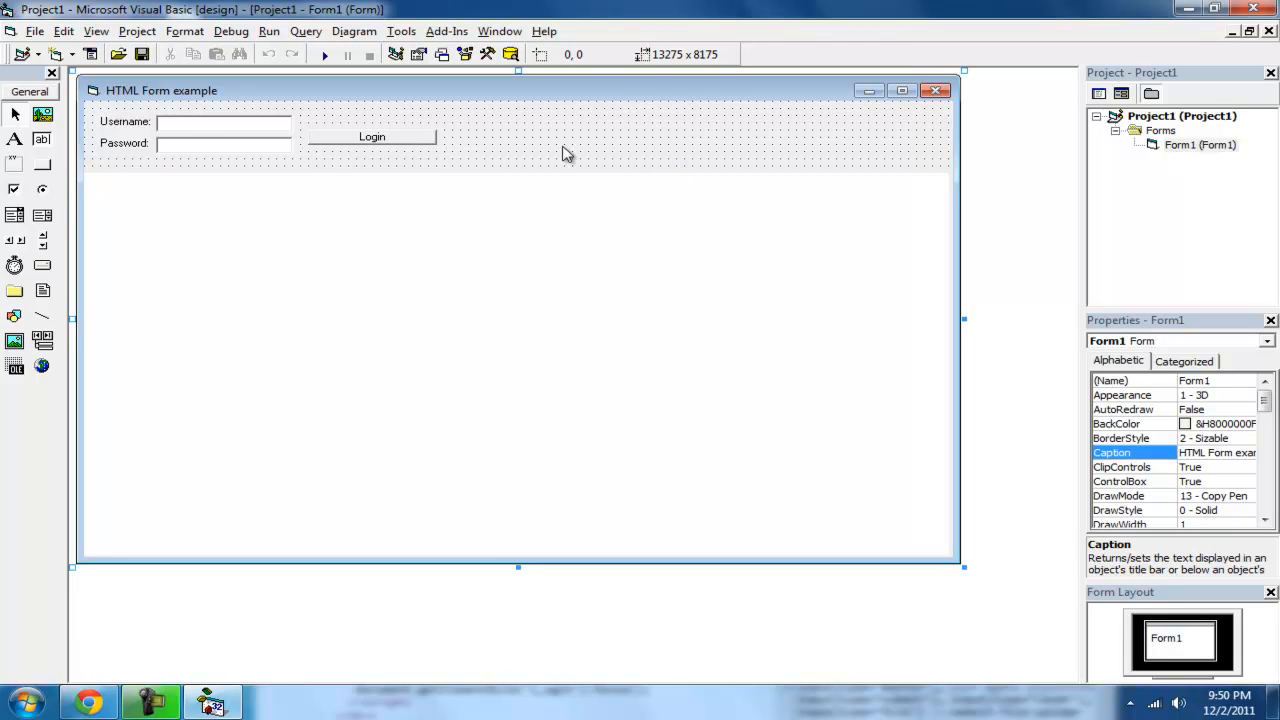
{"action": "mouse_move", "coordinate": [356, 92]}
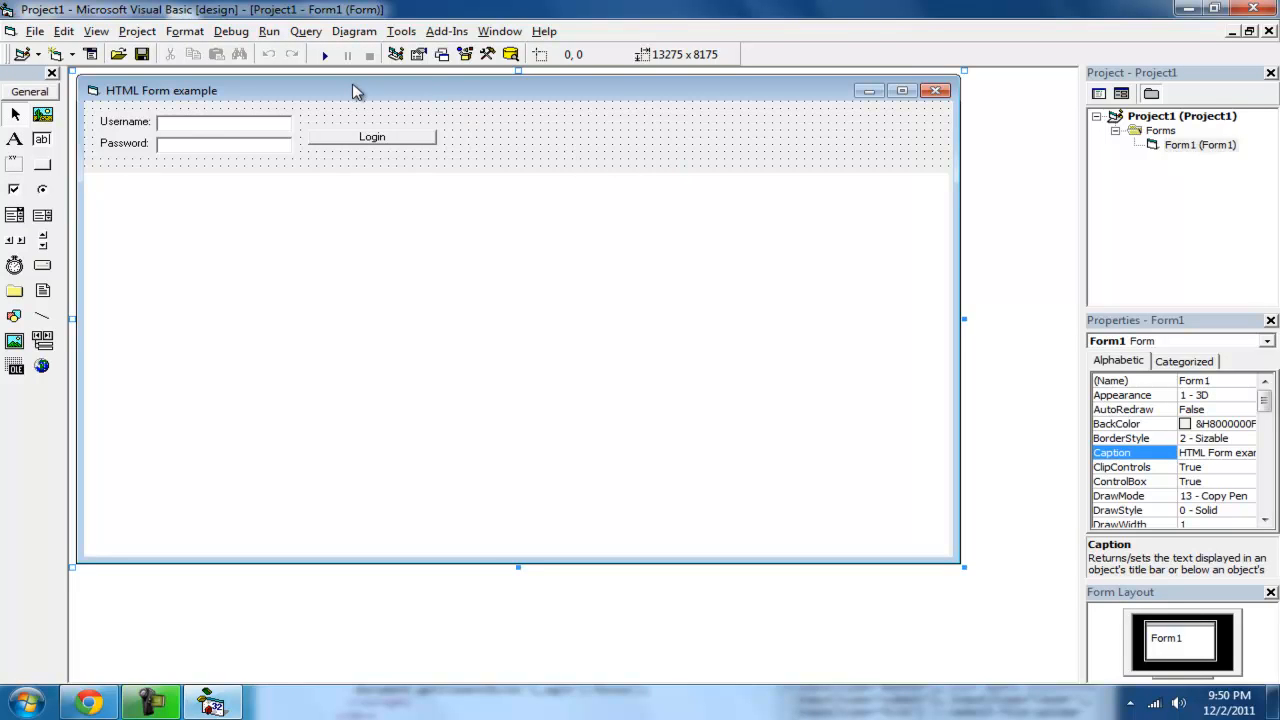
{"action": "left_click_drag", "start_coordinate": [964, 568], "coordinate": [974, 576]}
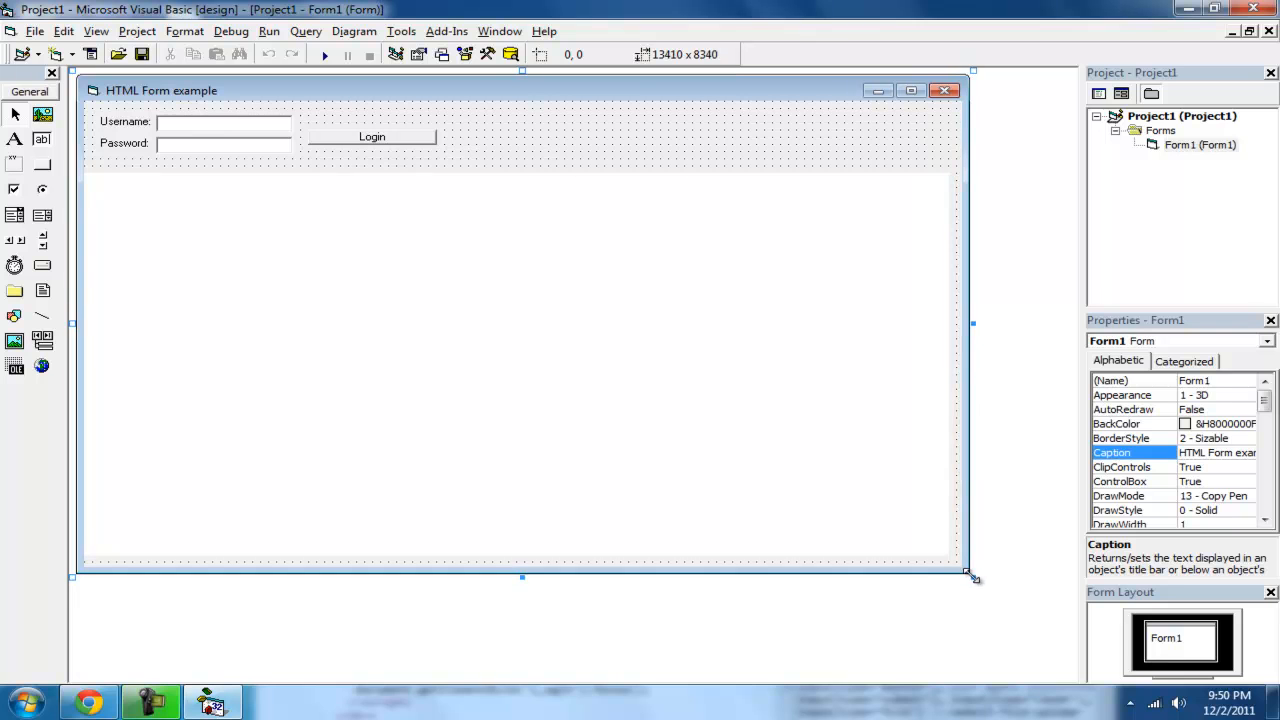
{"action": "left_click_drag", "start_coordinate": [972, 576], "coordinate": [958, 562]}
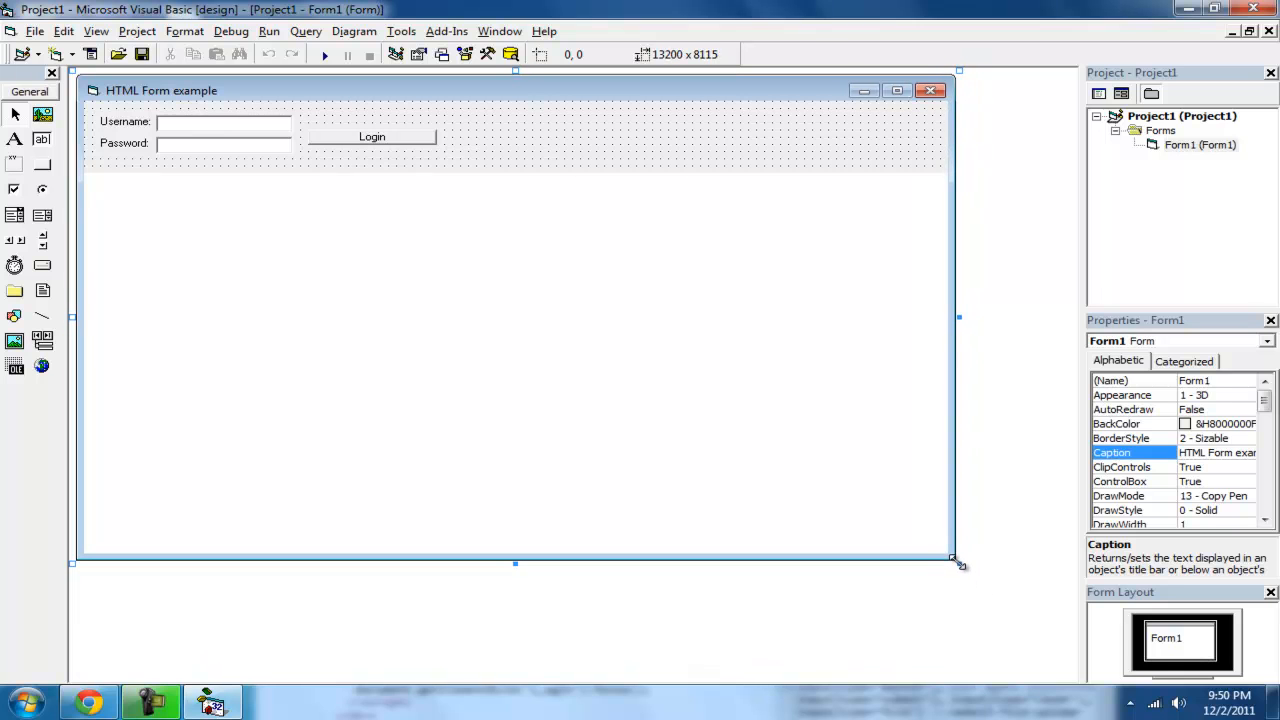
{"action": "left_click_drag", "start_coordinate": [956, 564], "coordinate": [968, 572]}
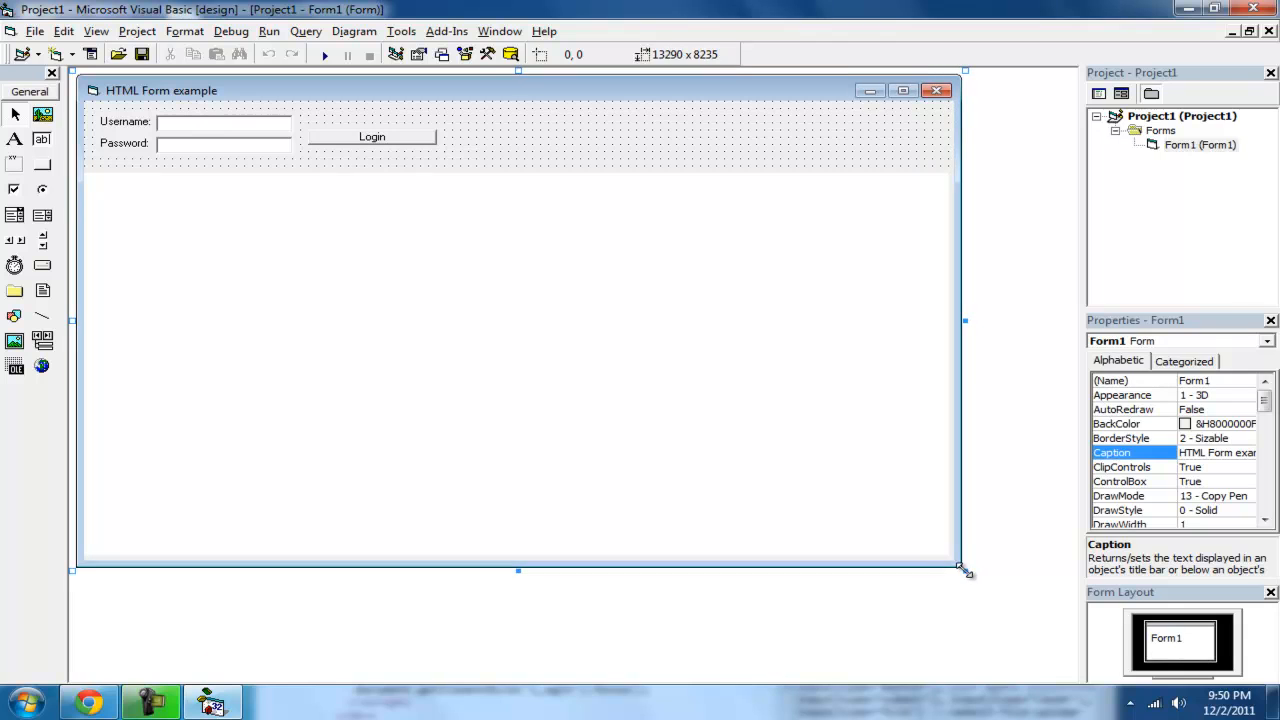
{"action": "left_click_drag", "start_coordinate": [966, 572], "coordinate": [956, 568]}
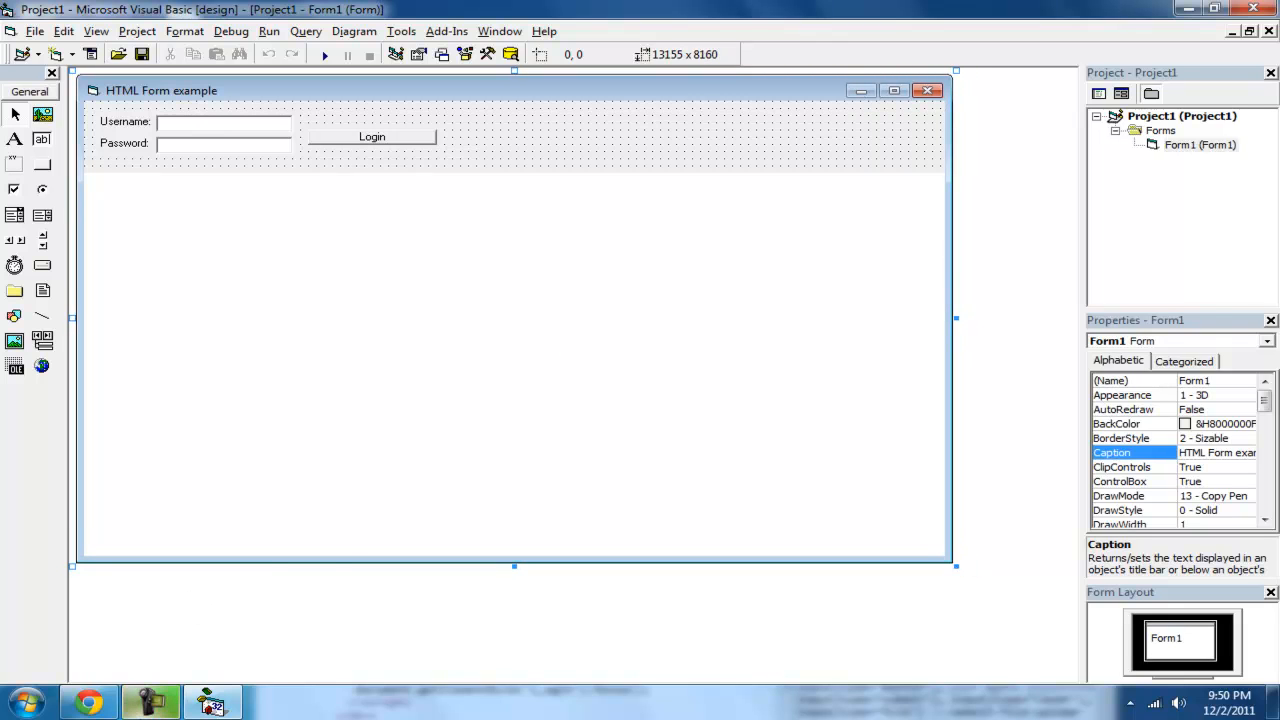
{"action": "left_click", "coordinate": [516, 168]}
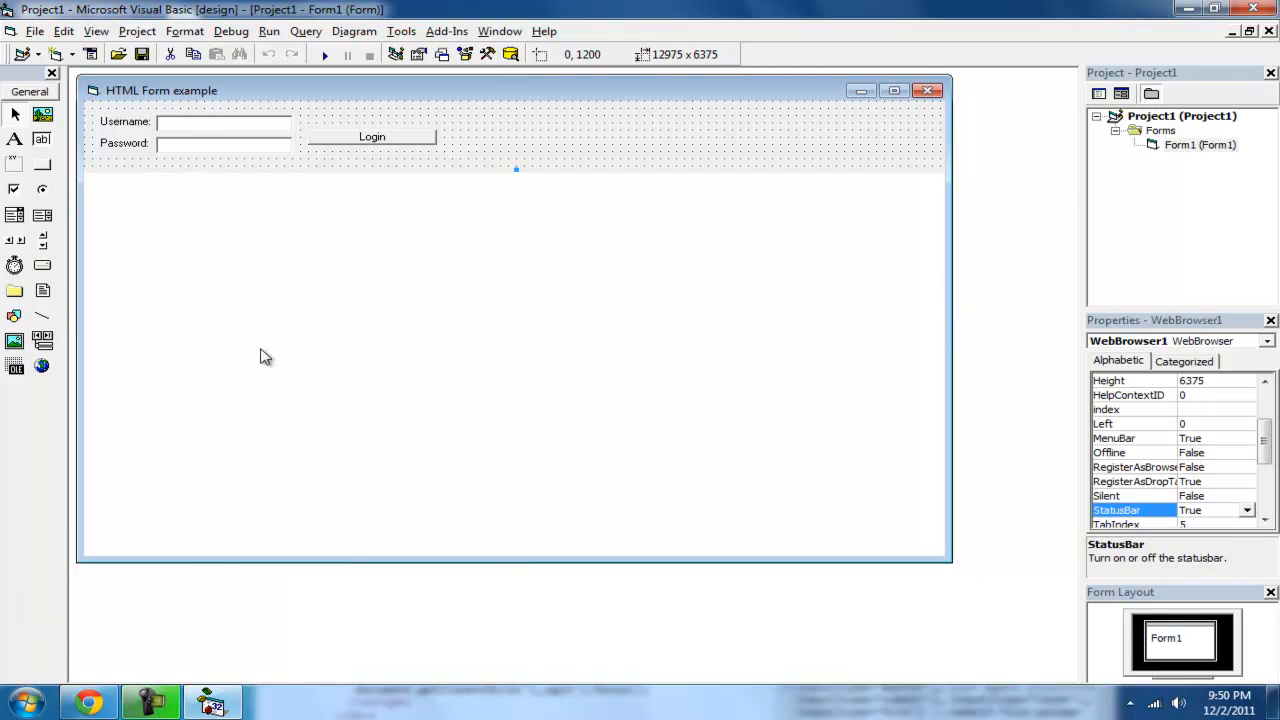